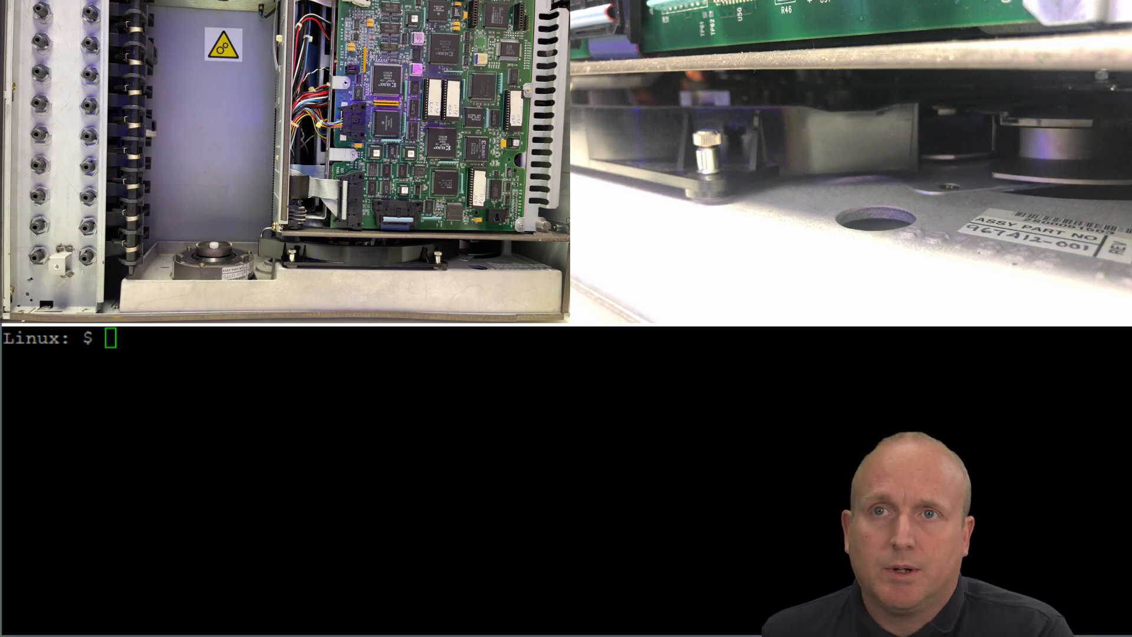
Filter the kernel log with dmesg | grep scsi to find the HP changer and tape drive.
{"action": "type", "text": "dmesg"}
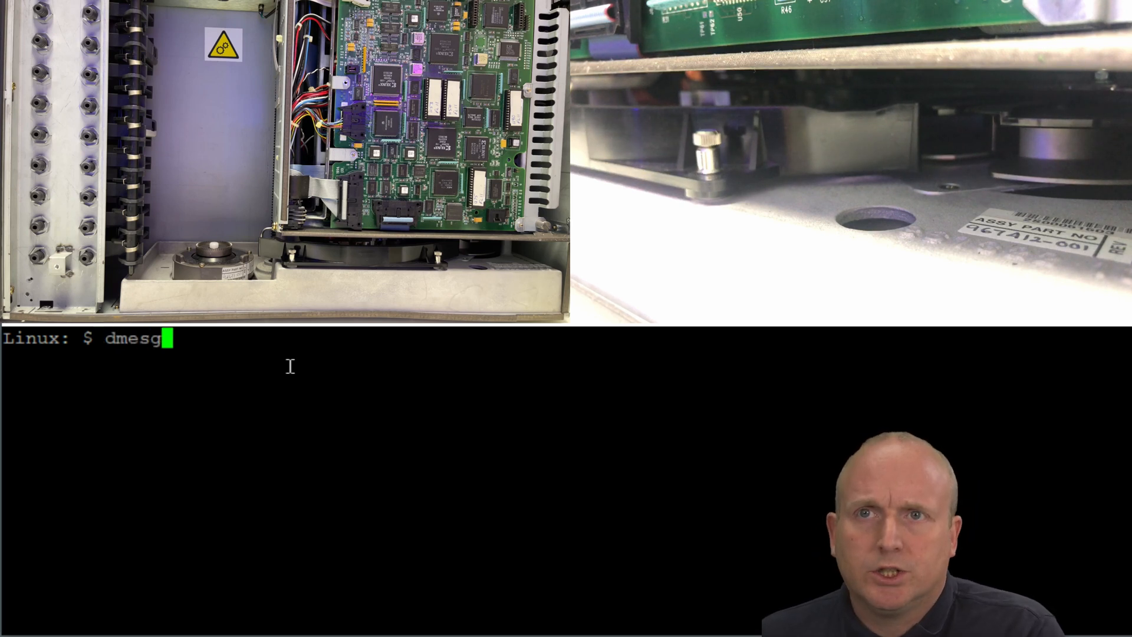
{"action": "type", "text": "|gr"}
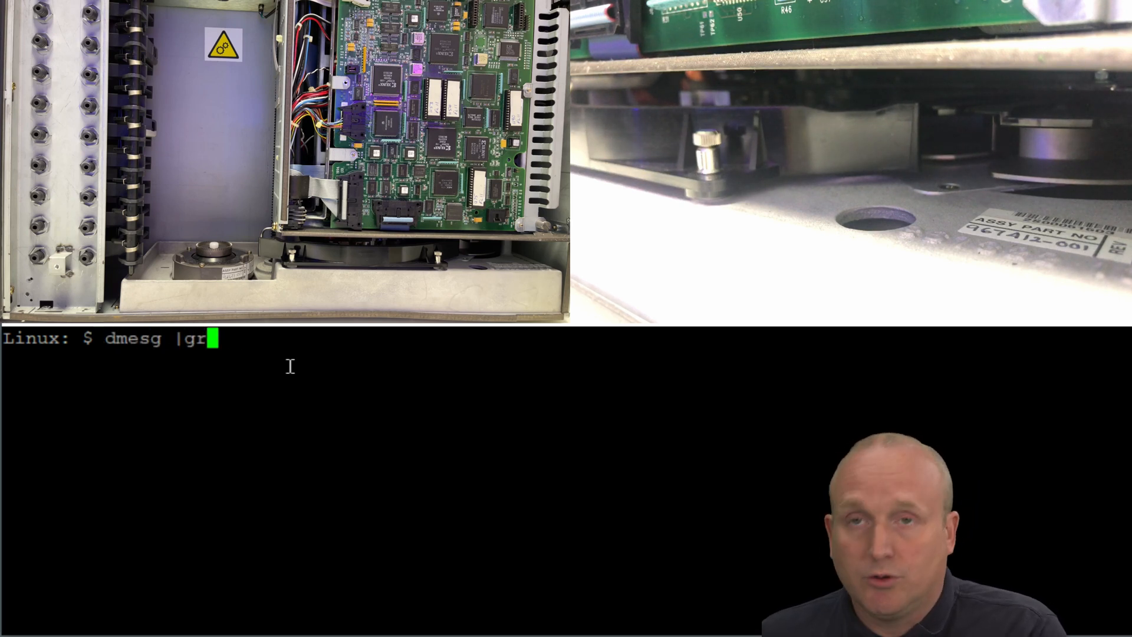
{"action": "type", "text": "ep scsi"}
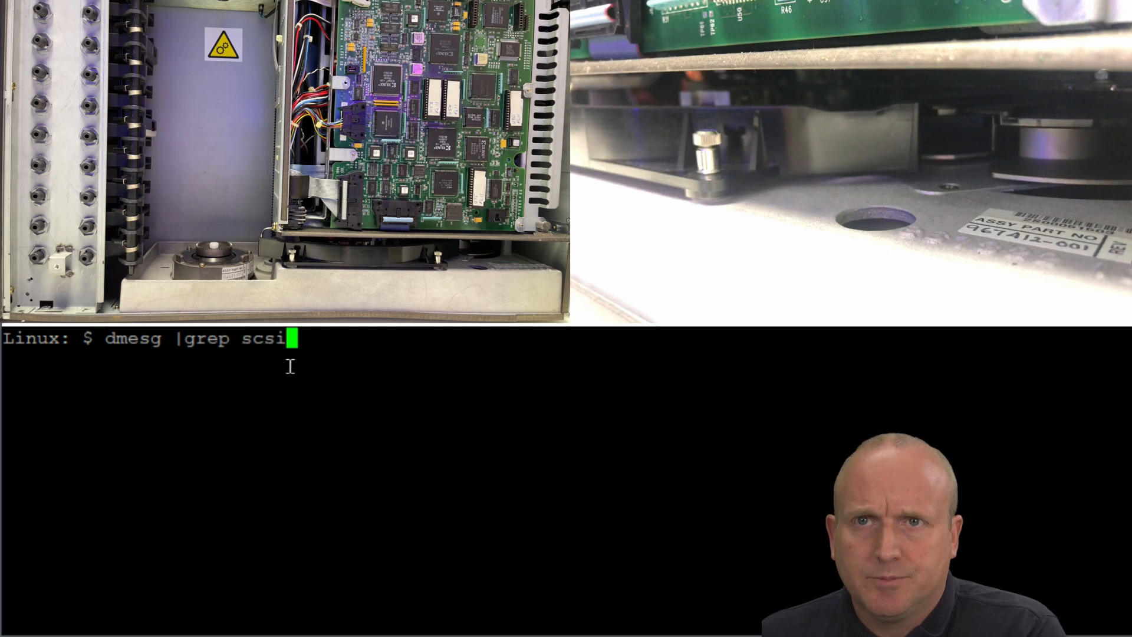
{"action": "key", "text": "Return"}
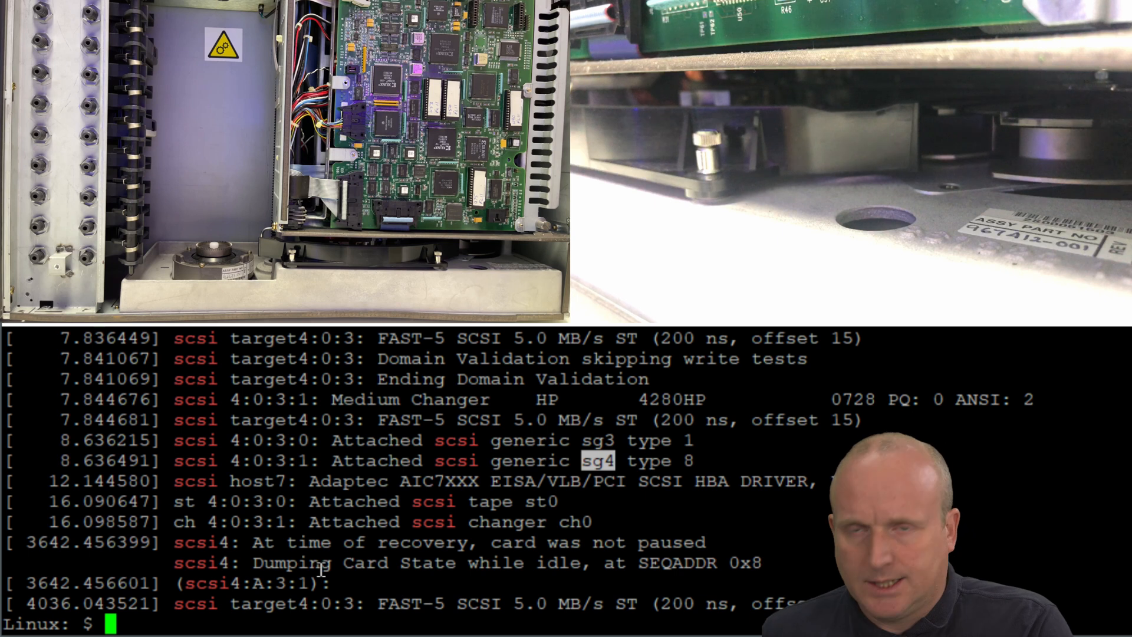
Install the mtx package with apt-get.
{"action": "type", "text": "apt-gt"}
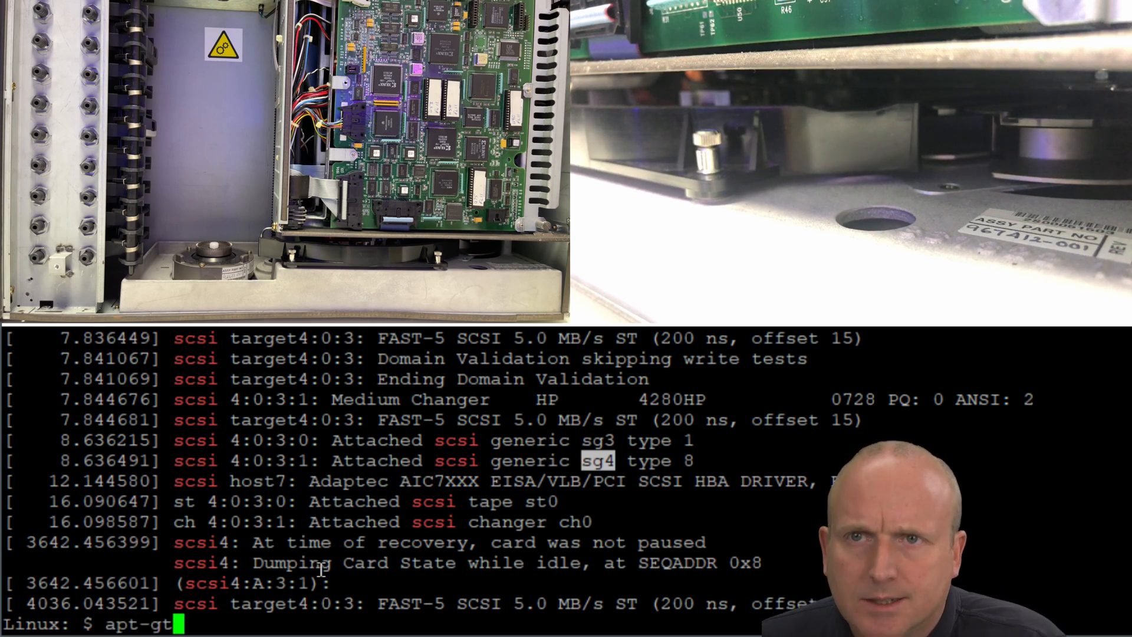
{"action": "type", "text": "et om"}
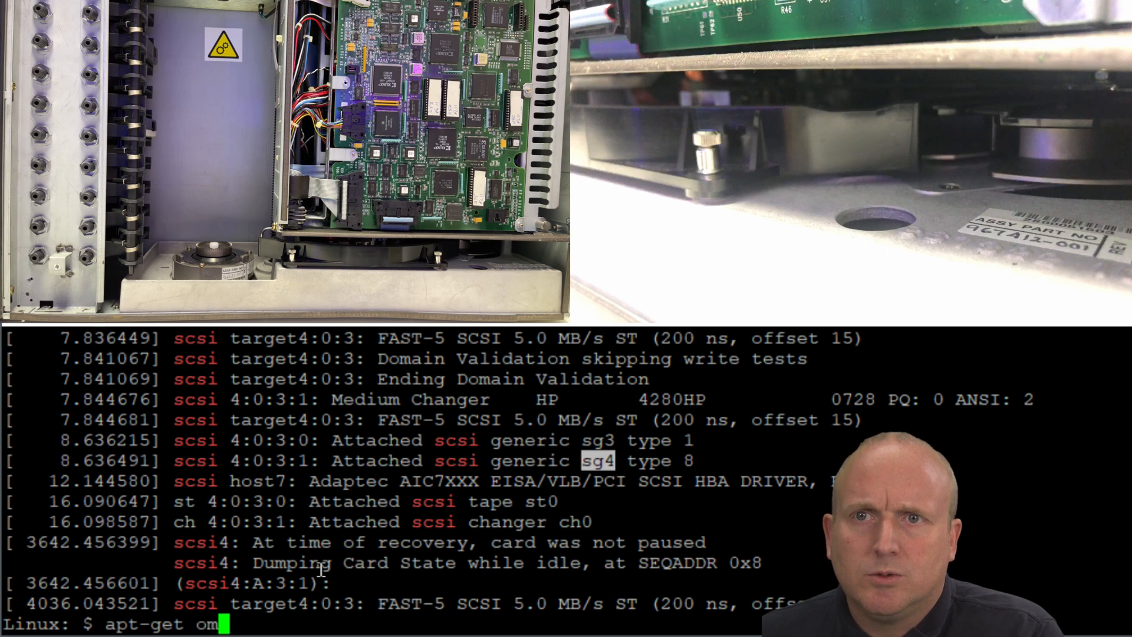
{"action": "type", "text": "install mtx"}
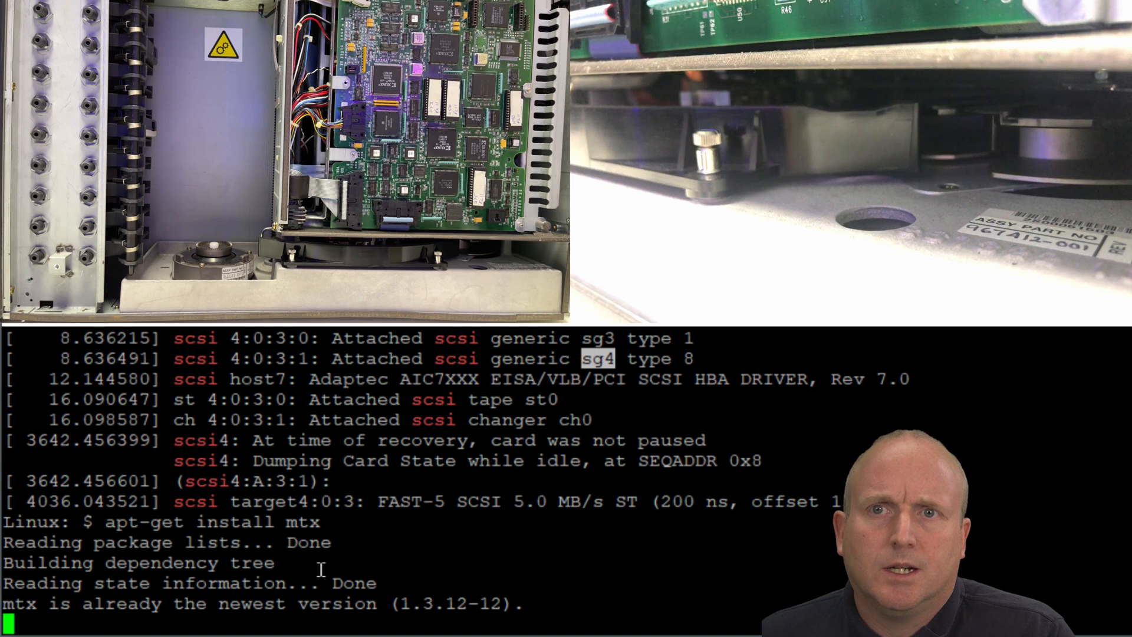
{"action": "scroll", "scroll_direction": "down", "scroll_amount": 3}
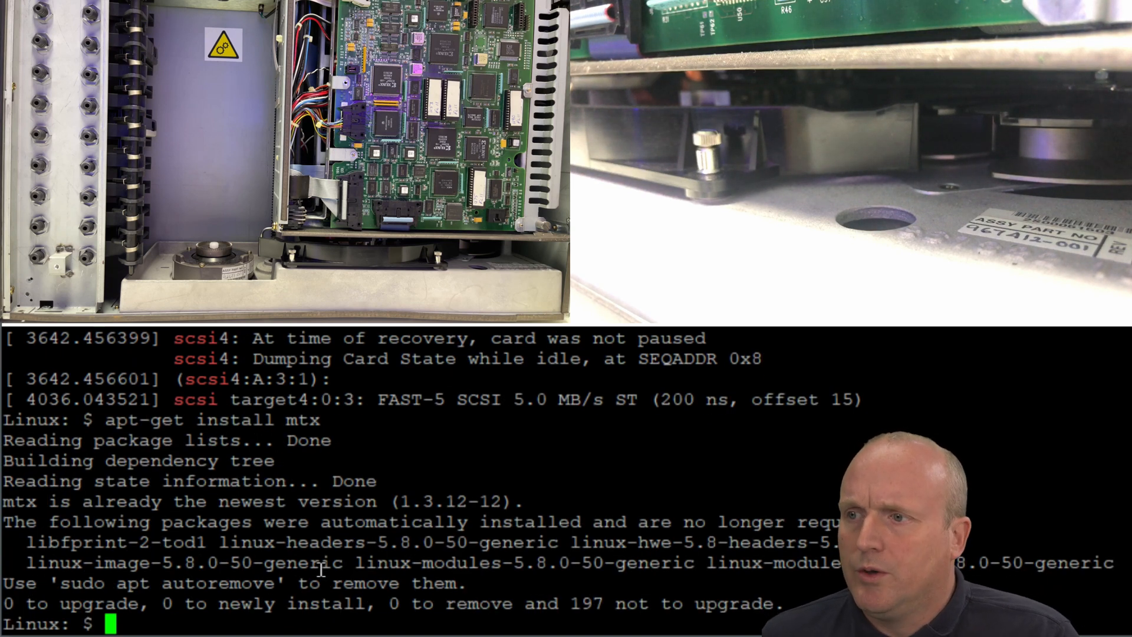
Query changer /dev/sg4 status: one empty drive, ten slots, slots 3 and 6 full.
{"action": "type", "text": "mtx"}
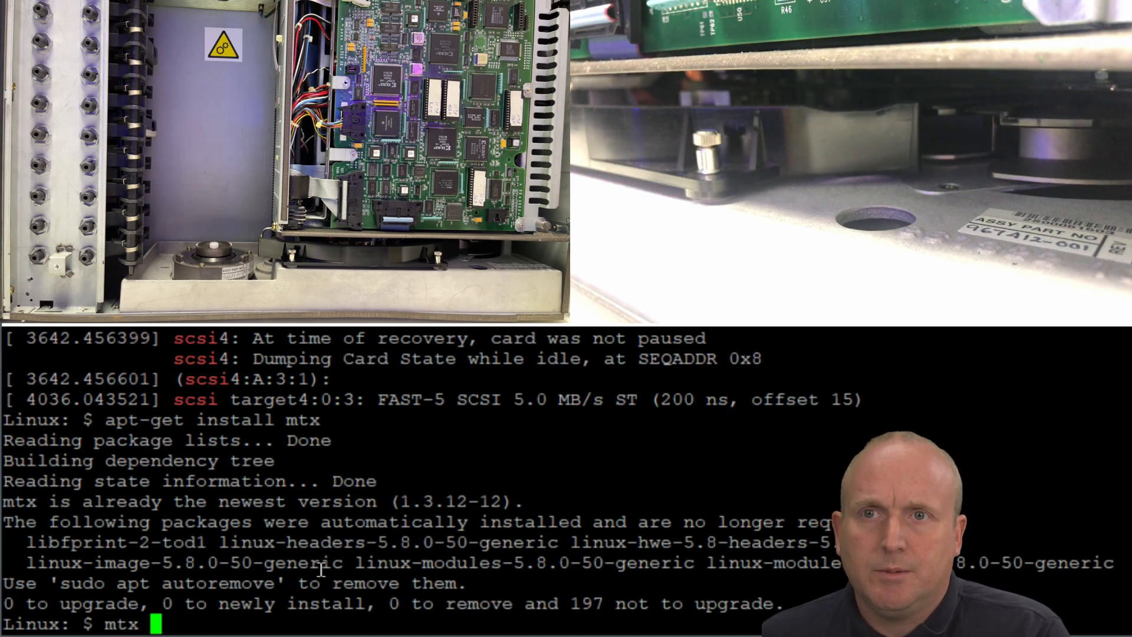
{"action": "type", "text": "-f /"}
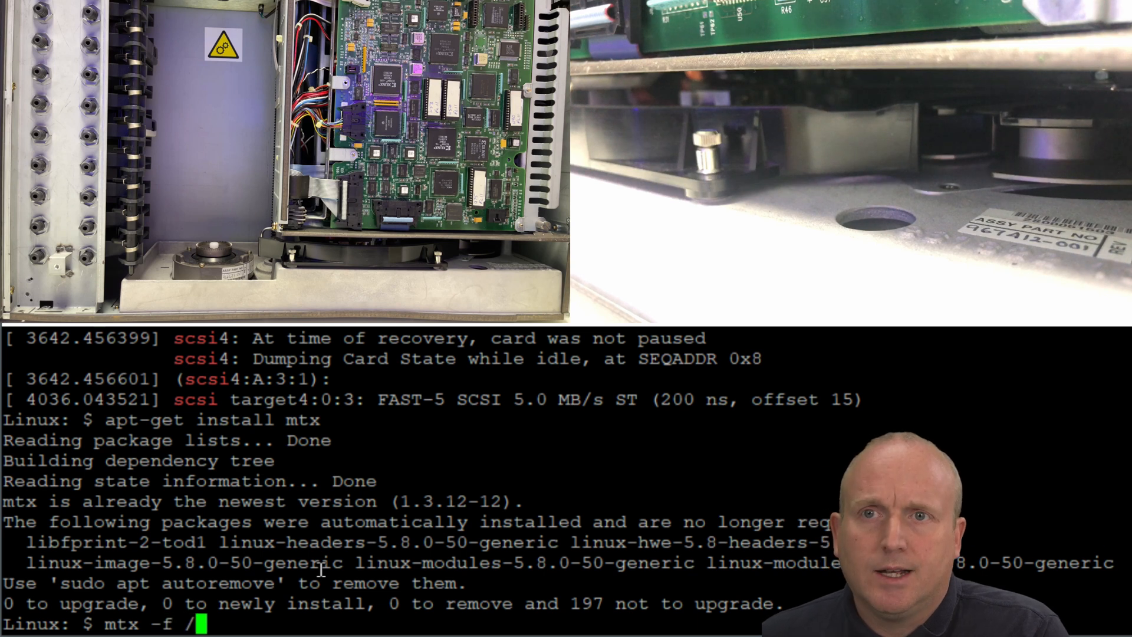
{"action": "type", "text": "dev/"}
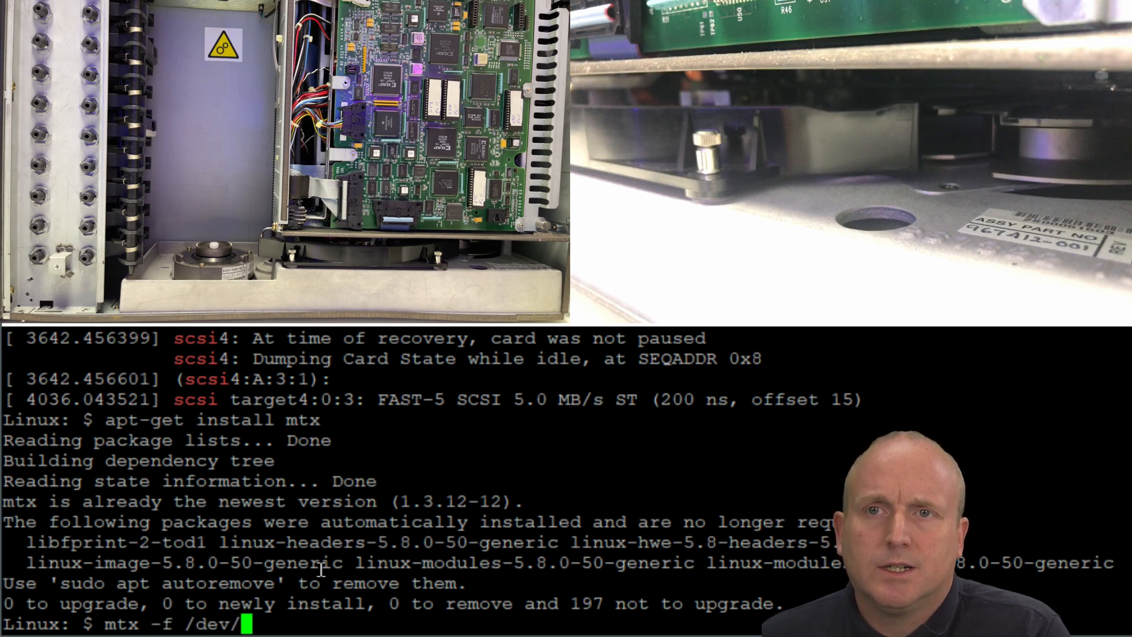
{"action": "type", "text": "sg4"}
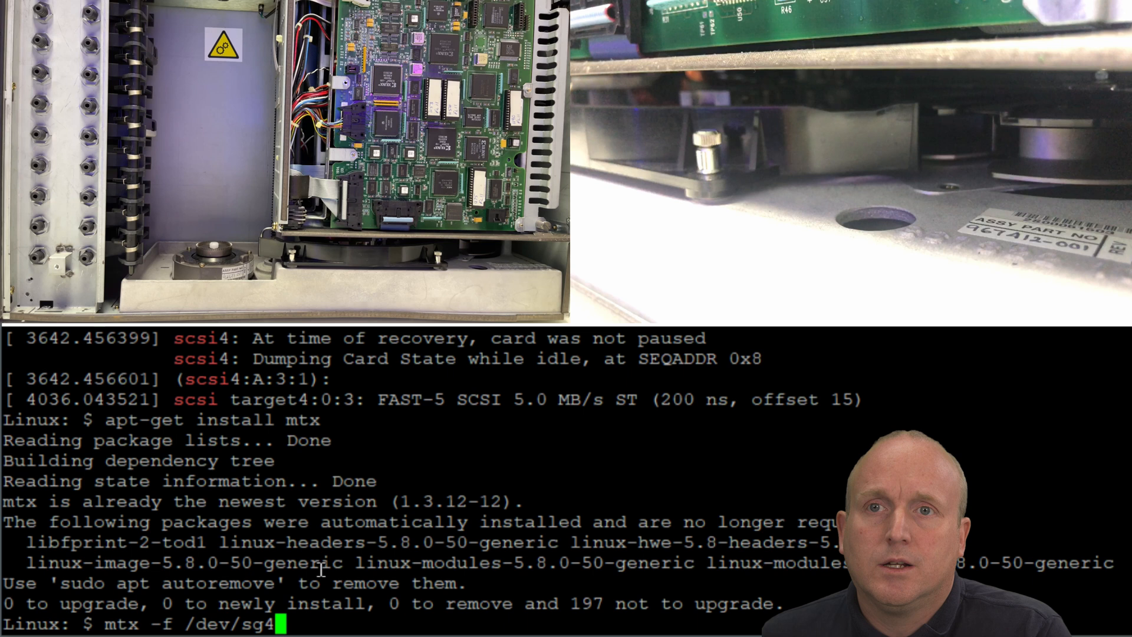
{"action": "type", "text": "status"}
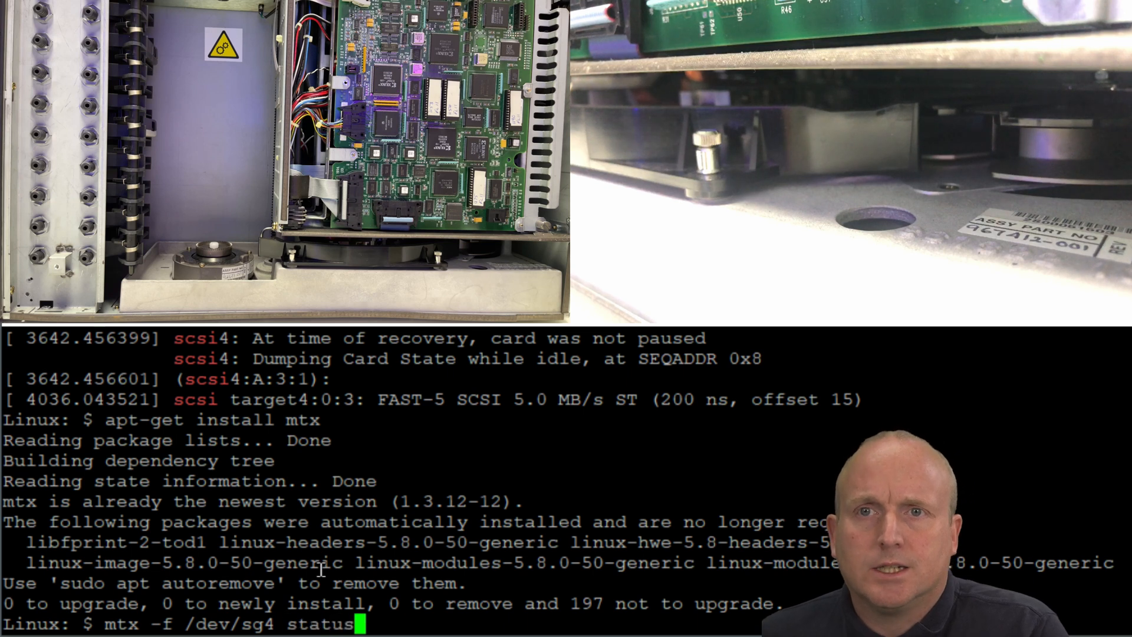
{"action": "key", "text": "Return"}
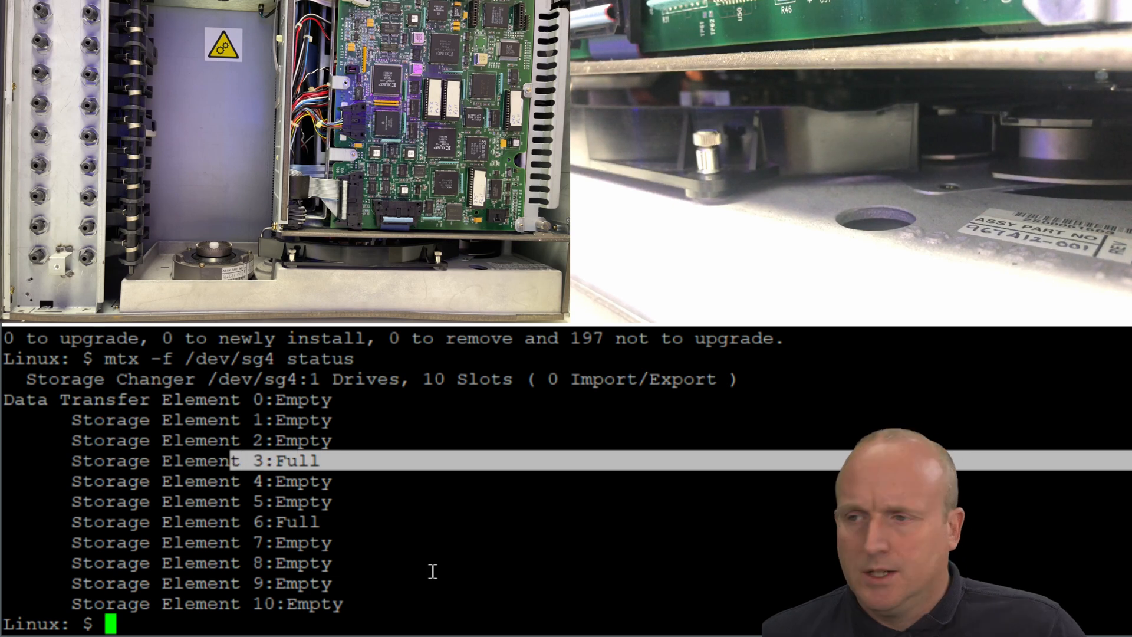
Load the cartridge from slot 3 into the drive with mtx -f /dev/sg4 load 3.
{"action": "type", "text": "mtx -f /dev/sg4 statu"}
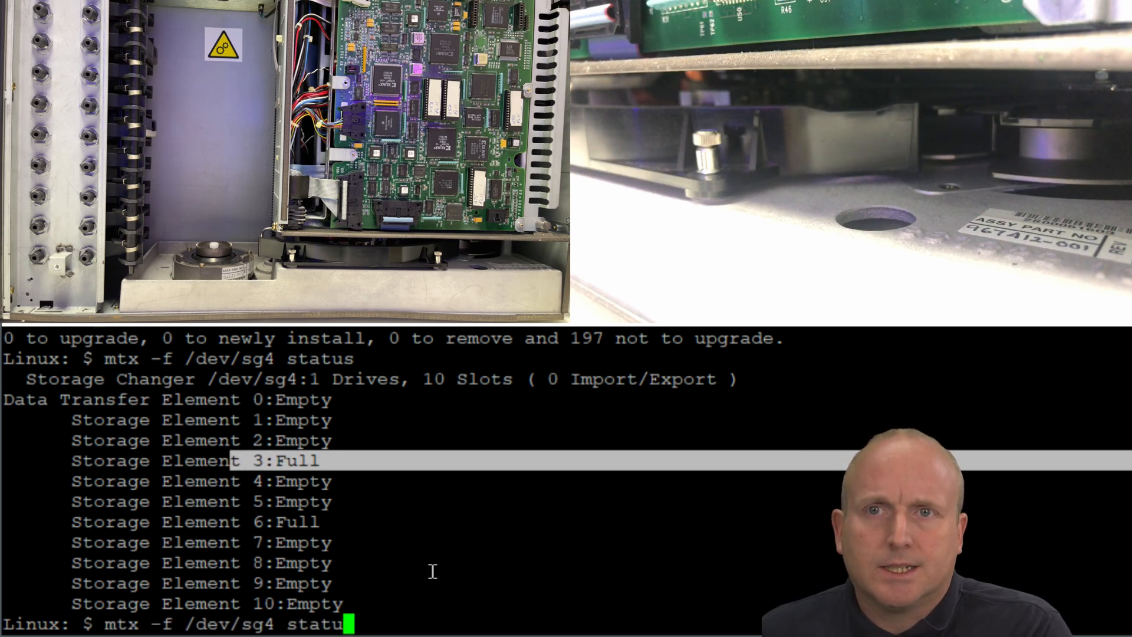
{"action": "type", "text": "load"}
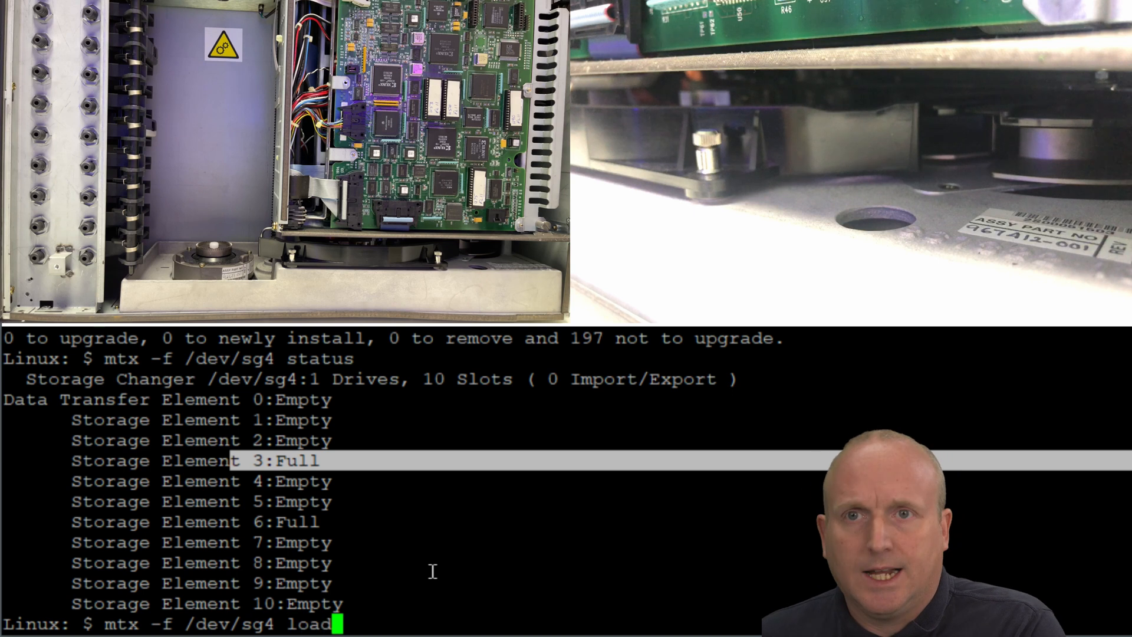
{"action": "type", "text": "3"}
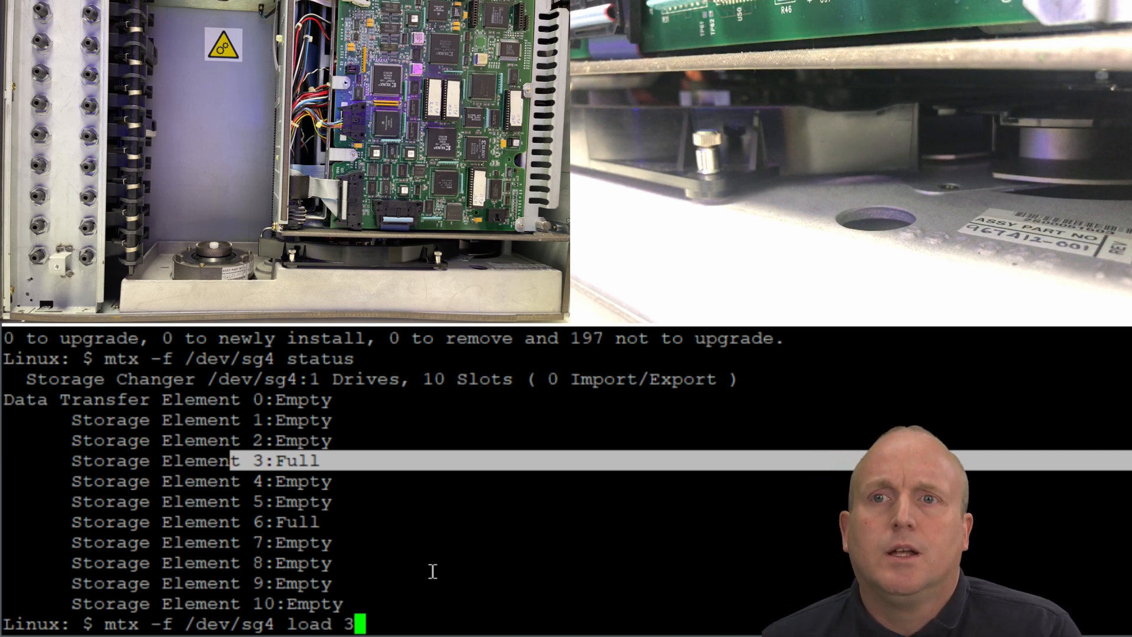
{"action": "key", "text": "Return"}
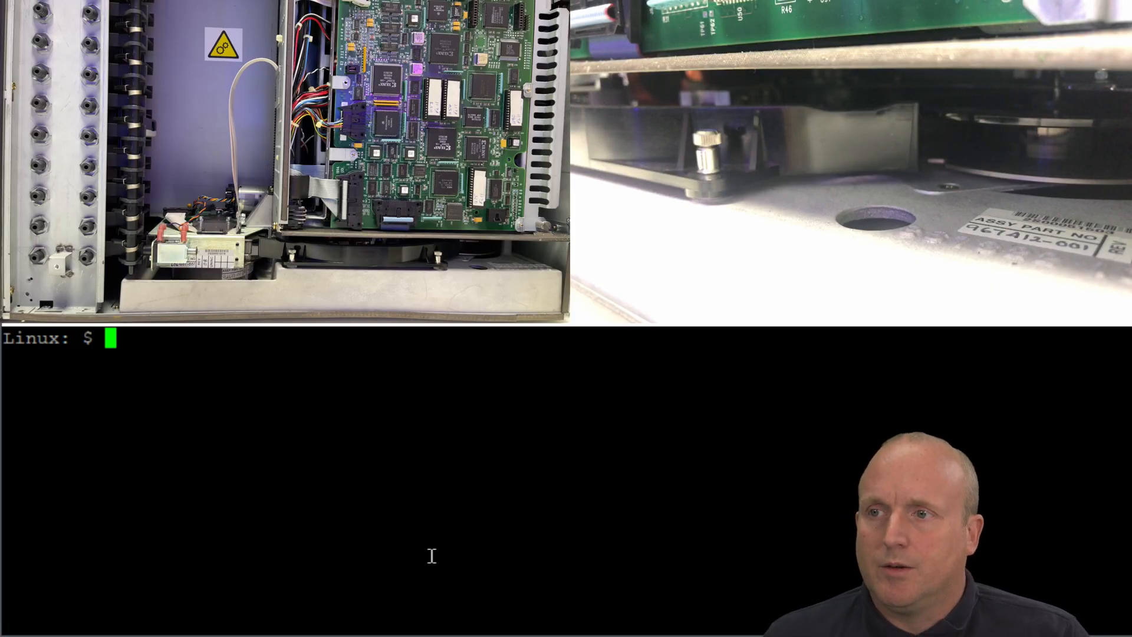
Show the working folder and list the demo files with sizes and owners.
{"action": "type", "text": "pwd"}
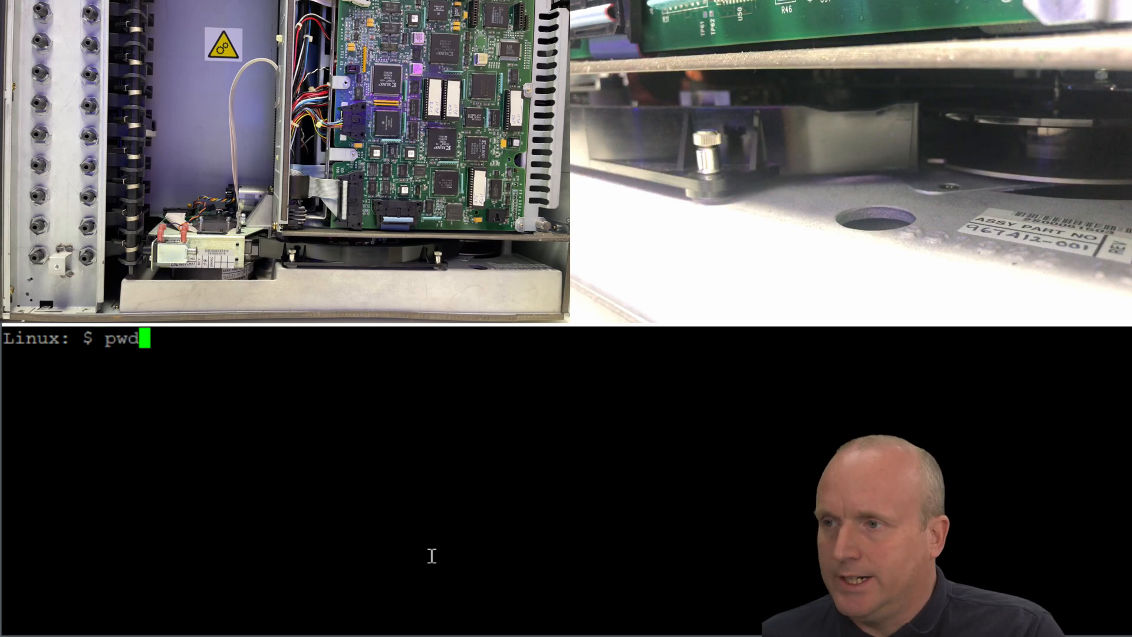
{"action": "key", "text": "Return"}
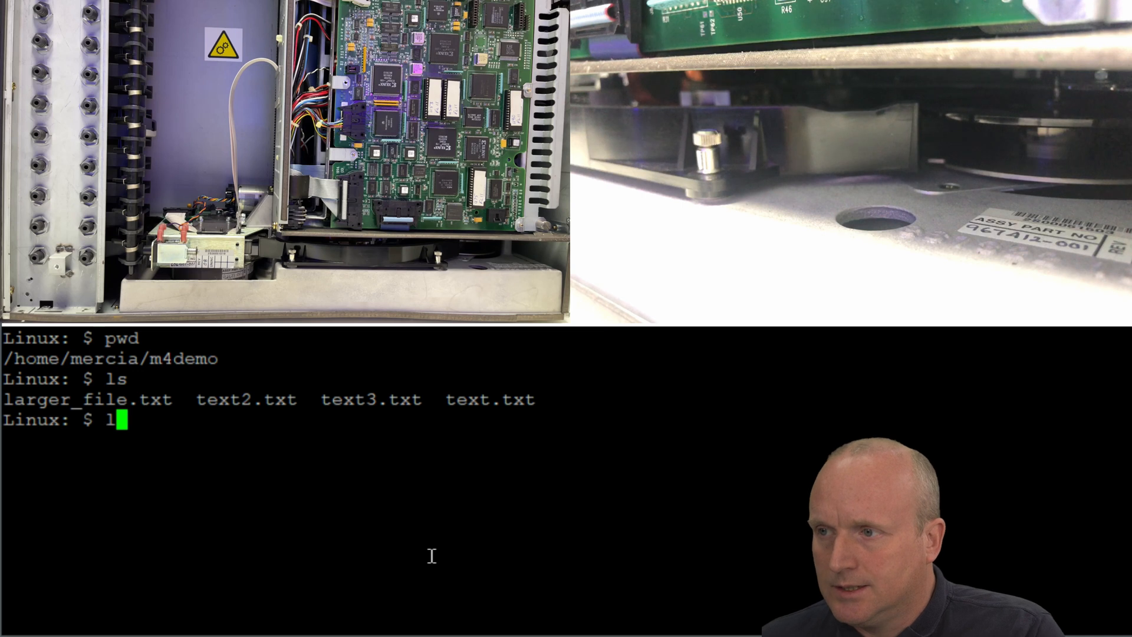
{"action": "type", "text": "s -lah"}
{"action": "key", "text": "Return"}
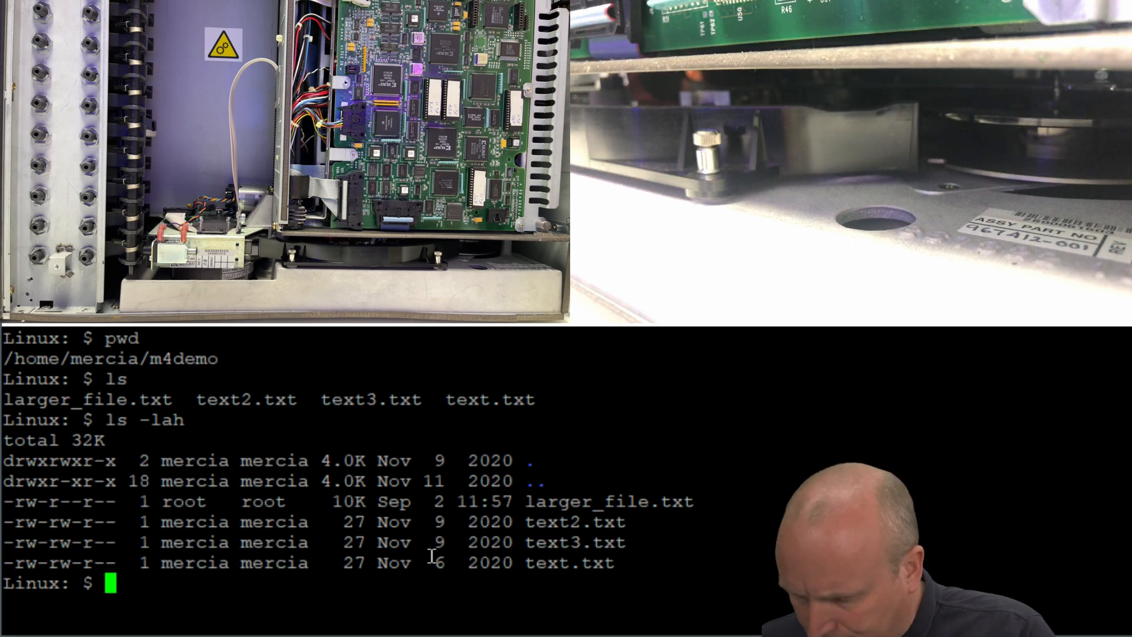
Write all .txt files to tape /dev/st0 with tar -cvf and list the tape contents.
{"action": "type", "text": "tar"}
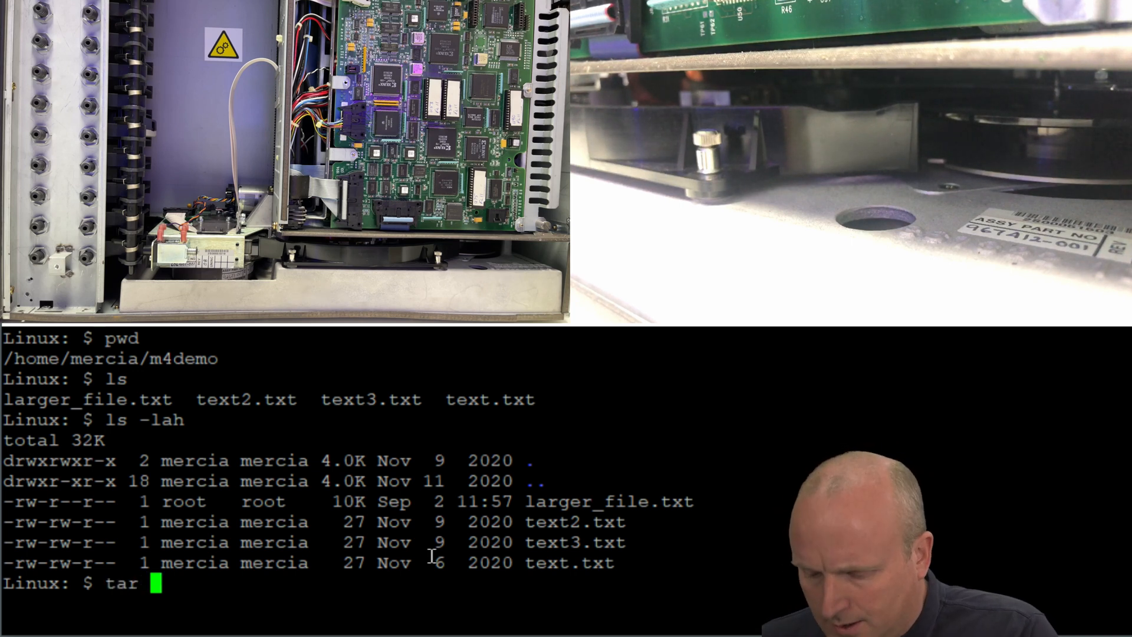
{"action": "type", "text": "-cv"}
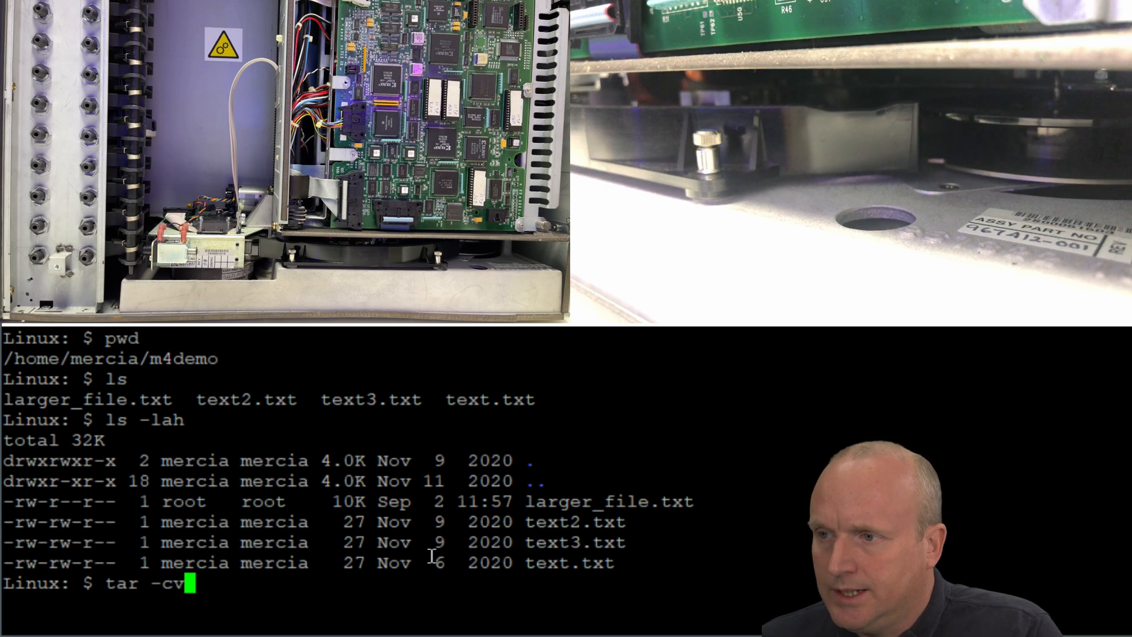
{"action": "type", "text": "f /dev./"}
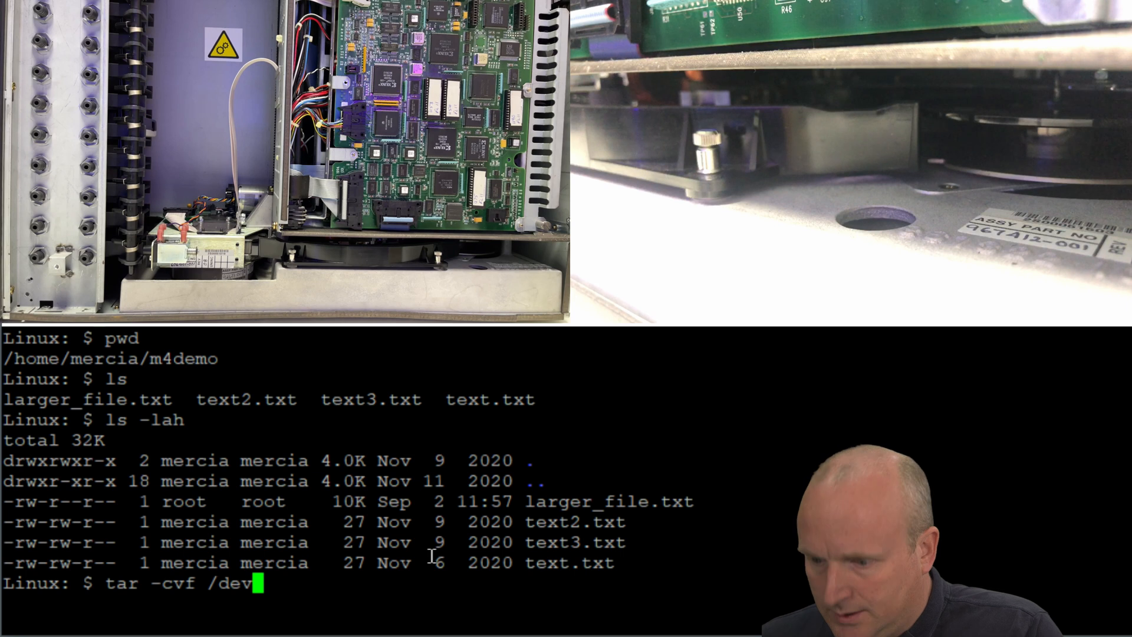
{"action": "type", "text": "st0"}
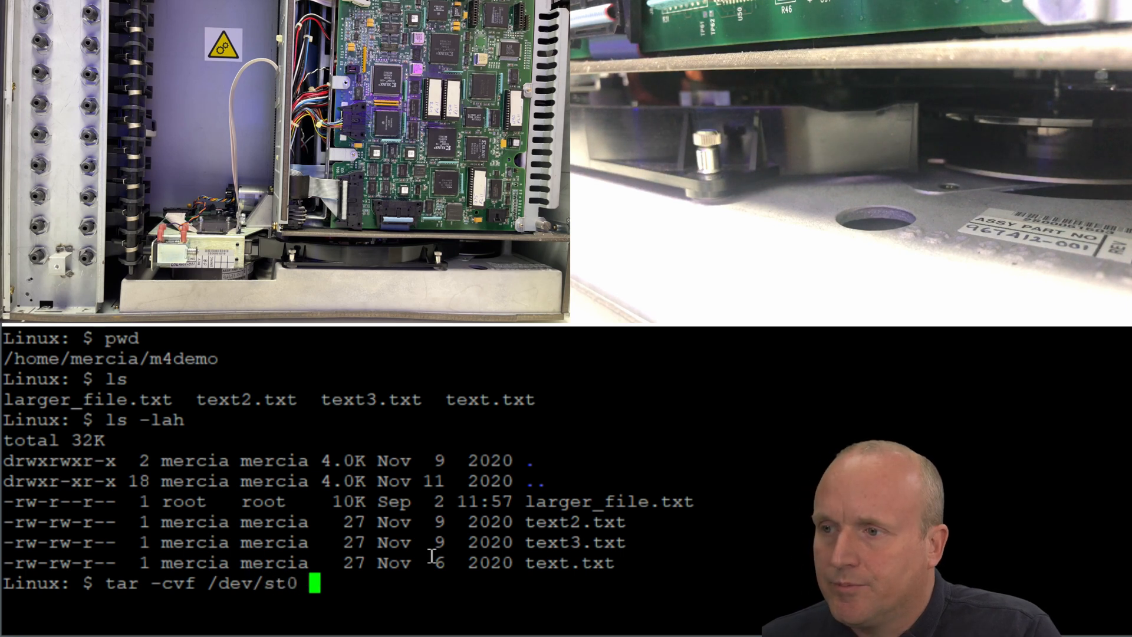
{"action": "type", "text": "*."}
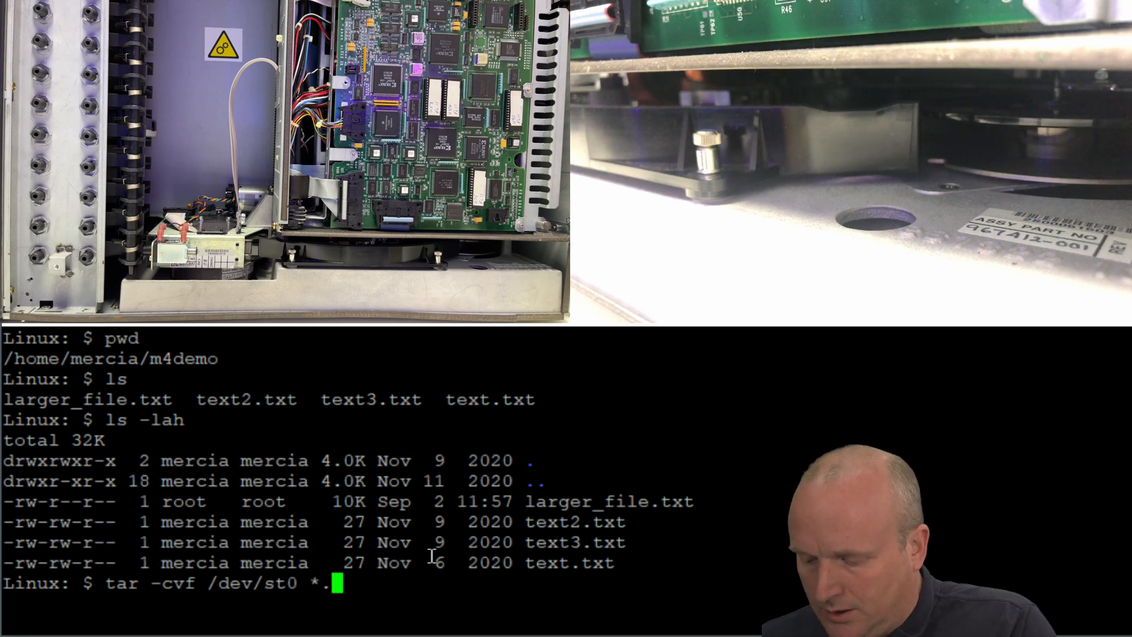
{"action": "type", "text": "txt"}
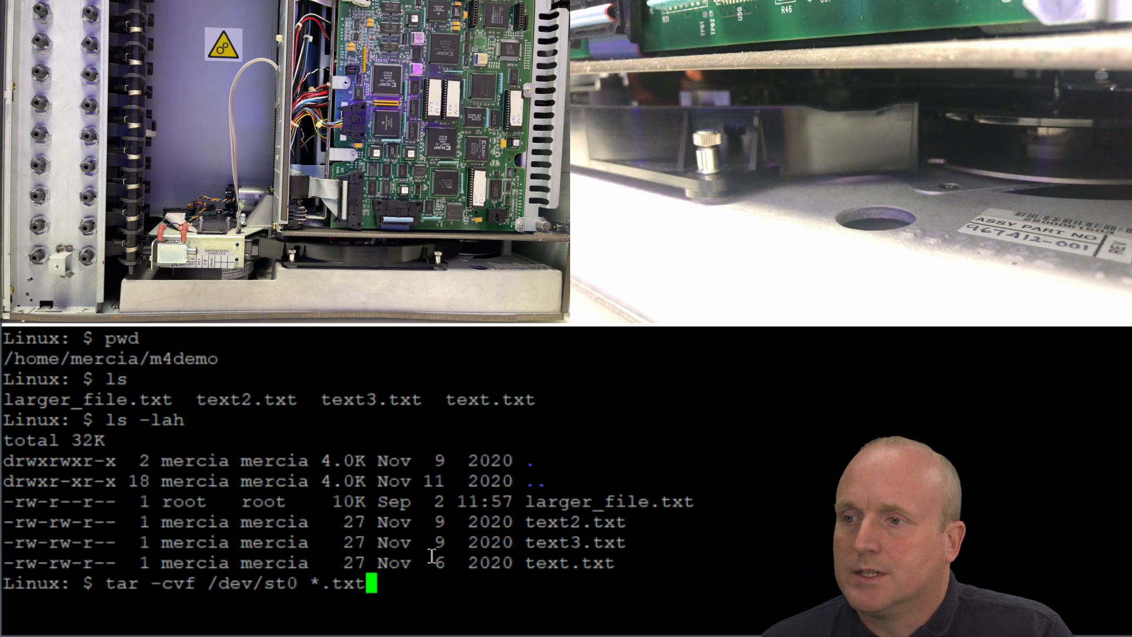
{"action": "key", "text": "Return"}
{"action": "type", "text": "tar -tvf /dev/st0"}
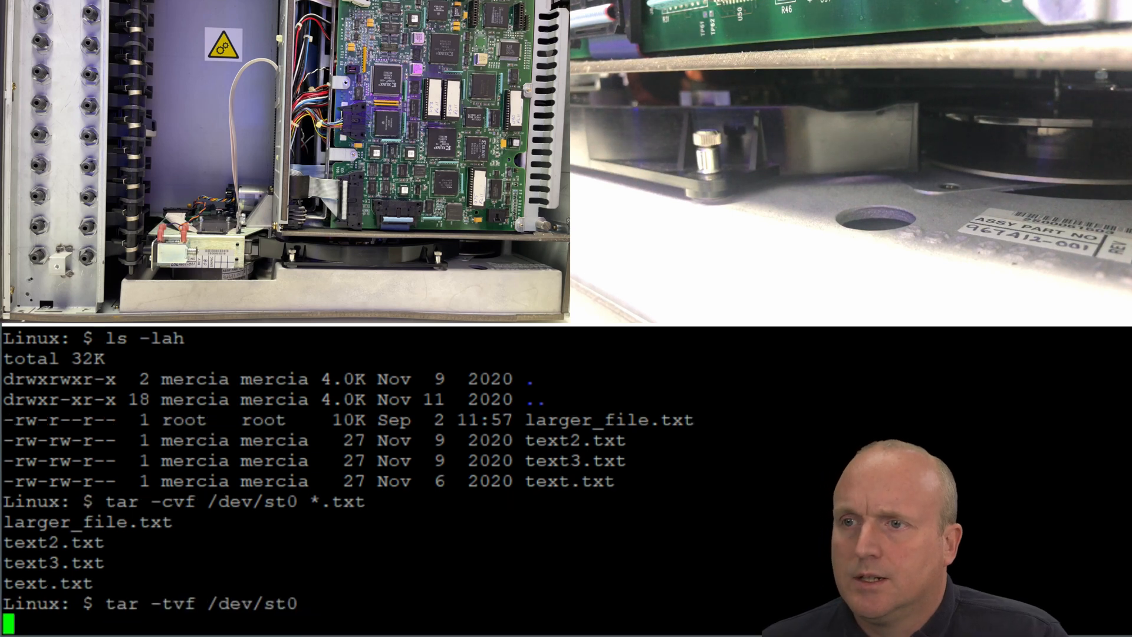
{"action": "key", "text": "Return"}
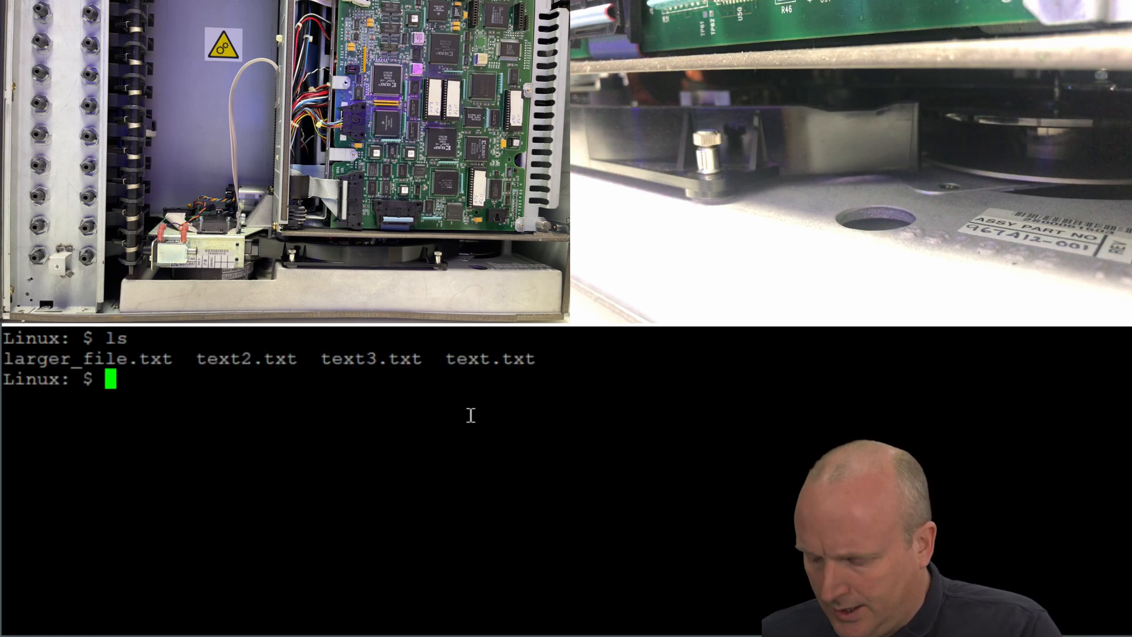
Delete the local .txt files, extract them from /dev/st0 with tar -xvf, and list them.
{"action": "type", "text": "rm *.tx"}
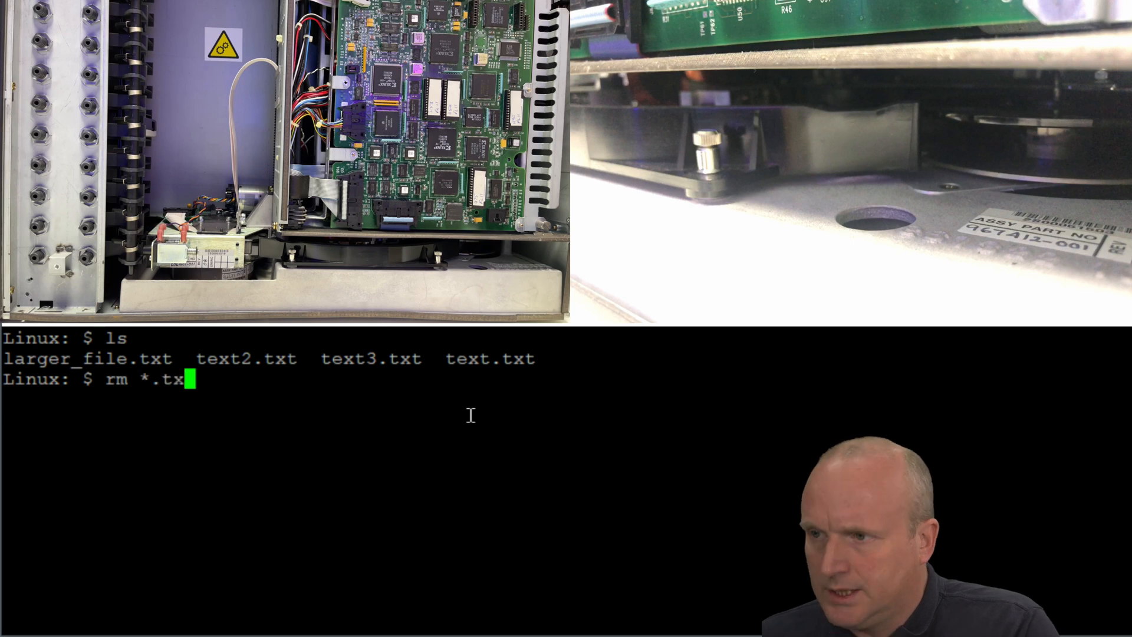
{"action": "key", "text": "Return"}
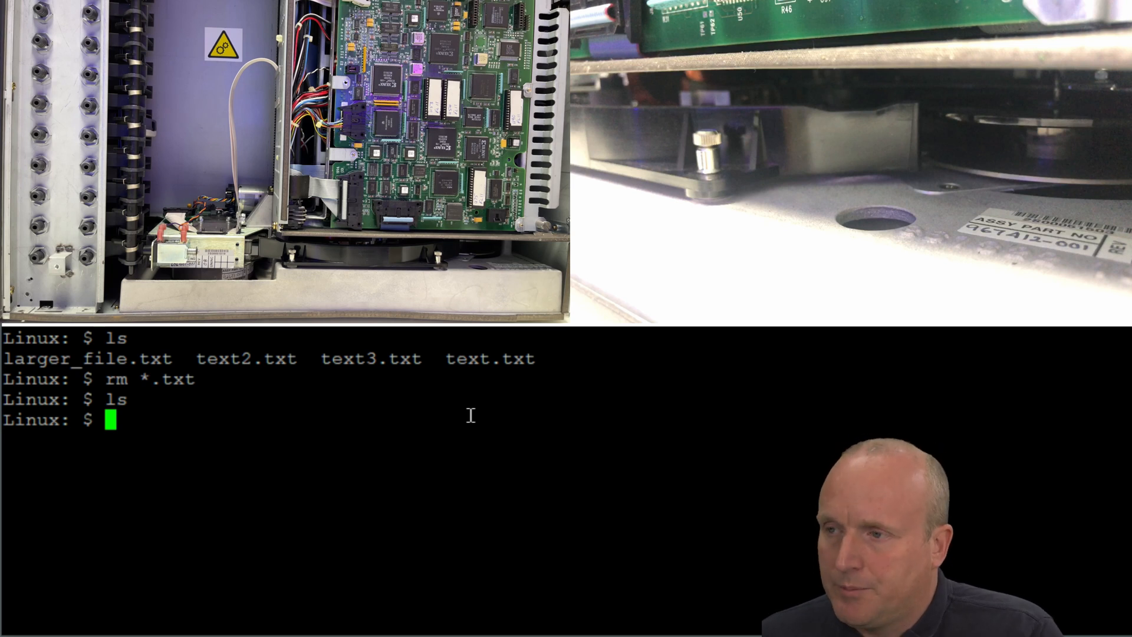
{"action": "type", "text": "tar"}
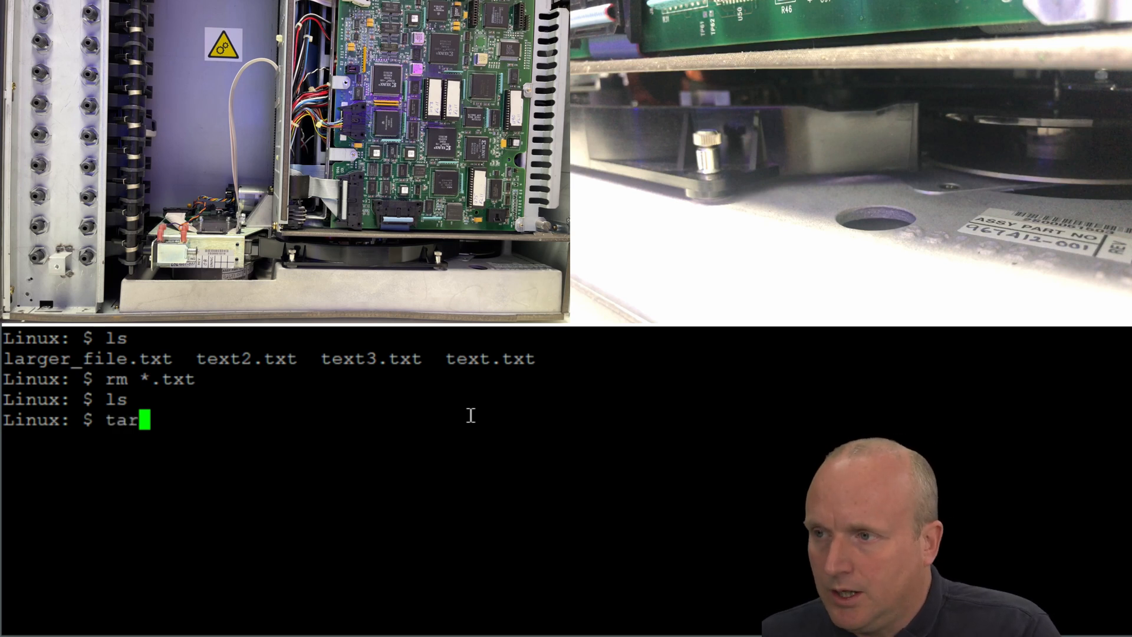
{"action": "type", "text": "-xv"}
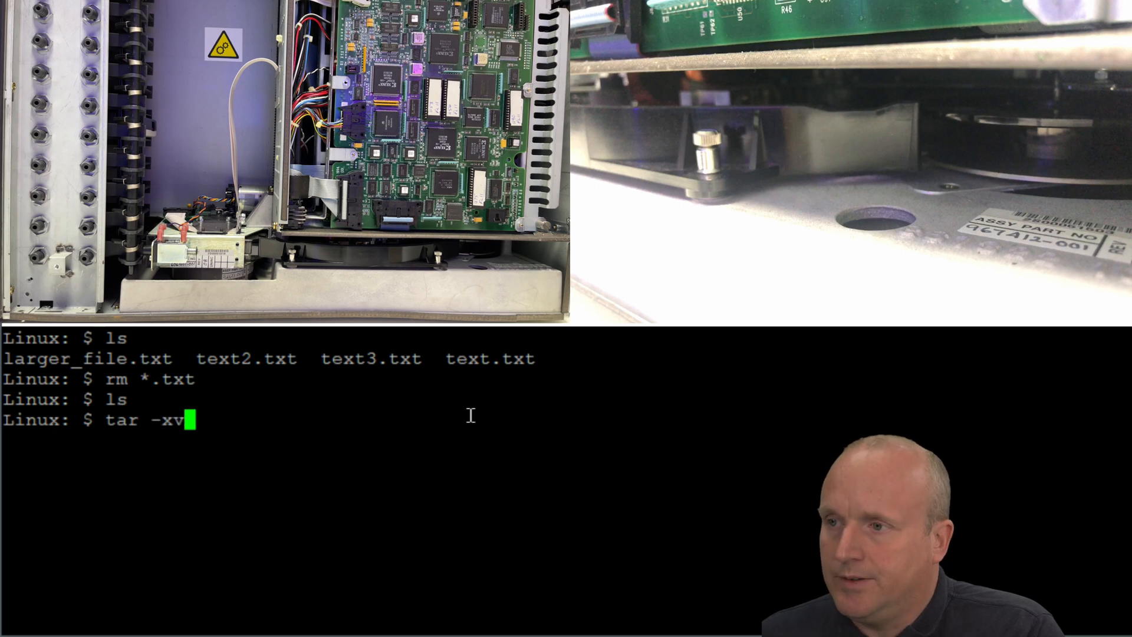
{"action": "type", "text": "f /"}
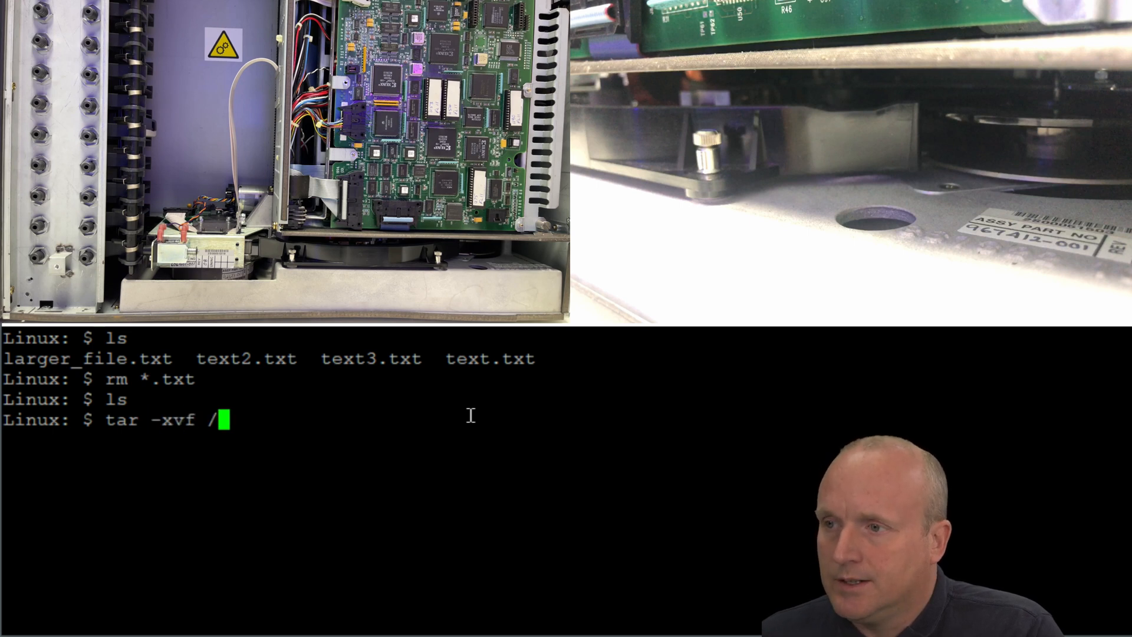
{"action": "type", "text": "dev/st0"}
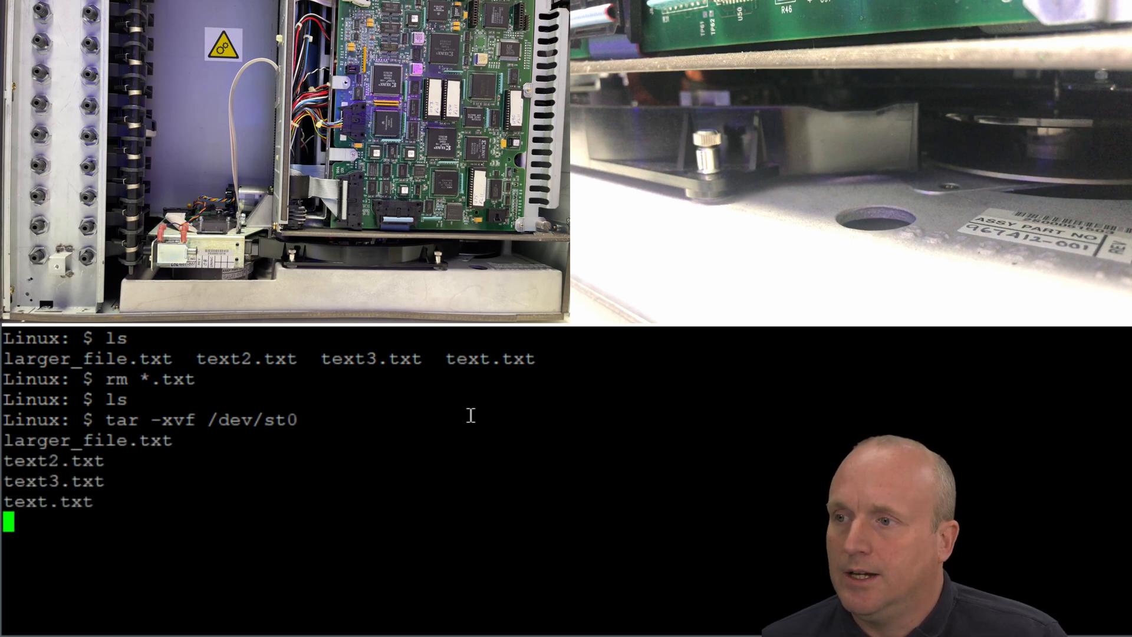
{"action": "type", "text": "ls"}
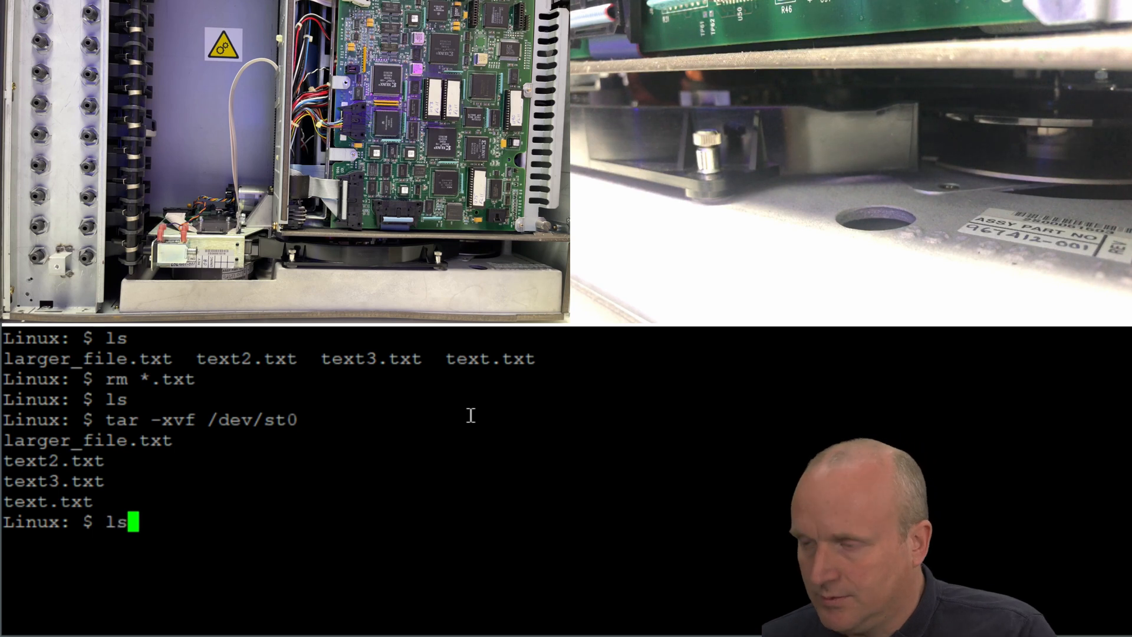
{"action": "key", "text": "Return"}
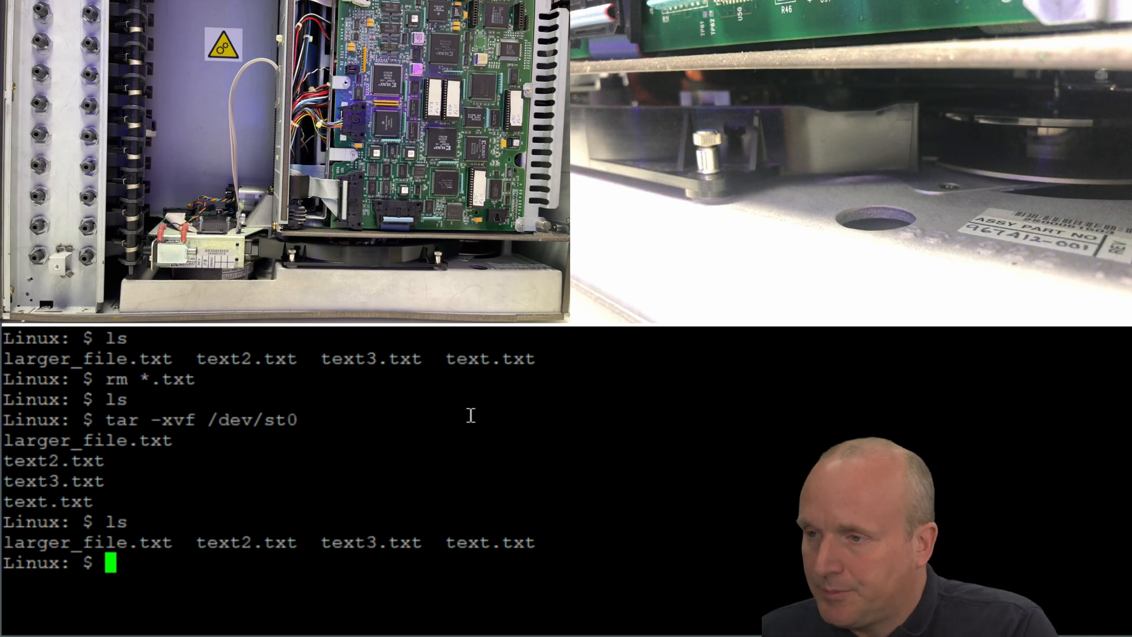
Unload the tape from drive 0 into slot 2 with mtx -f /dev/sg3 unload 2.
{"action": "type", "text": "mtx"}
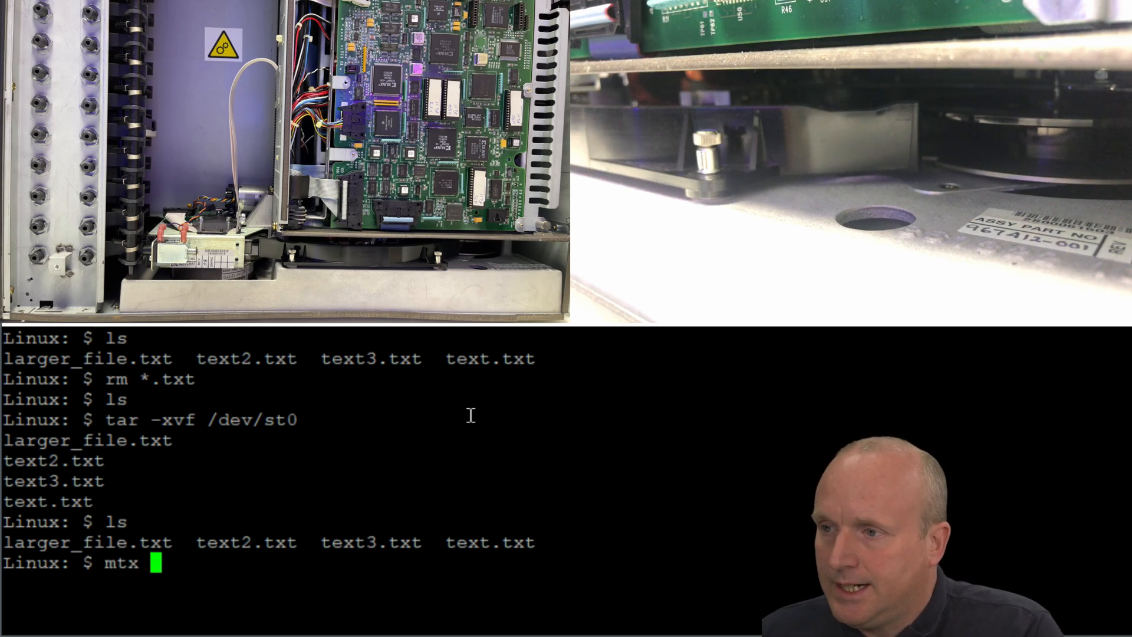
{"action": "type", "text": "-f /d"}
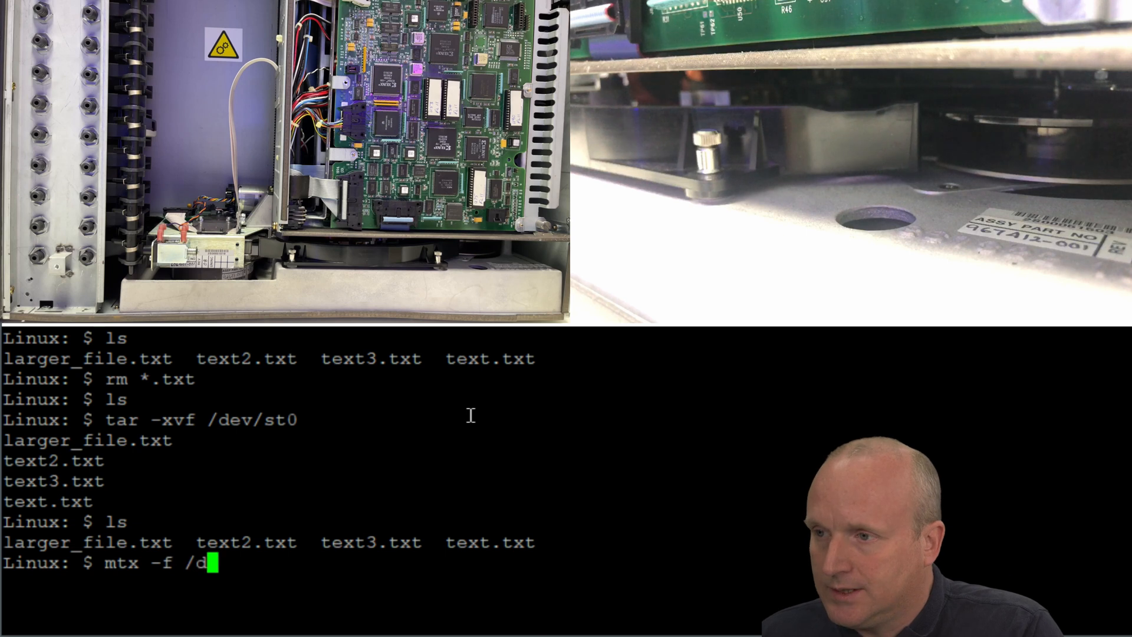
{"action": "type", "text": "ev/s"}
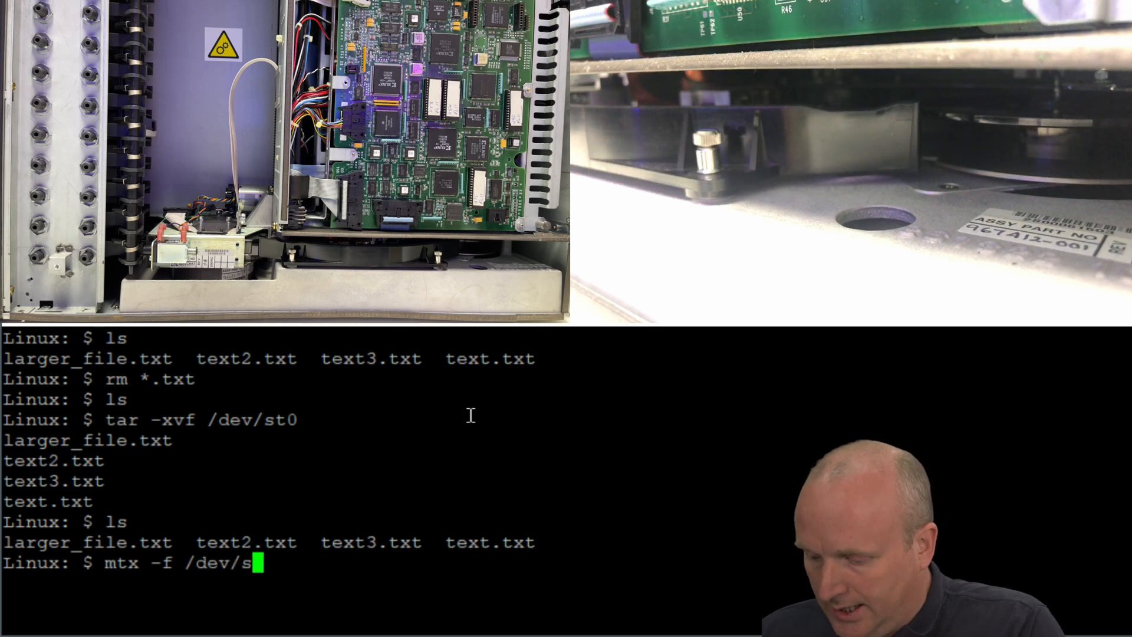
{"action": "type", "text": "g3"}
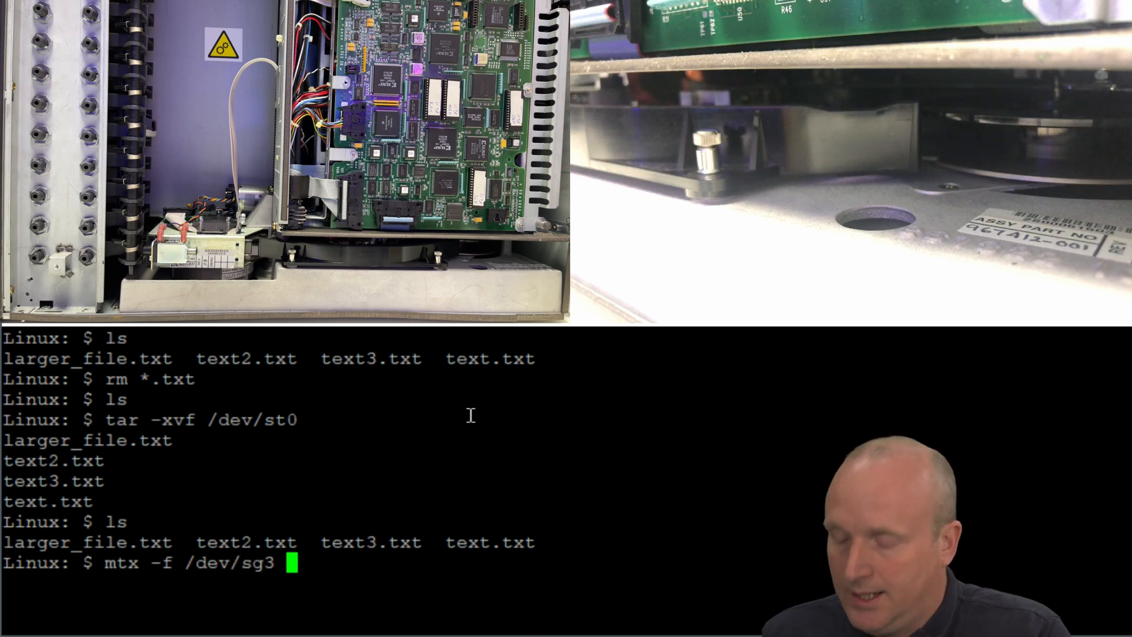
{"action": "type", "text": "unload"}
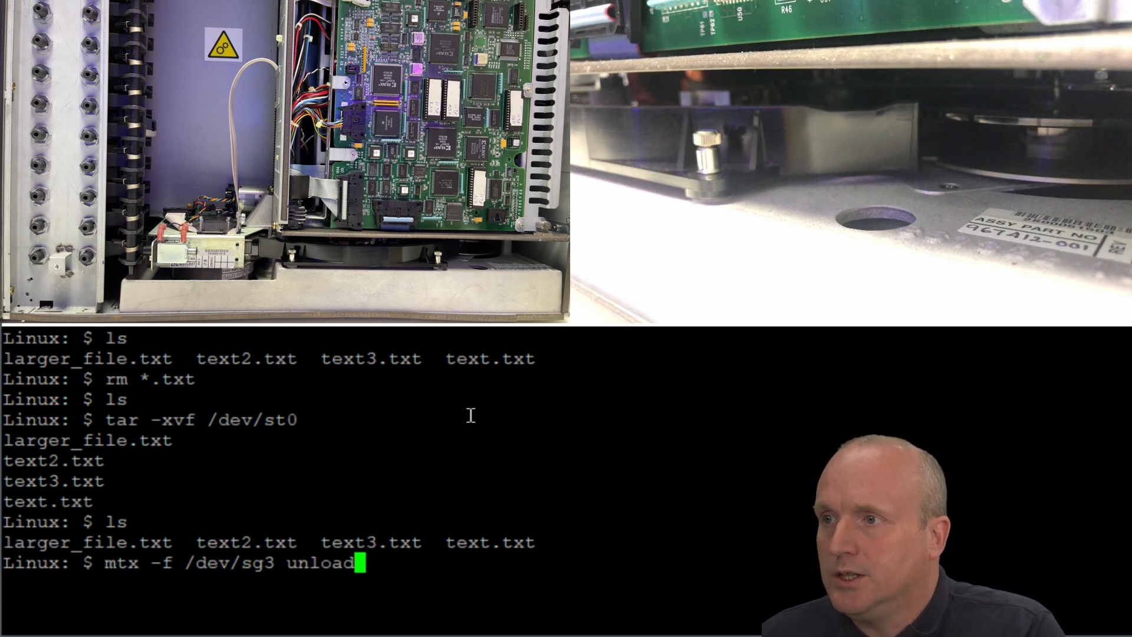
{"action": "type", "text": "2"}
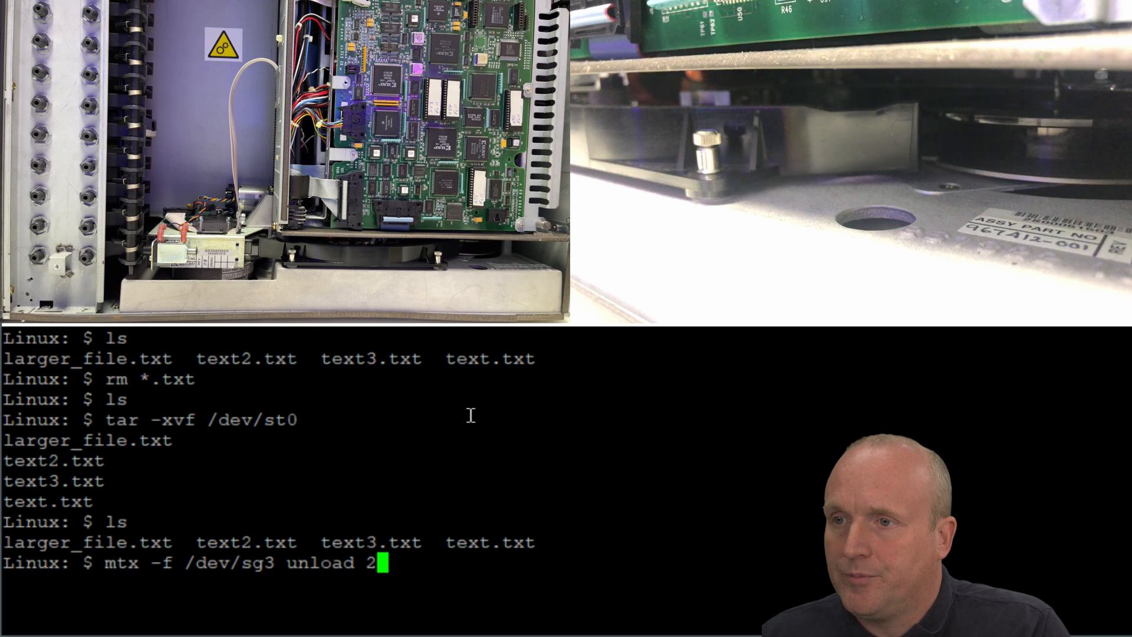
{"action": "key", "text": "Return"}
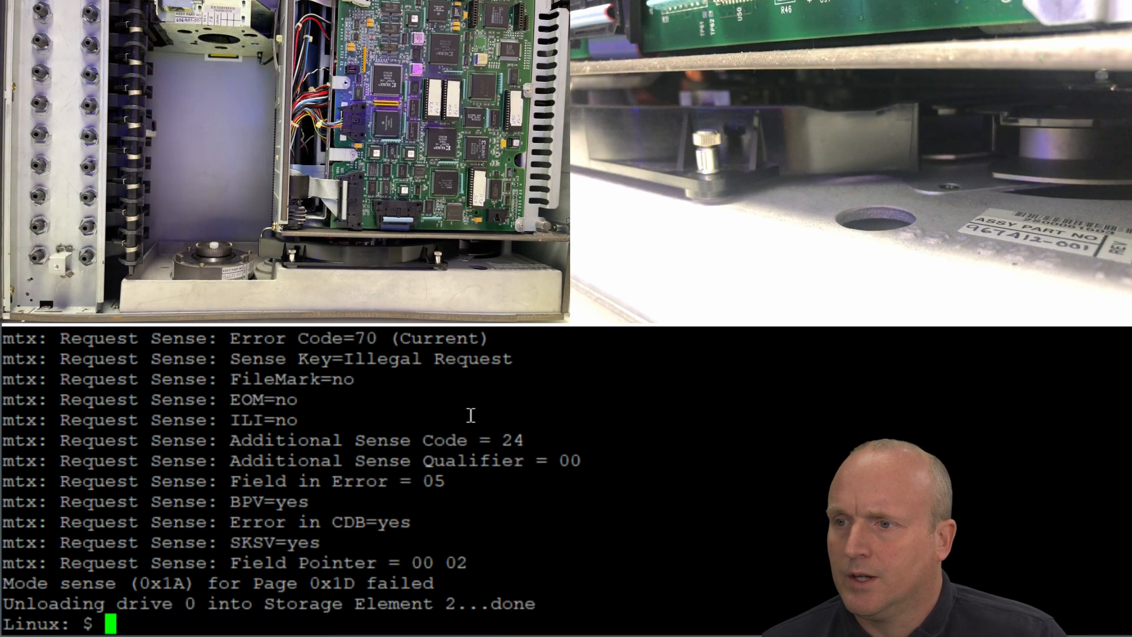
{"action": "type", "text": "mtx -f /dev/sg3 unload 2"}
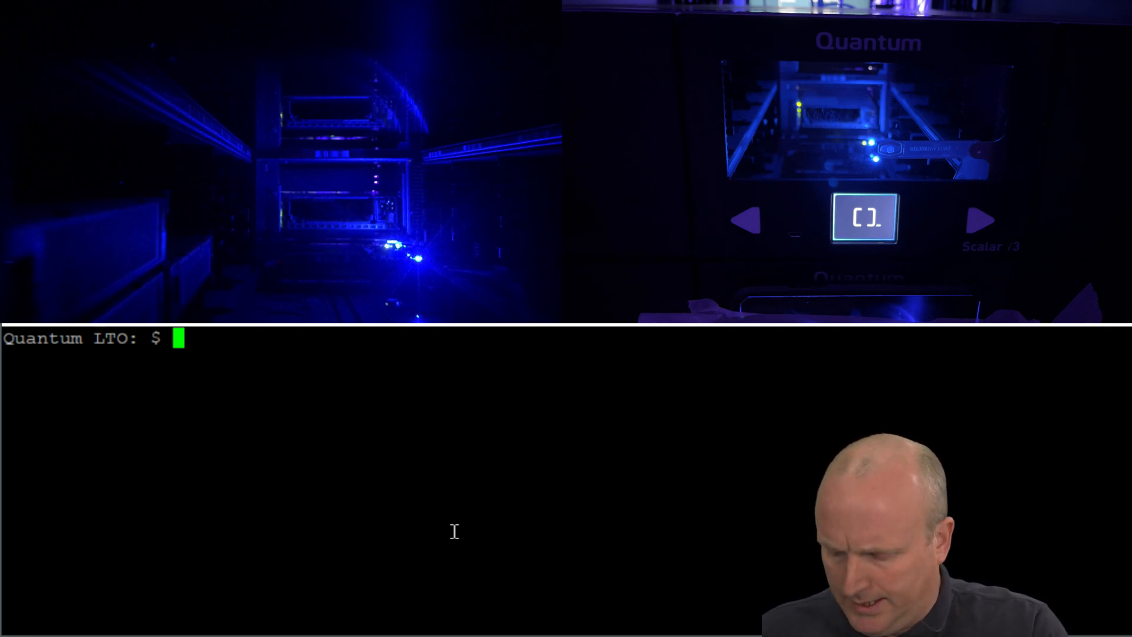
Correct the mistyped filter and run dmesg | grep scsi, showing the IBM Ultrium-HH7 drive.
{"action": "type", "text": "dmesg"}
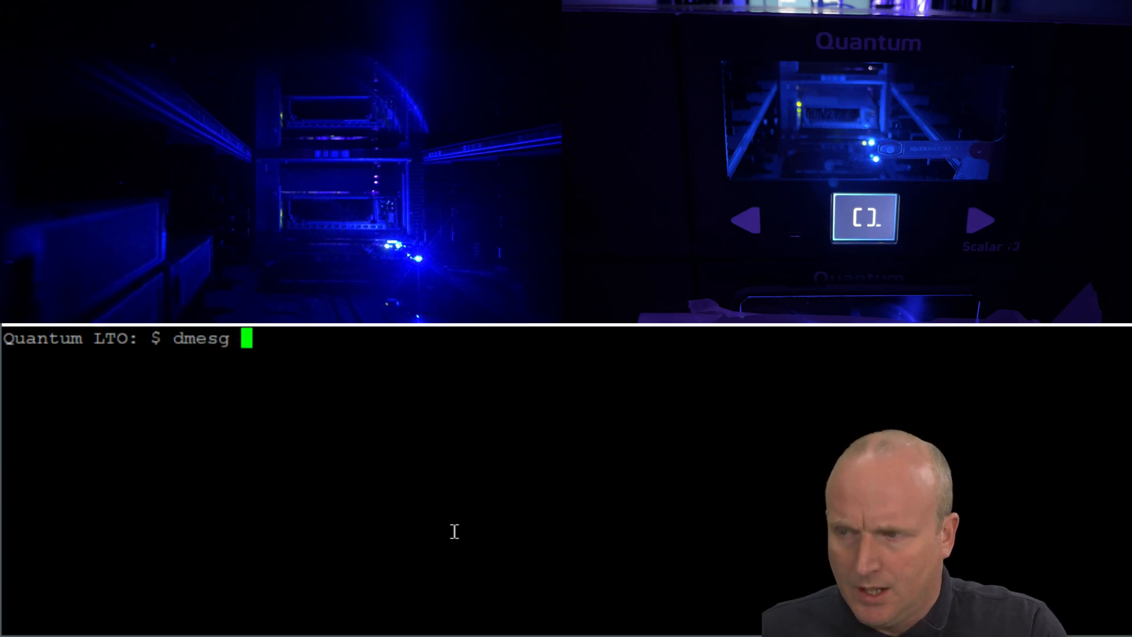
{"action": "type", "text": "|"}
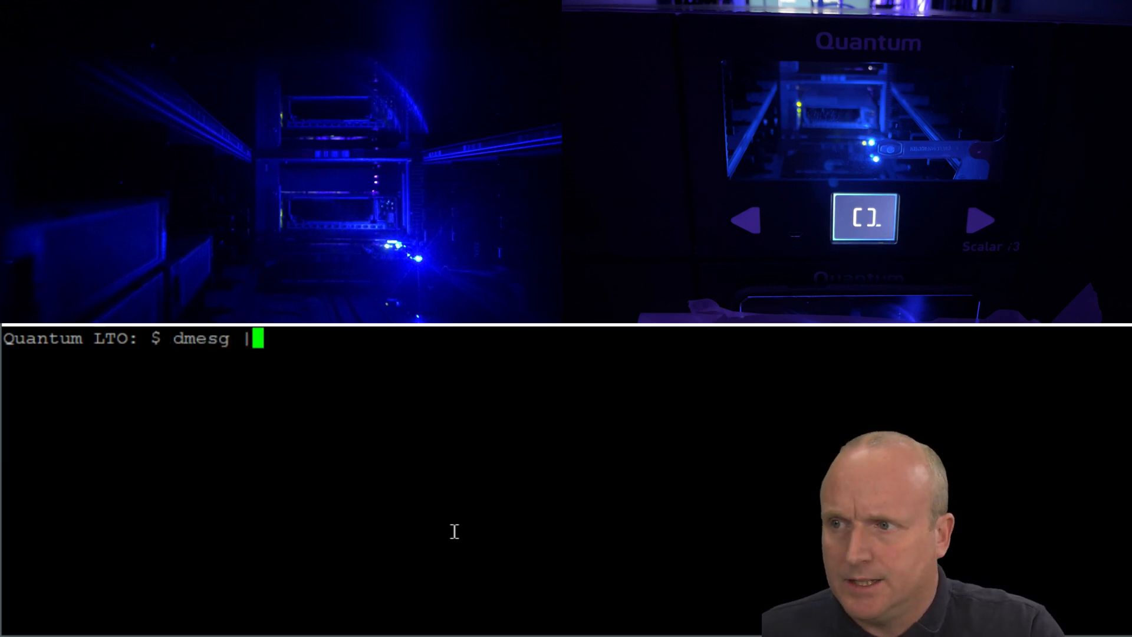
{"action": "type", "text": "scsi"}
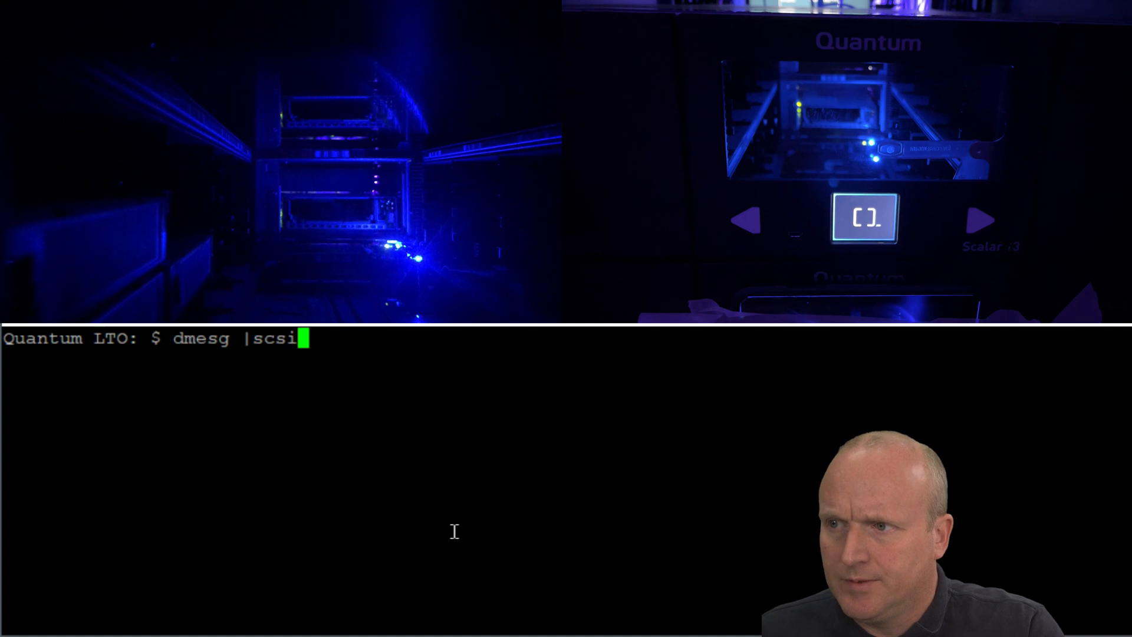
{"action": "key", "text": "BackSpace"}
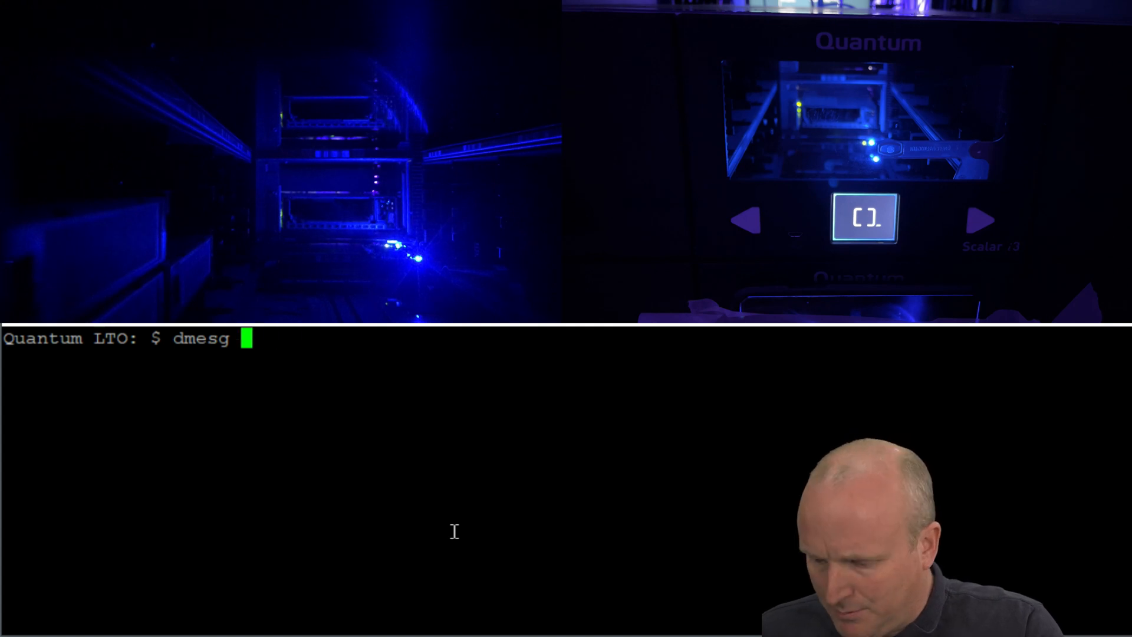
{"action": "type", "text": "|grep sc"}
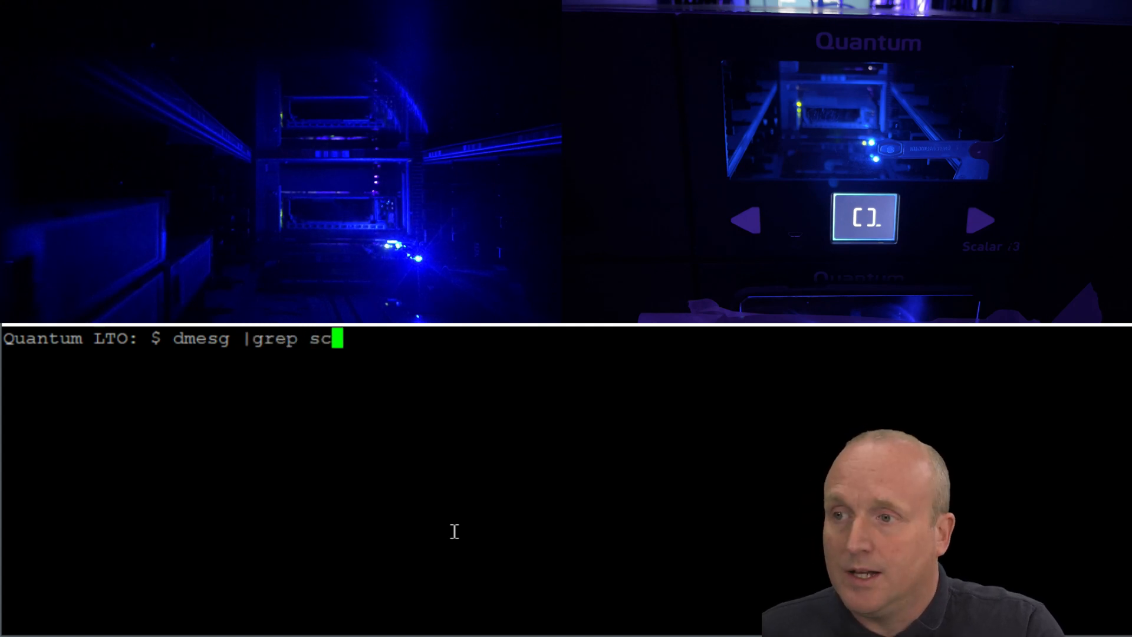
{"action": "type", "text": "sci"}
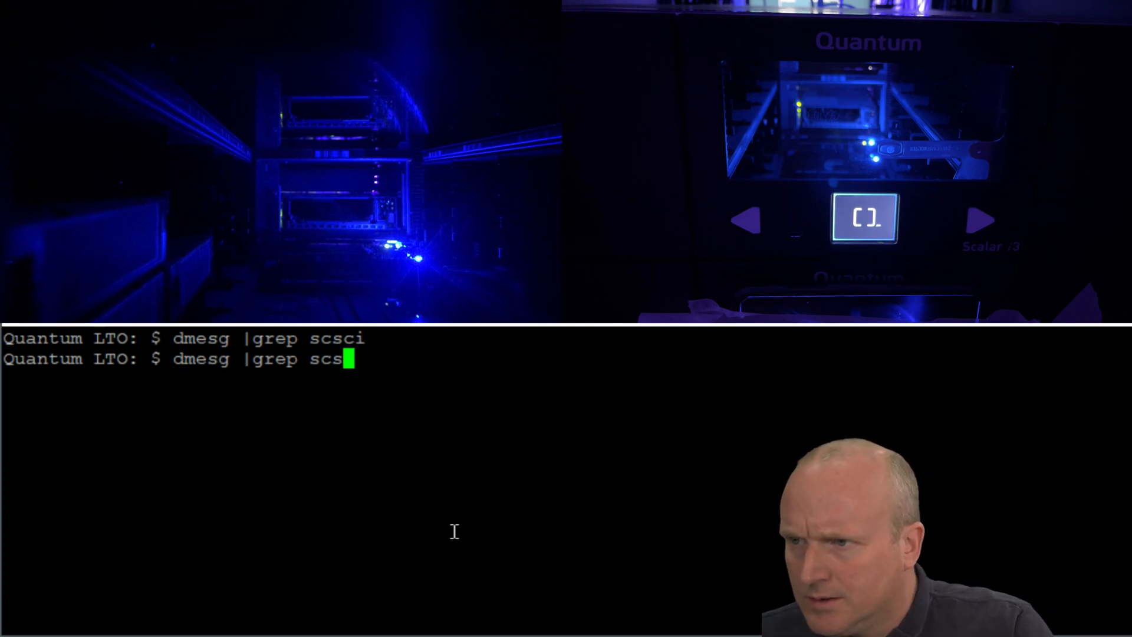
{"action": "type", "text": "i"}
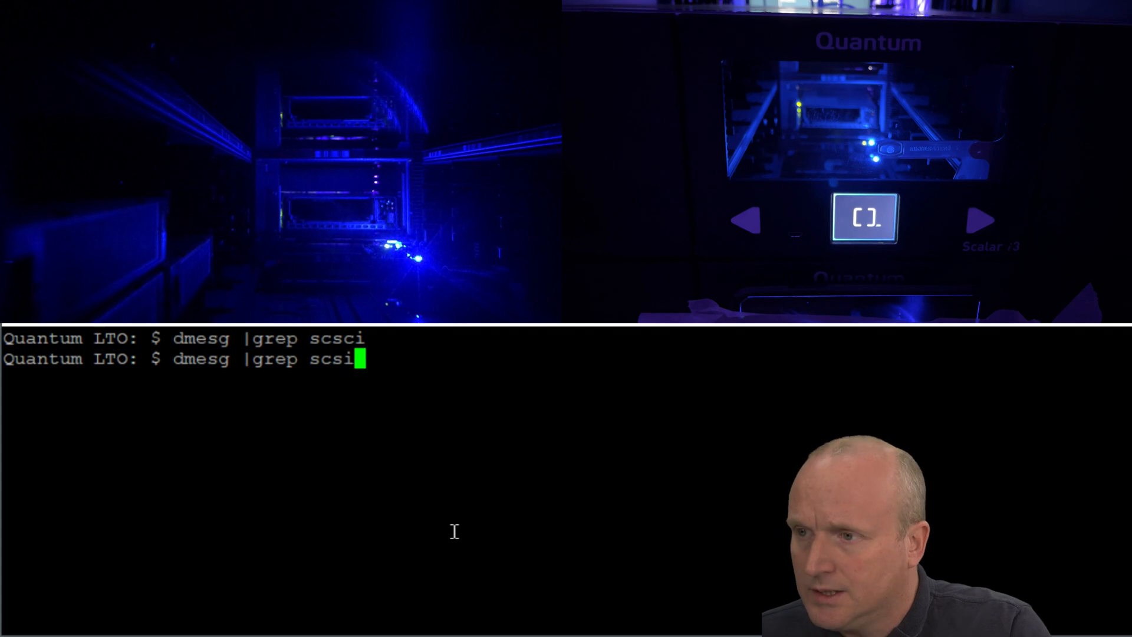
{"action": "key", "text": "Return"}
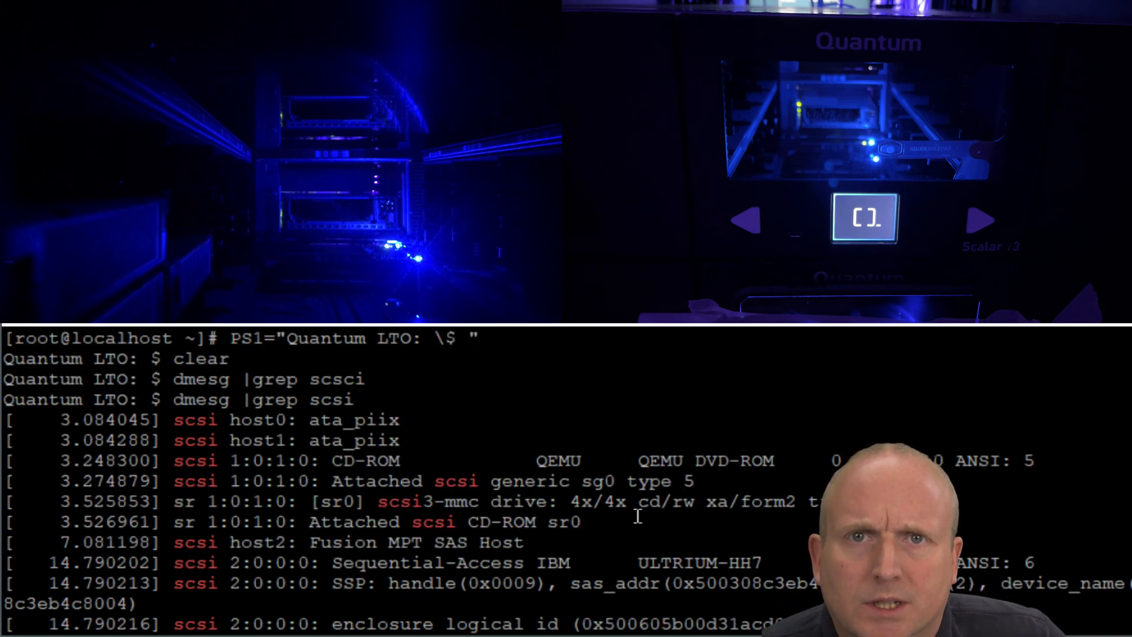
Scroll the SCSI log, marking address 0:1:0, to find drives st0/st1 and changer sg2.
{"action": "scroll", "scroll_direction": "down", "scroll_amount": 3}
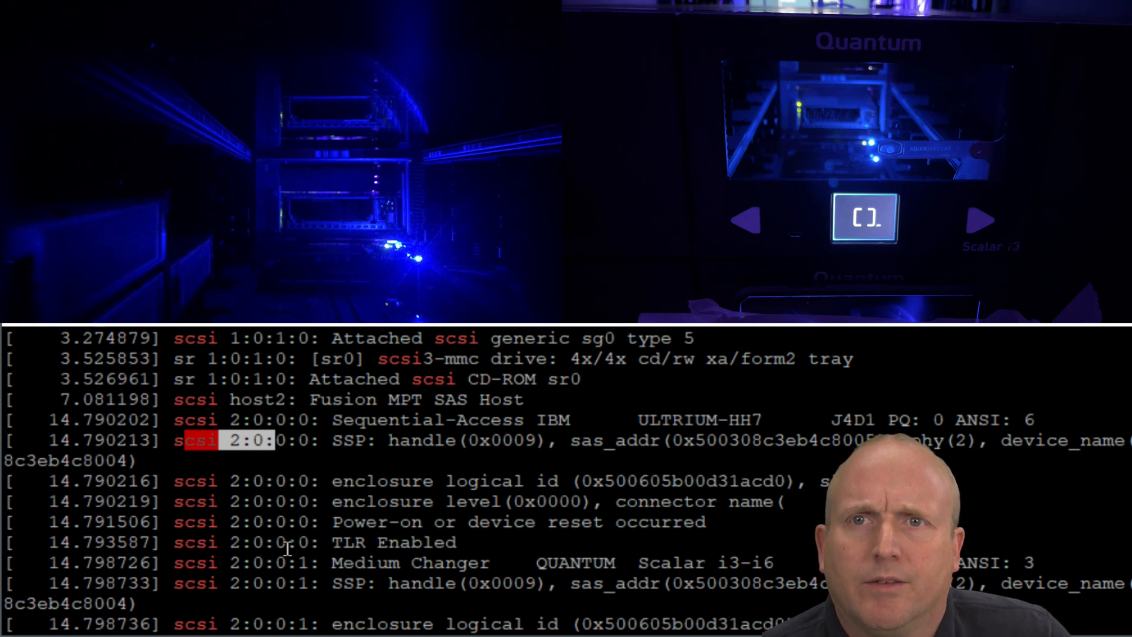
{"action": "scroll", "scroll_direction": "down", "scroll_amount": 3}
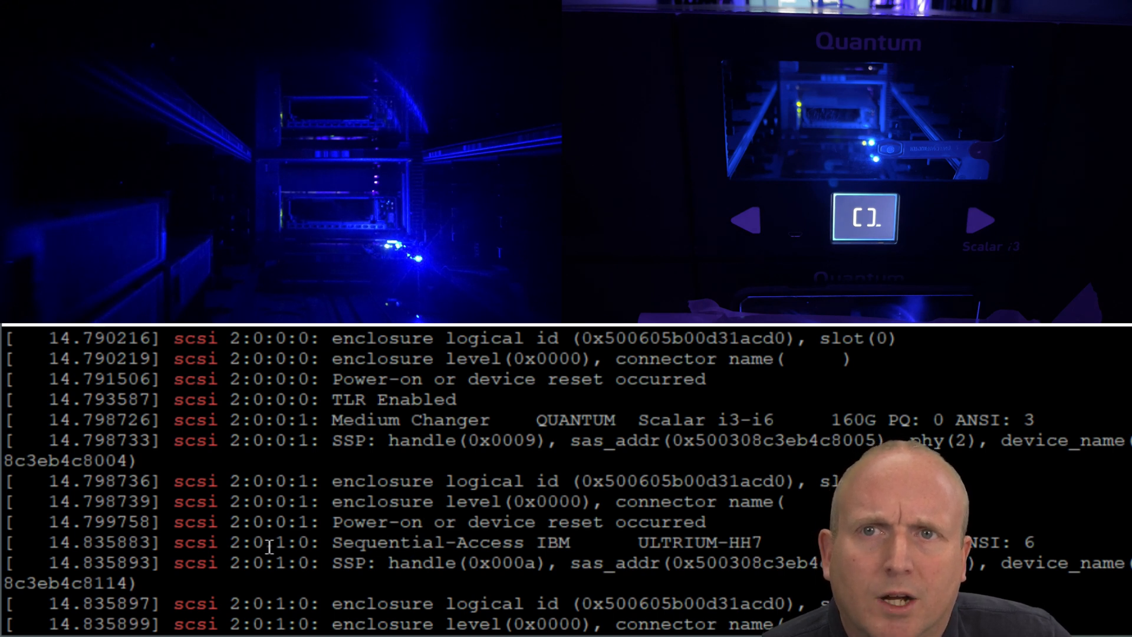
{"action": "double_click", "coordinate": [278, 542]}
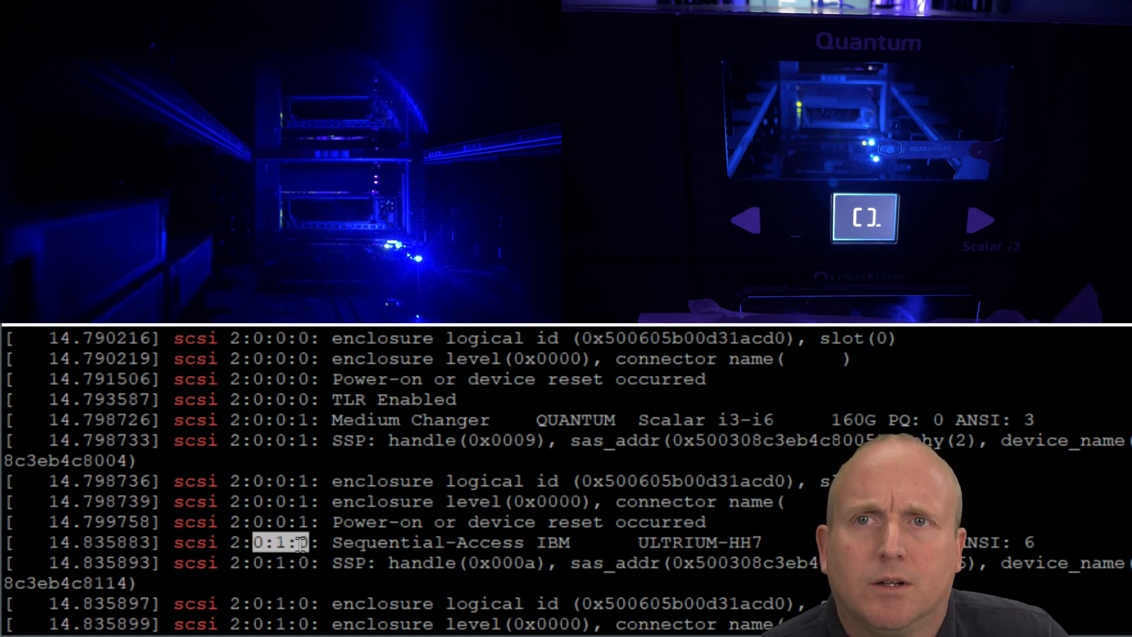
{"action": "scroll", "scroll_direction": "down", "scroll_amount": 3}
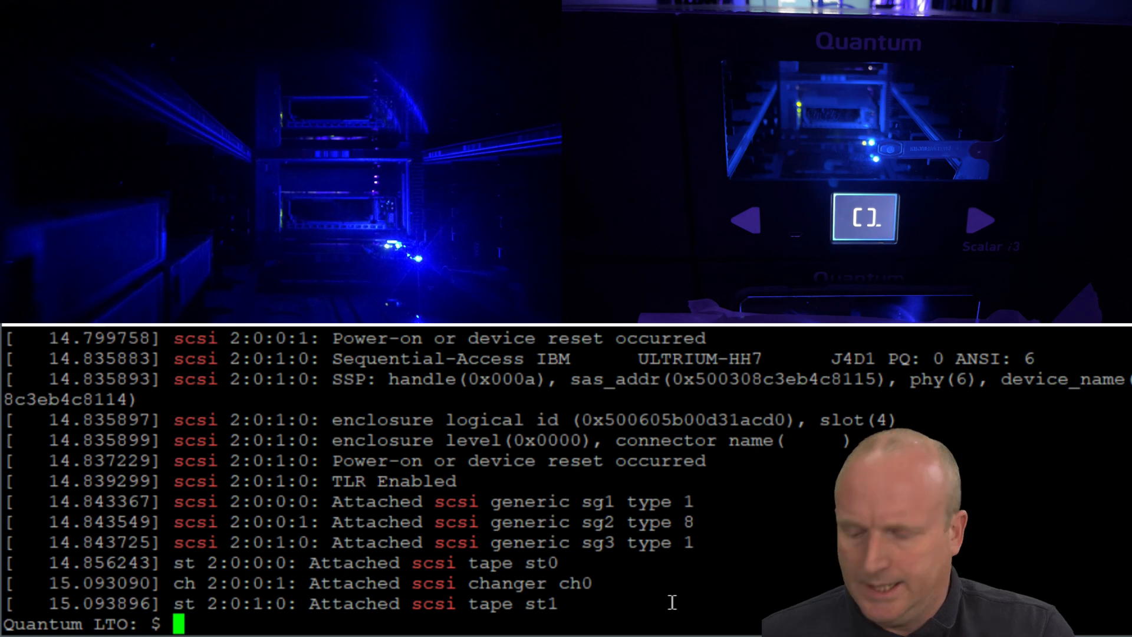
{"action": "type", "text": "mtx"}
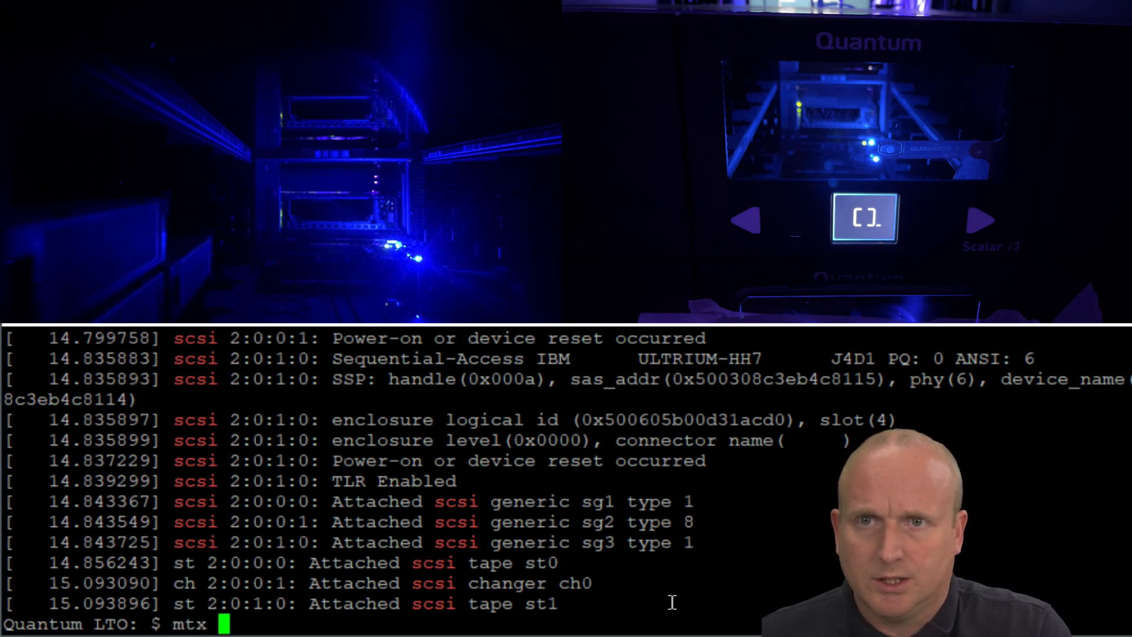
{"action": "type", "text": "-f /de"}
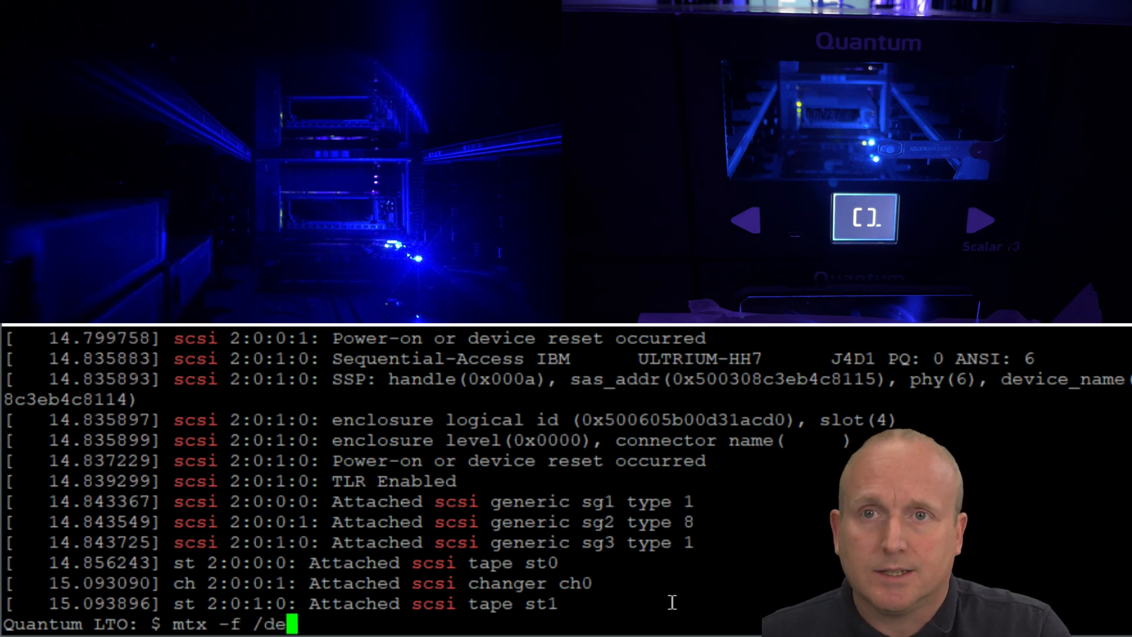
{"action": "type", "text": "v/sg2"}
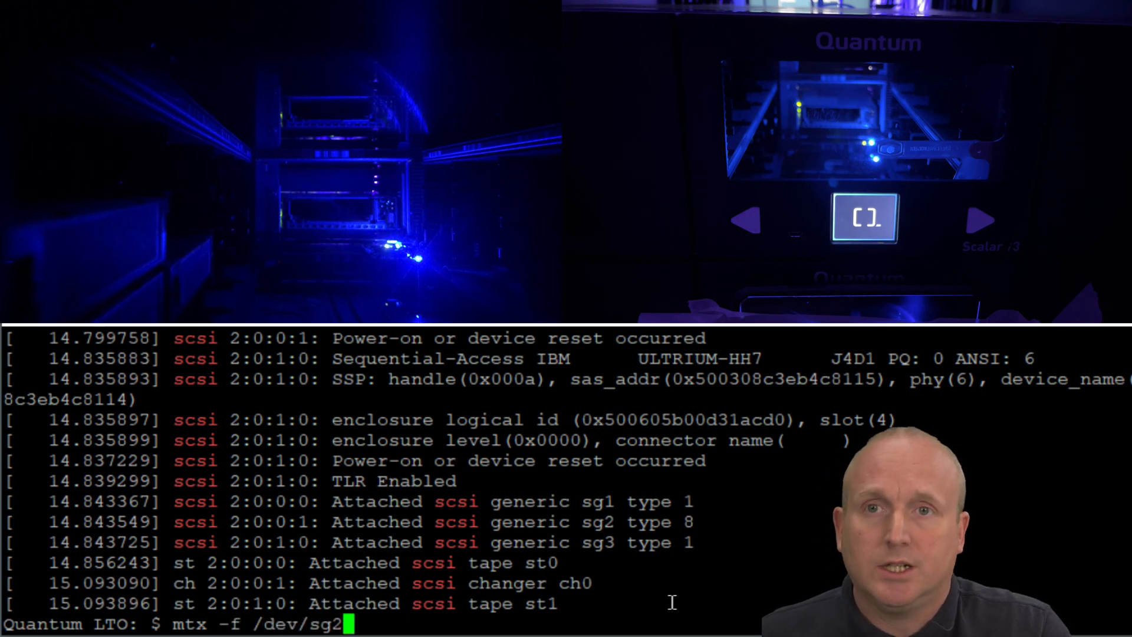
{"action": "type", "text": "status"}
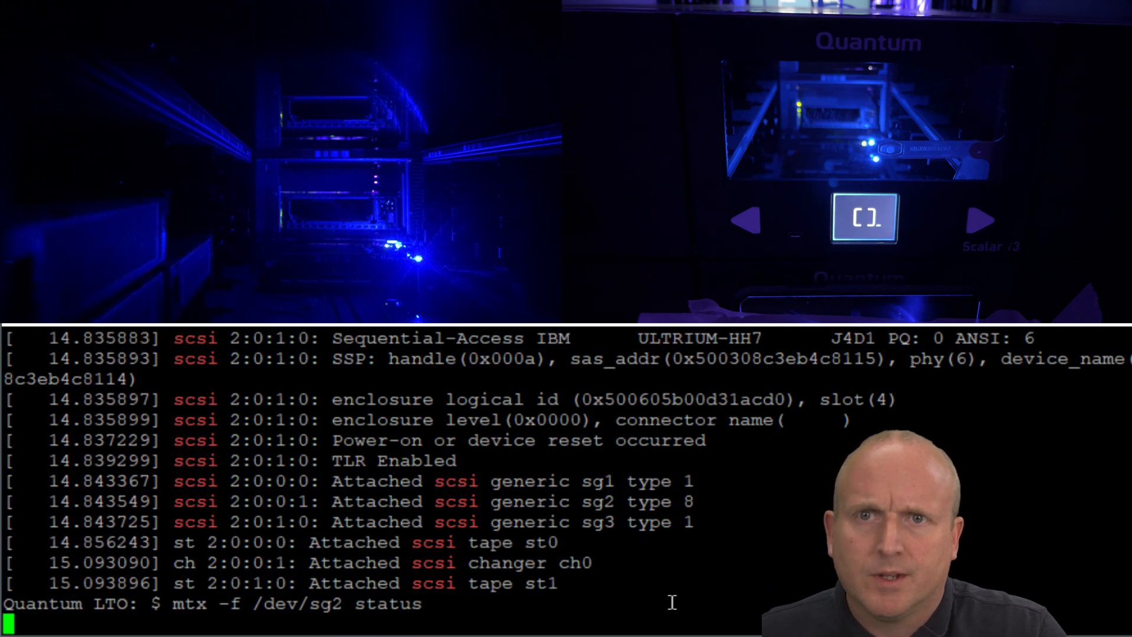
{"action": "key", "text": "Return"}
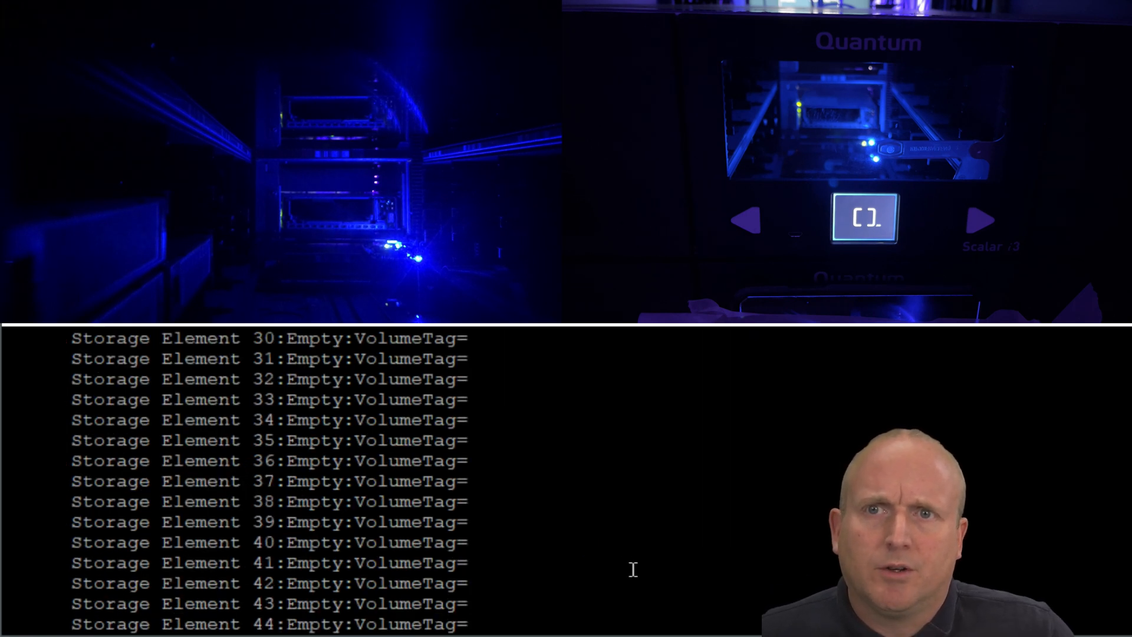
{"action": "scroll", "scroll_direction": "up", "scroll_amount": 3}
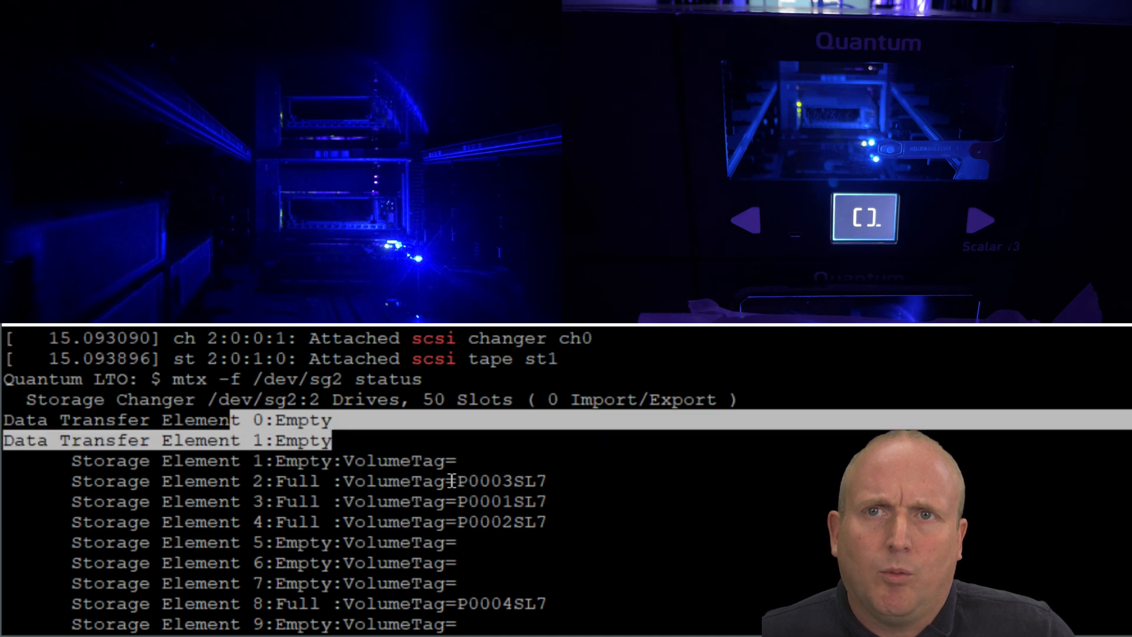
{"action": "scroll", "scroll_direction": "down", "scroll_amount": 3}
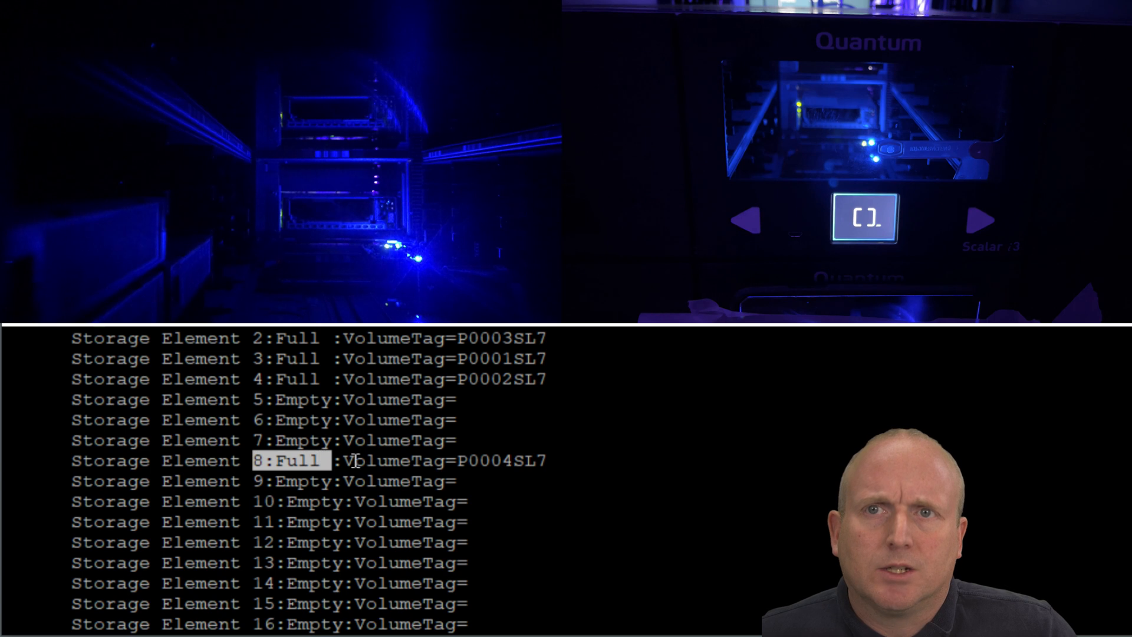
{"action": "scroll", "scroll_direction": "down", "scroll_amount": 3}
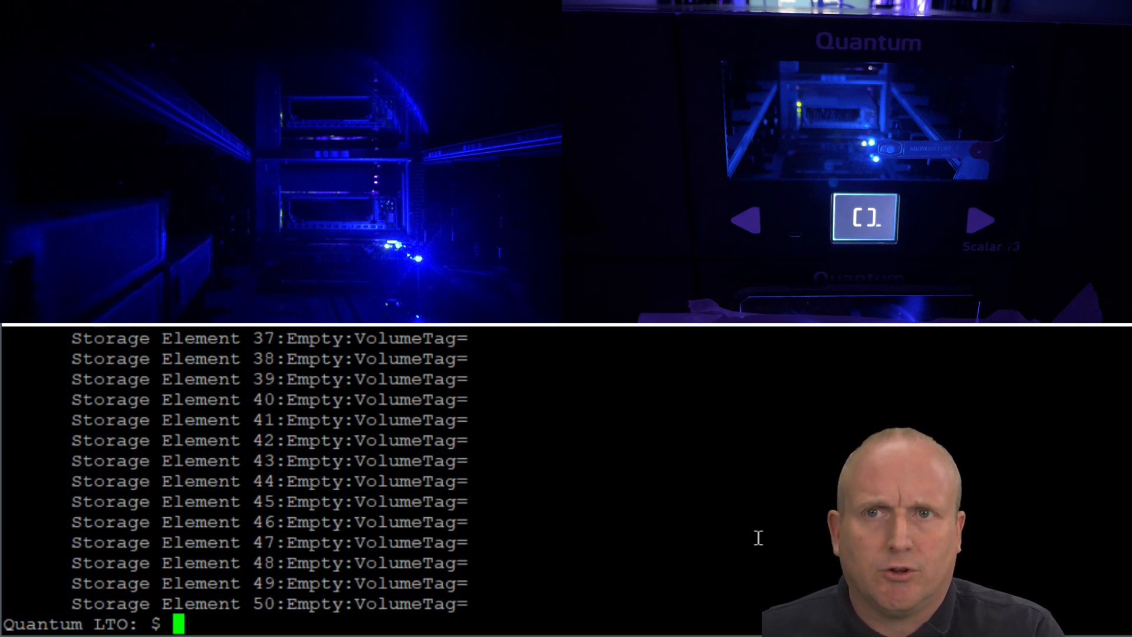
Run mtx -f /dev/sg2 load 8 drive 0 to load slot 8's tape.
{"action": "type", "text": "mtx"}
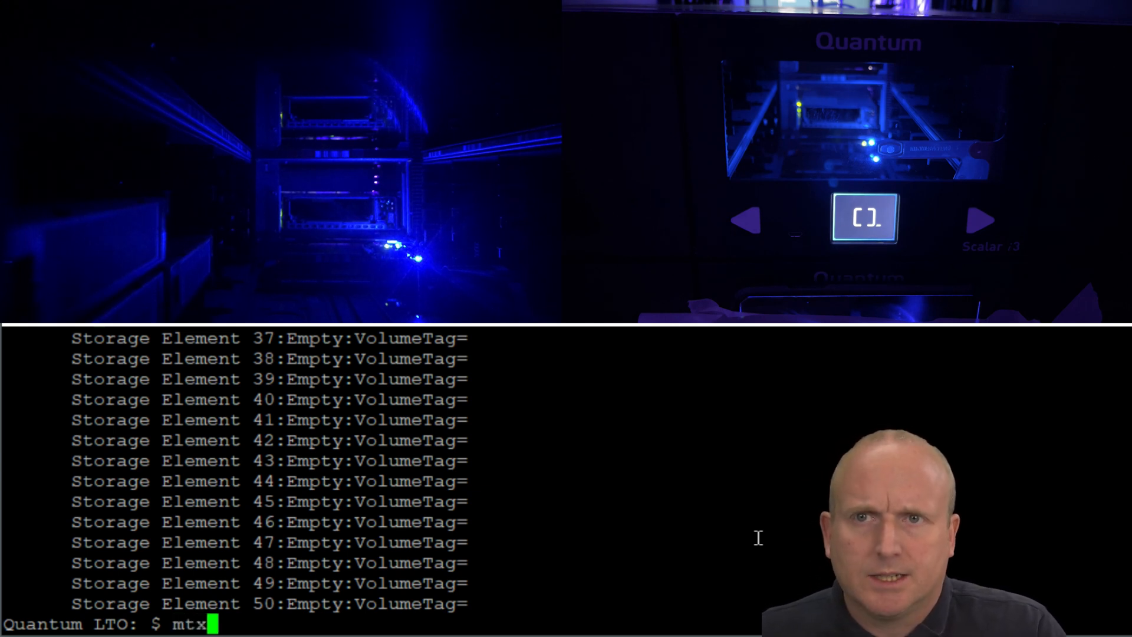
{"action": "type", "text": "-f /dwe"}
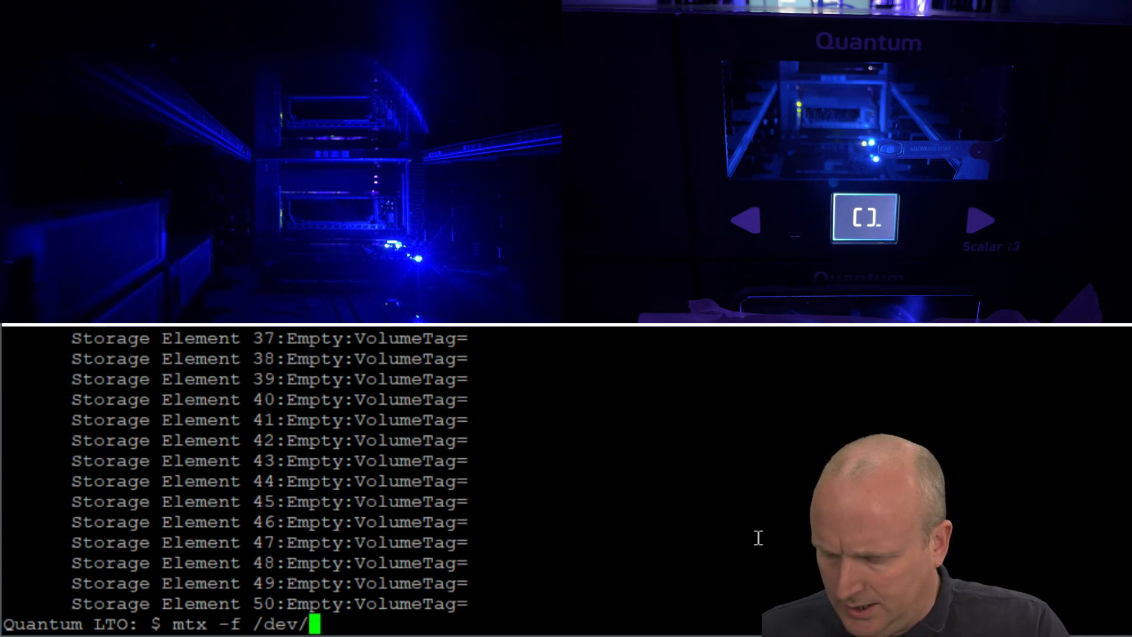
{"action": "type", "text": "sg2"}
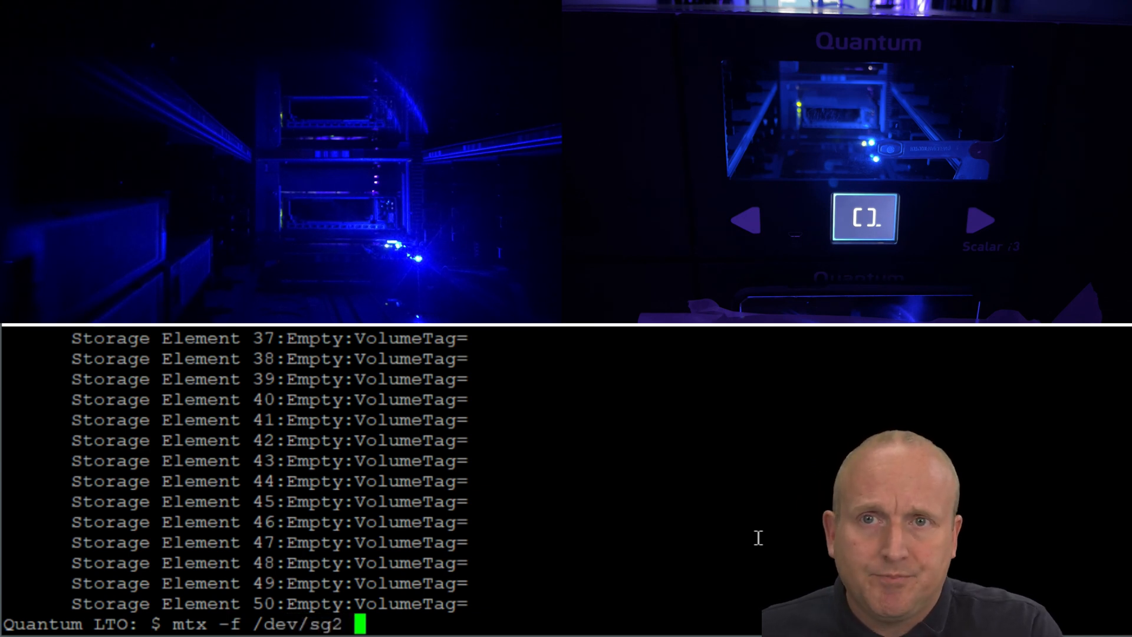
{"action": "type", "text": "load"}
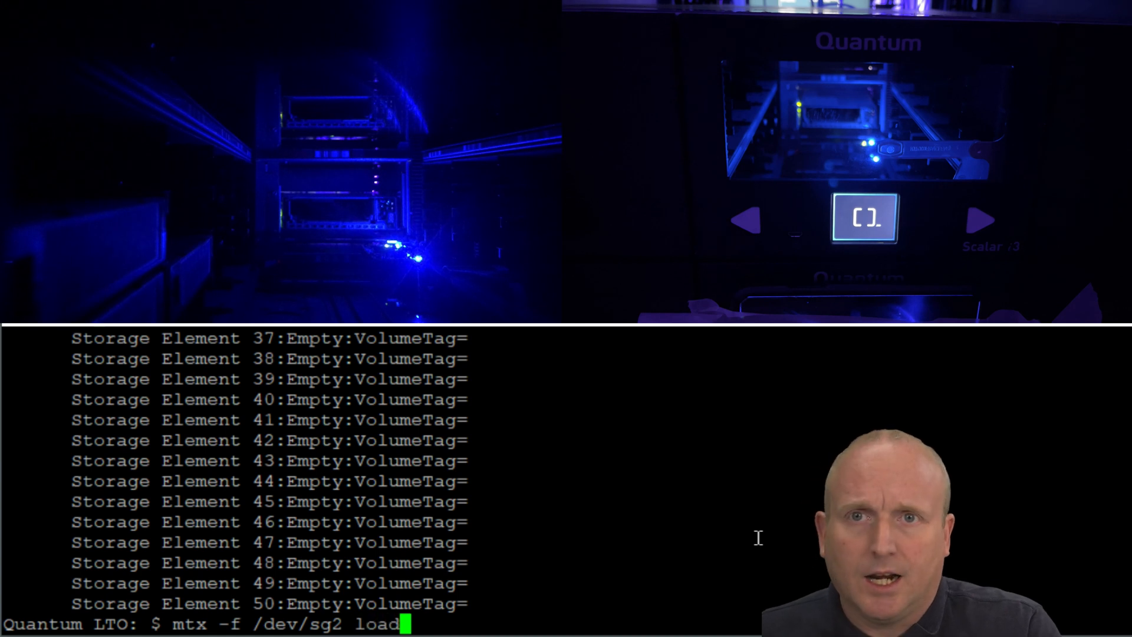
{"action": "type", "text": "8 d"}
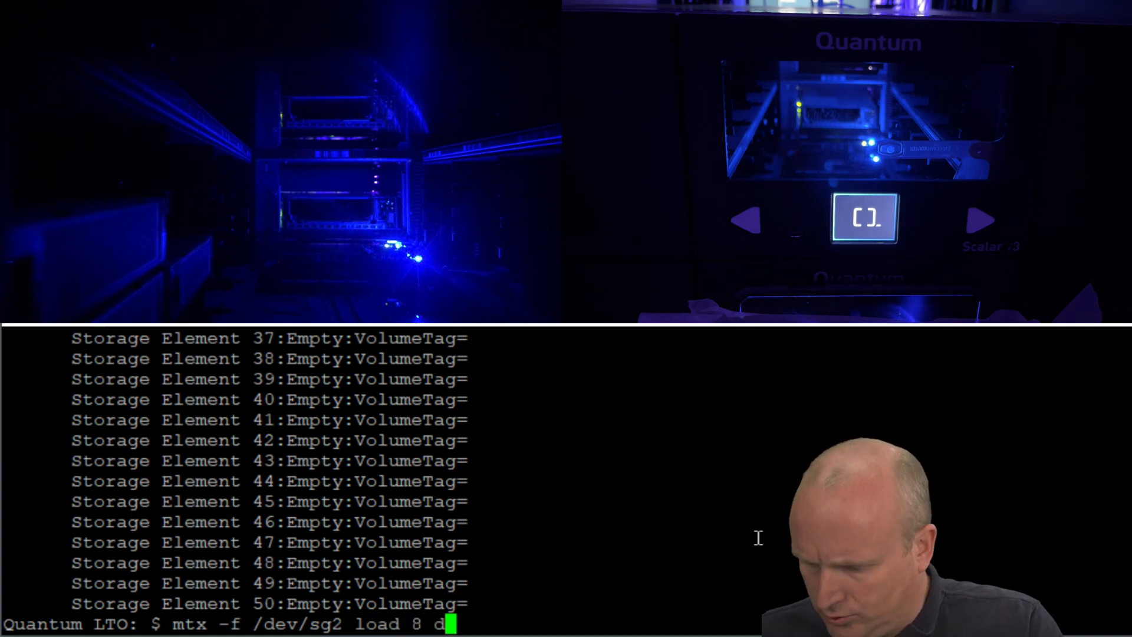
{"action": "type", "text": "rive 0"}
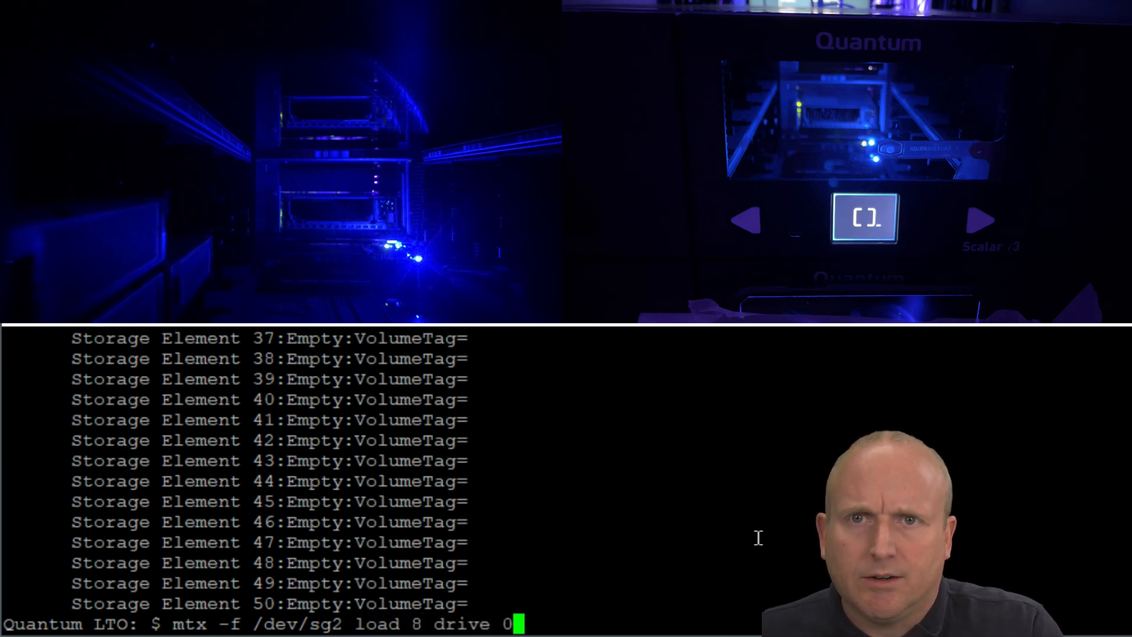
{"action": "key", "text": "Return"}
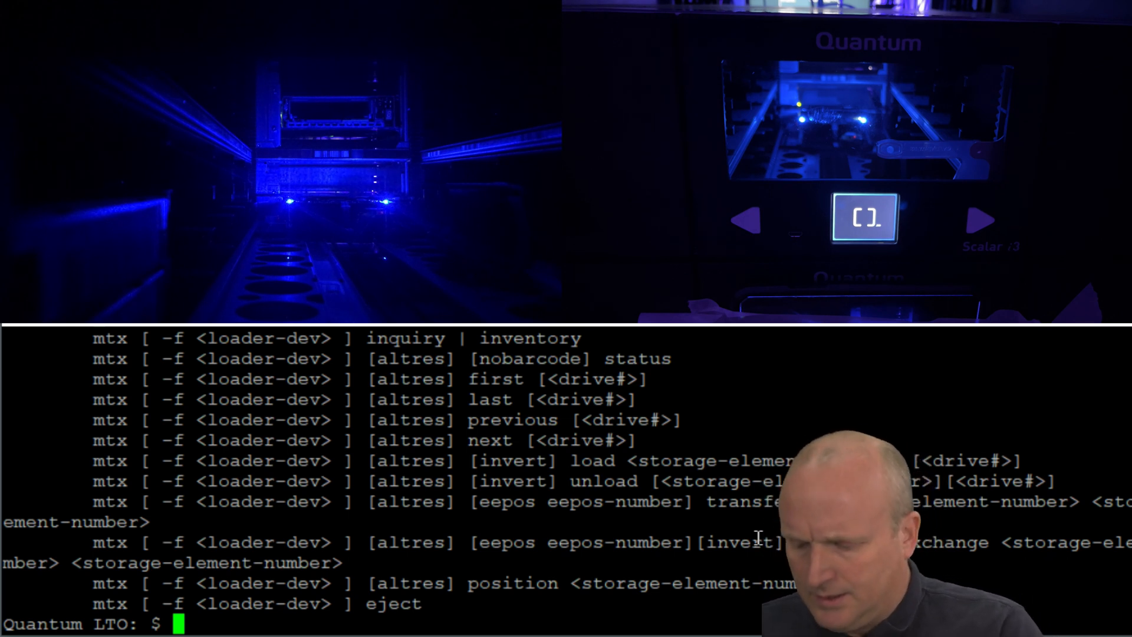
Check /dev/st0 status with mt, accepting installation of the mt-st package.
{"action": "type", "text": "mt -"}
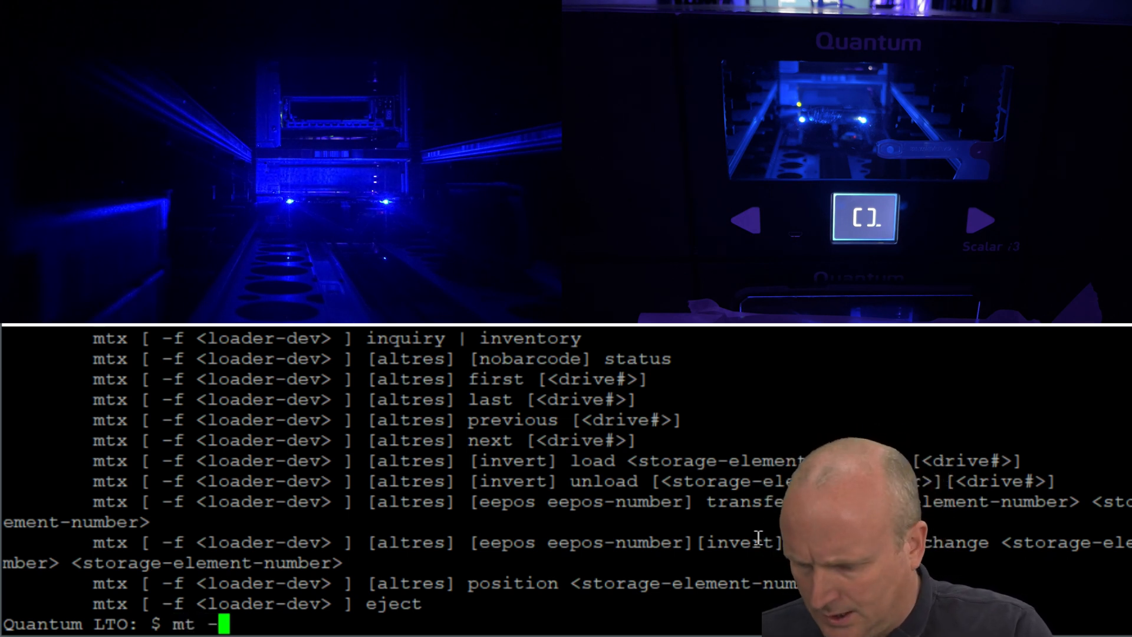
{"action": "type", "text": "f"}
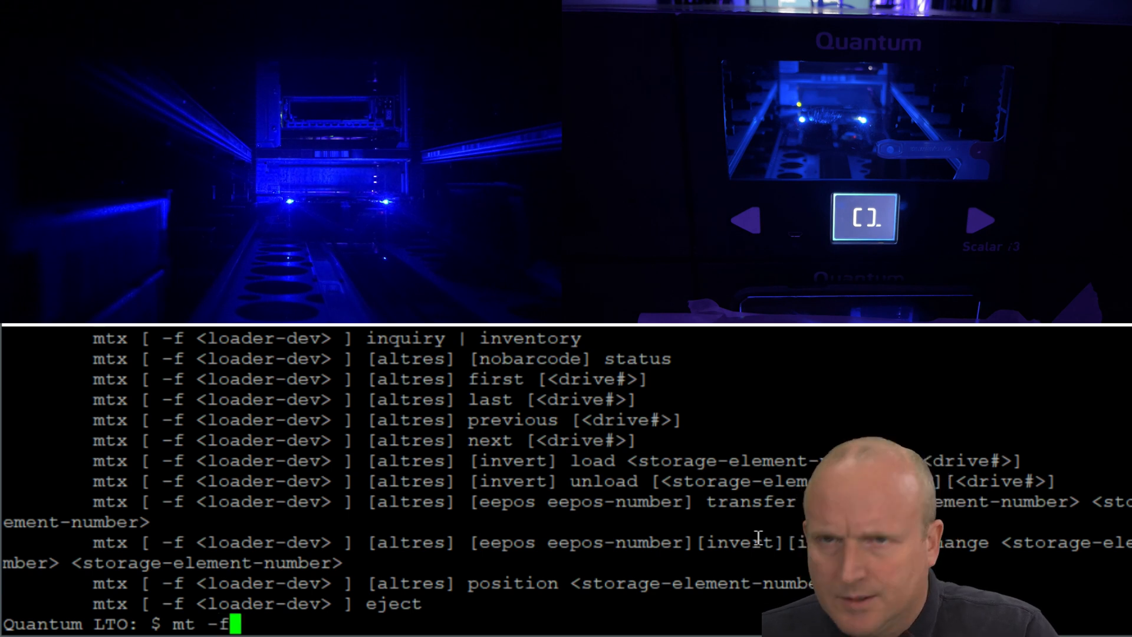
{"action": "type", "text": "/dev/"}
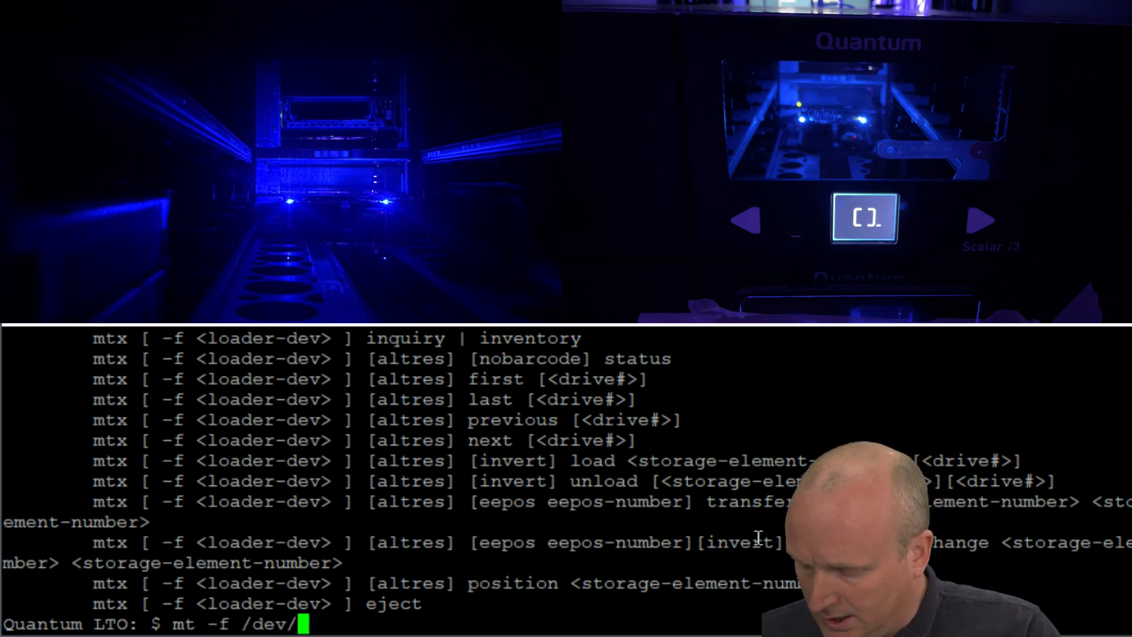
{"action": "type", "text": "st0 sta"}
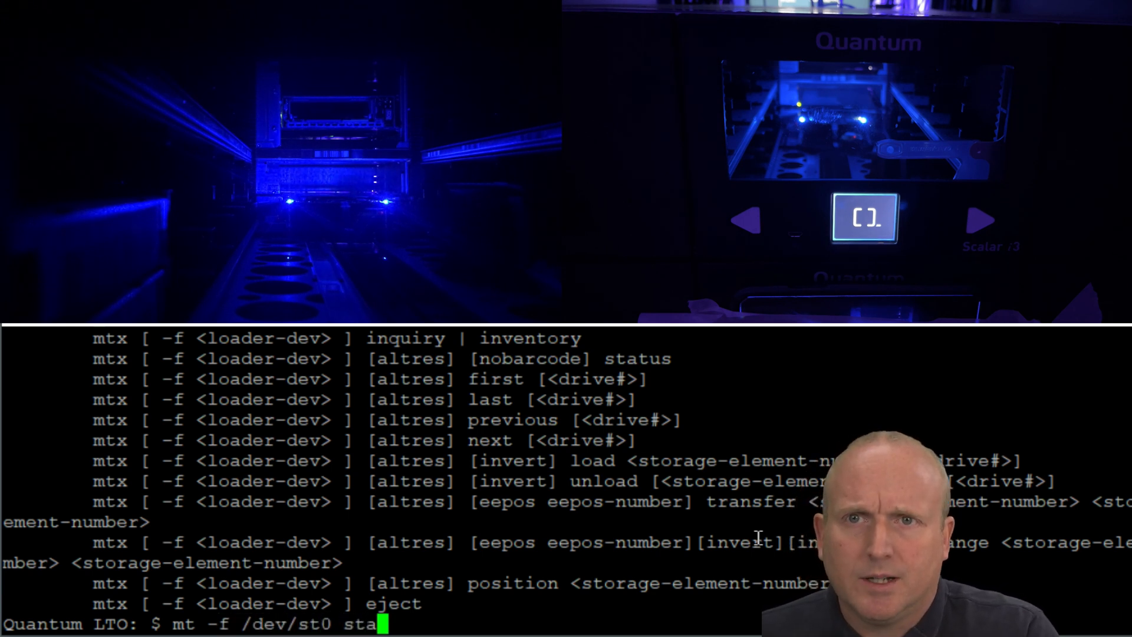
{"action": "key", "text": "Return"}
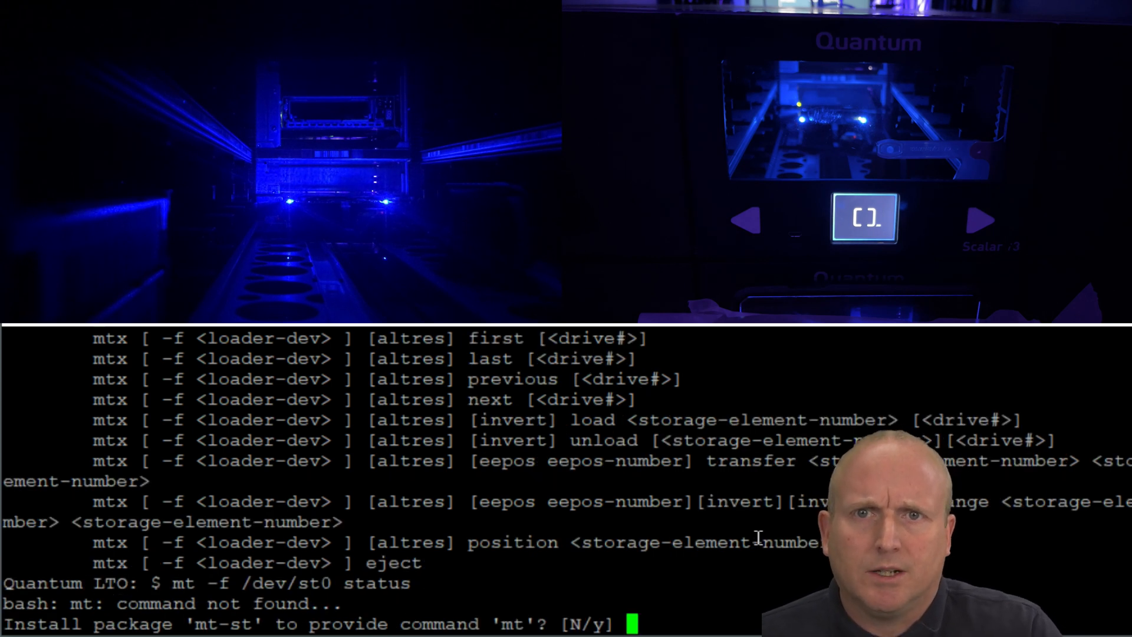
{"action": "type", "text": "y"}
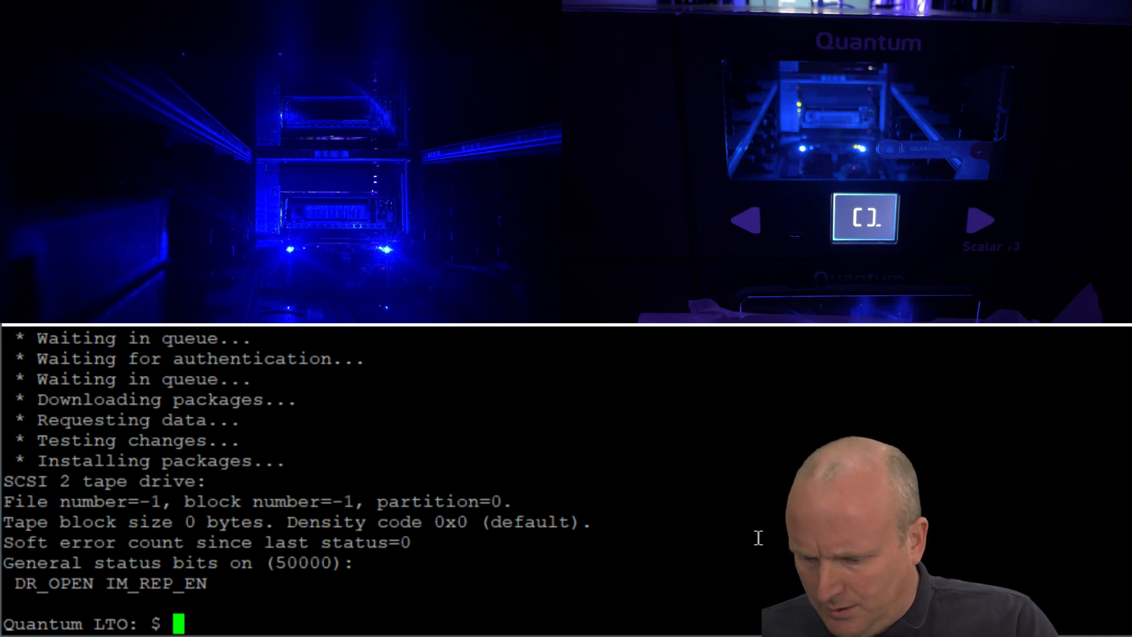
Create a new directory named demo.
{"action": "type", "text": "mkd"}
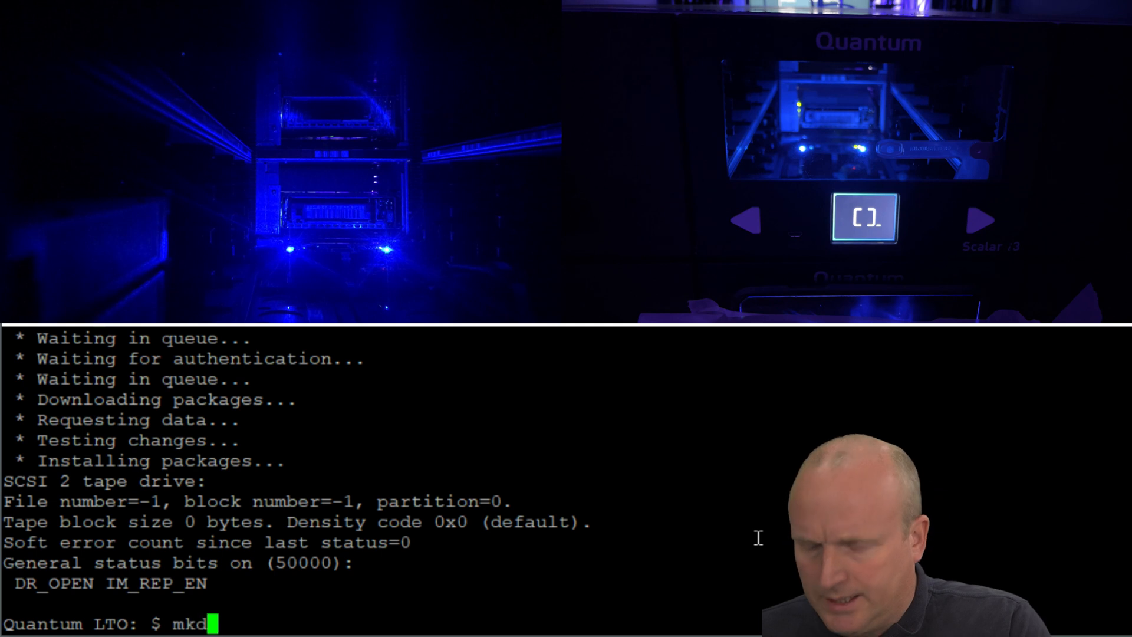
{"action": "type", "text": "ir demo"}
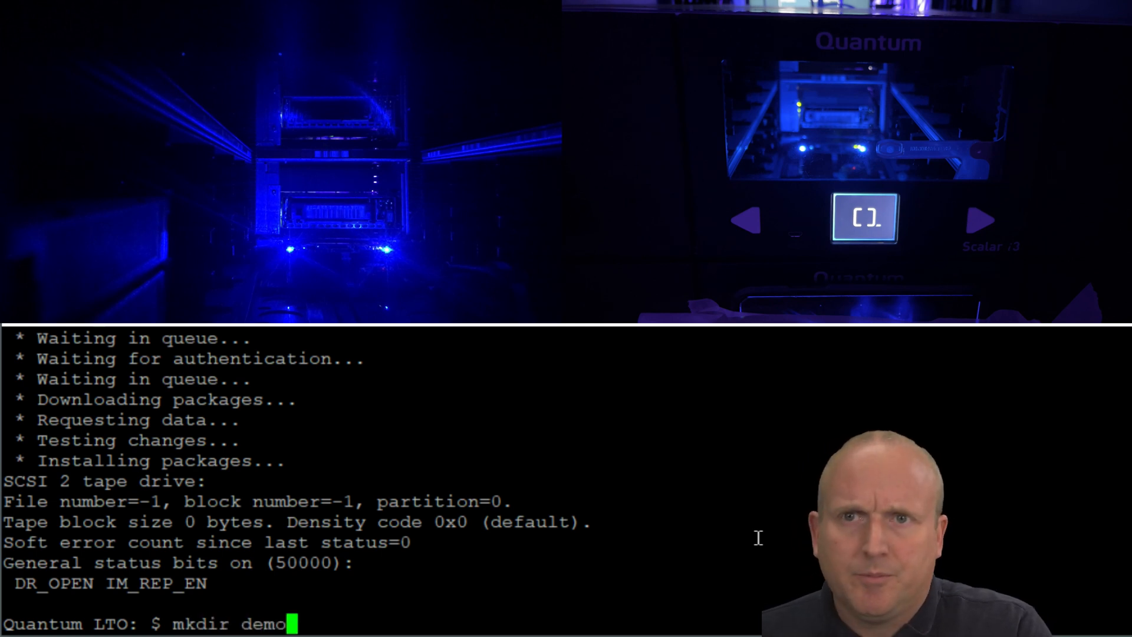
{"action": "key", "text": "Return"}
{"action": "type", "text": "ls"}
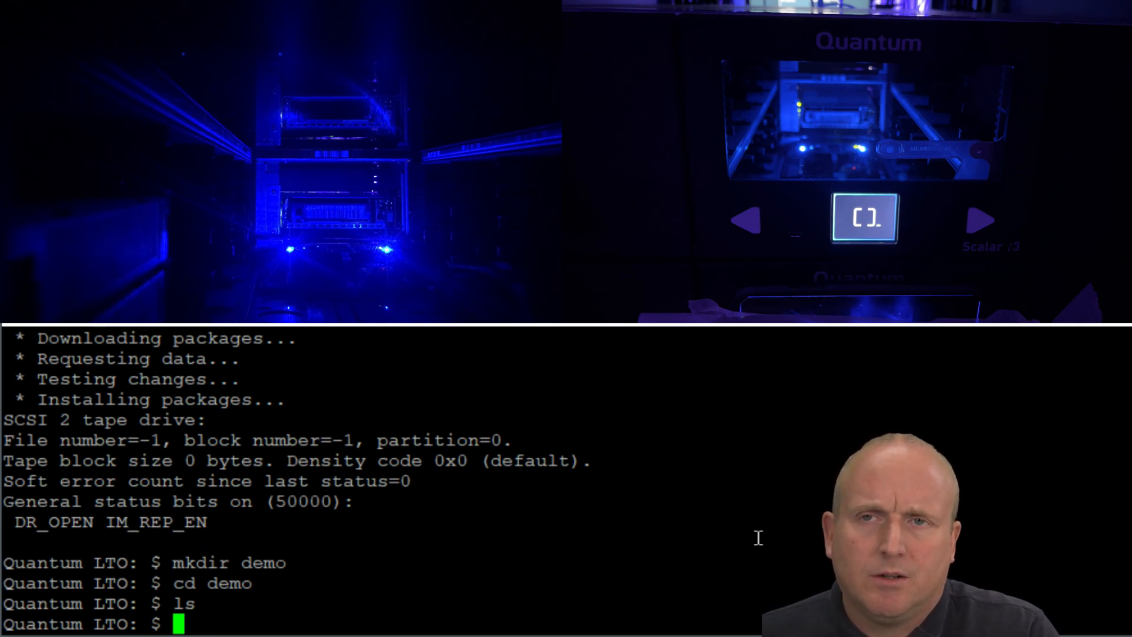
Generate a 1 GB demo.txt of zeros with dd from /dev/zero.
{"action": "type", "text": "dd i"}
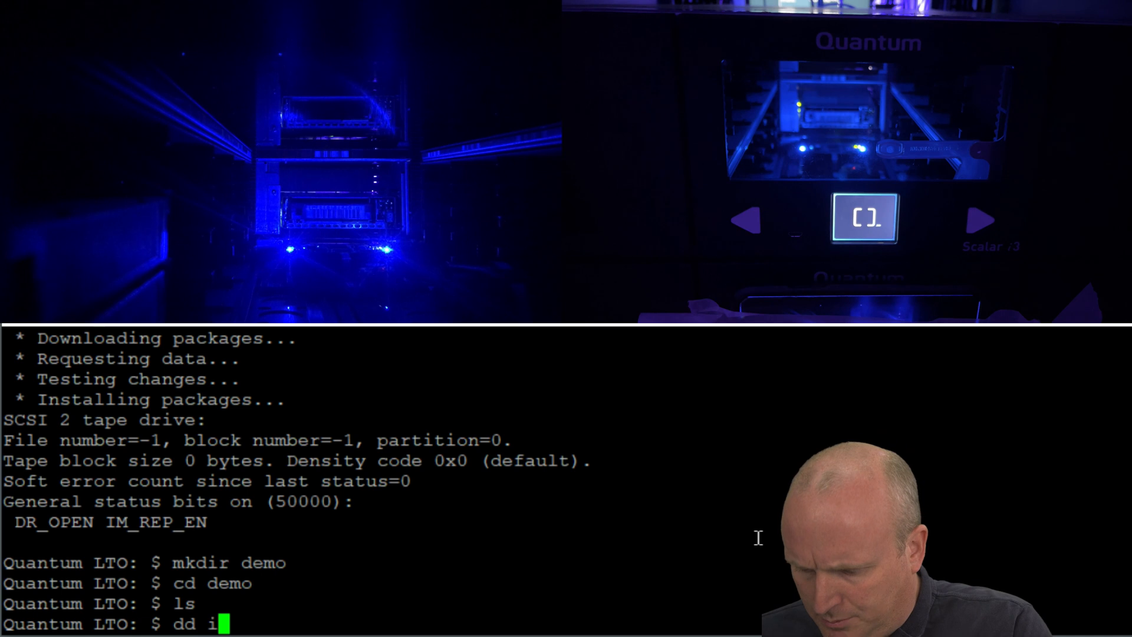
{"action": "type", "text": "f=/de"}
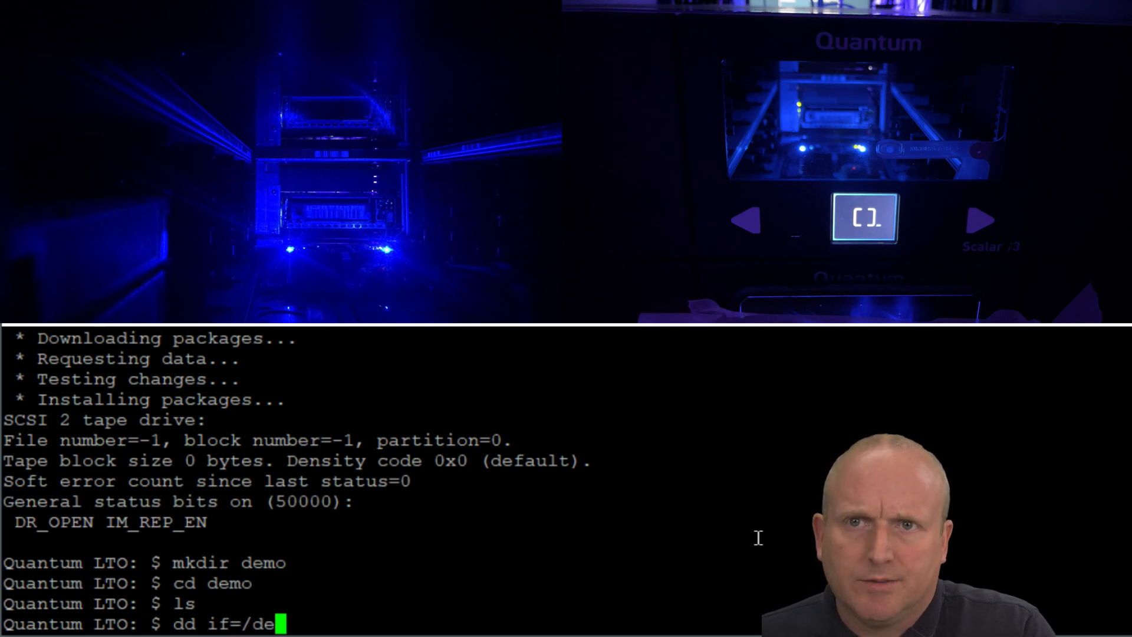
{"action": "type", "text": "v/zerpo"}
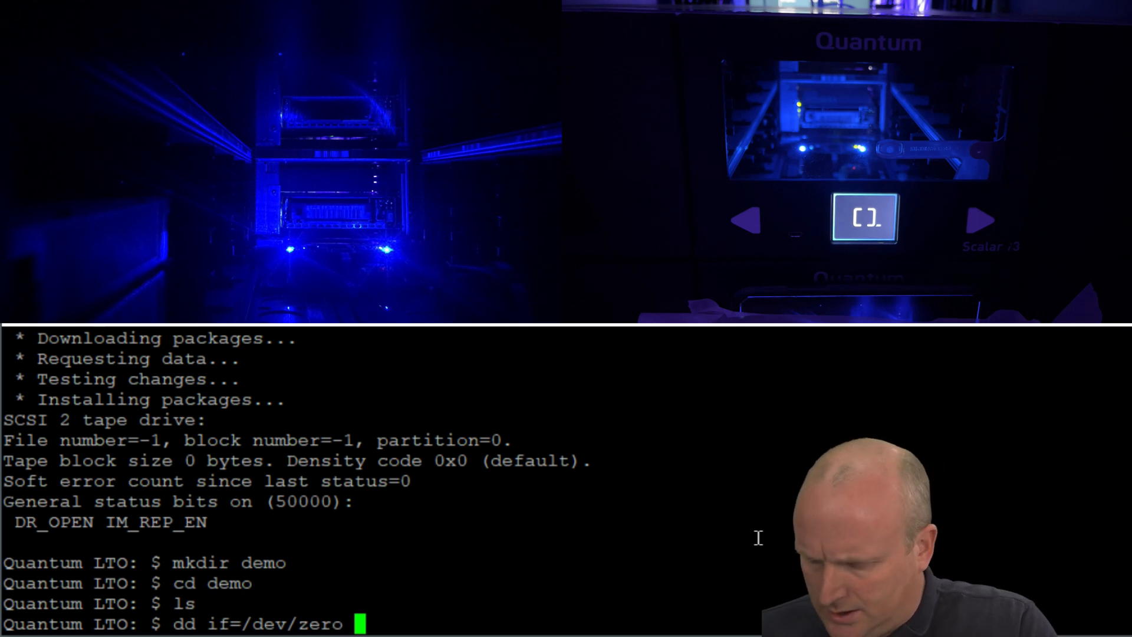
{"action": "type", "text": "coui"}
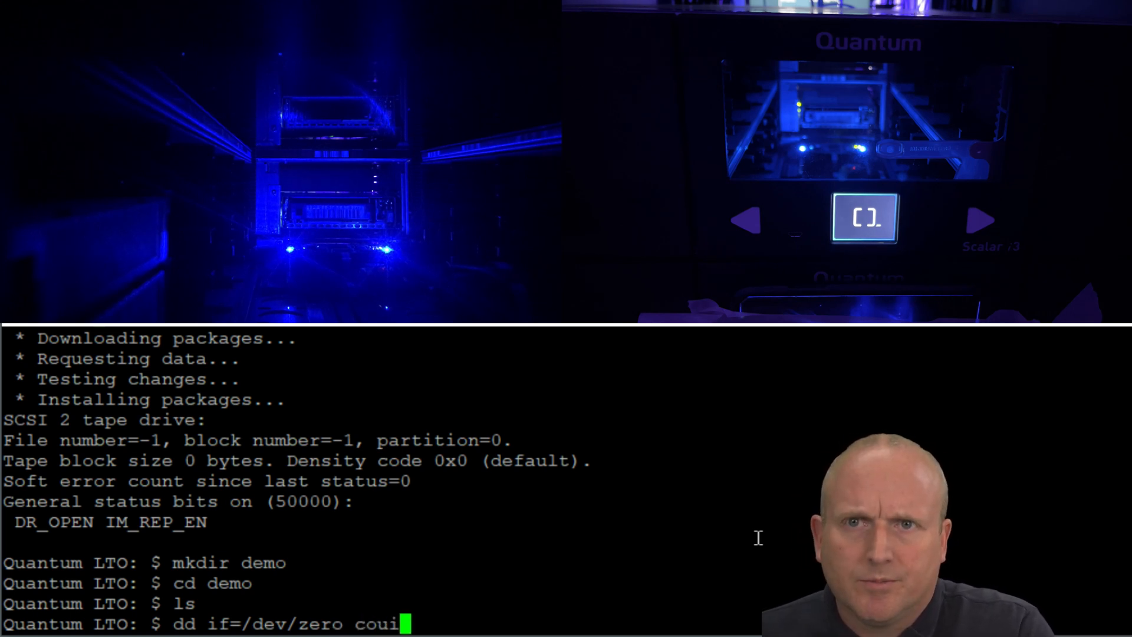
{"action": "type", "text": "nt="}
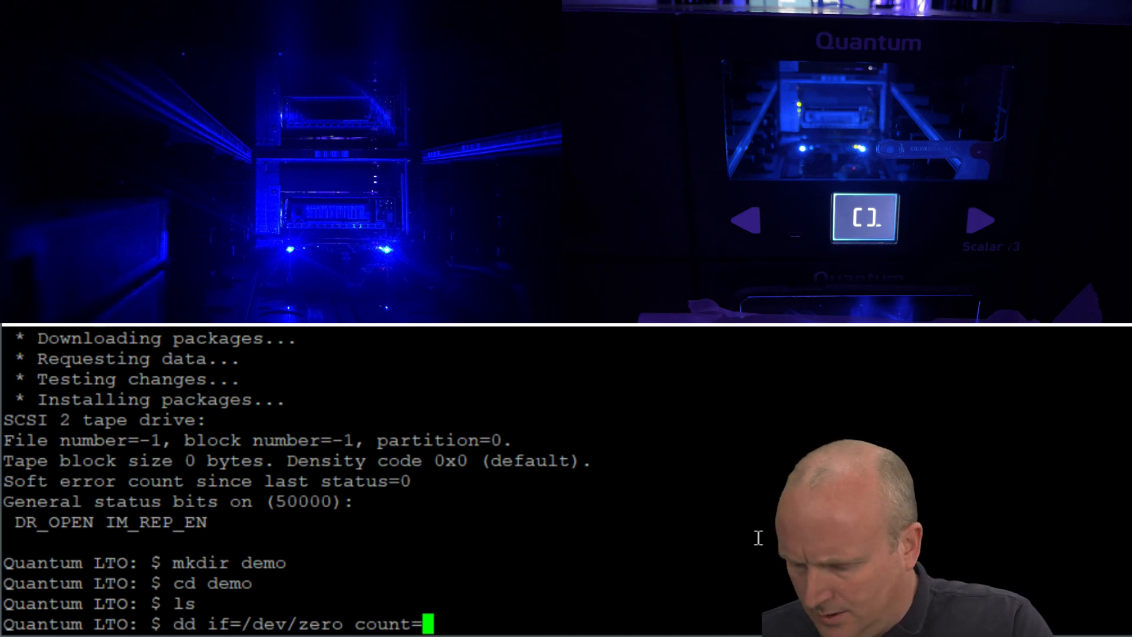
{"action": "type", "text": "10"}
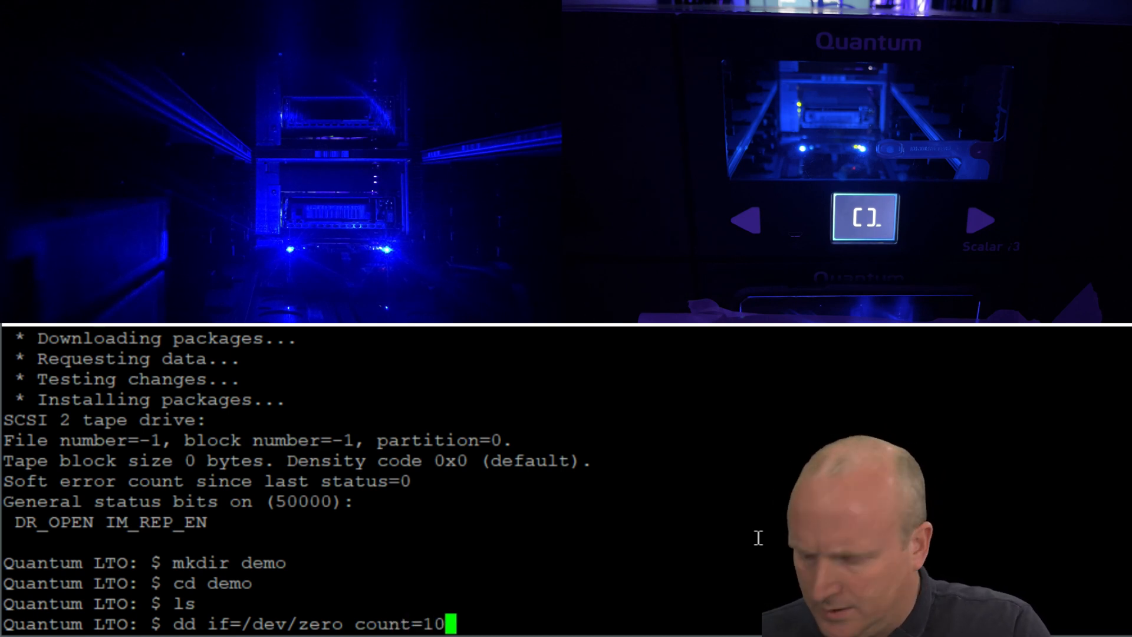
{"action": "type", "text": "24 b"}
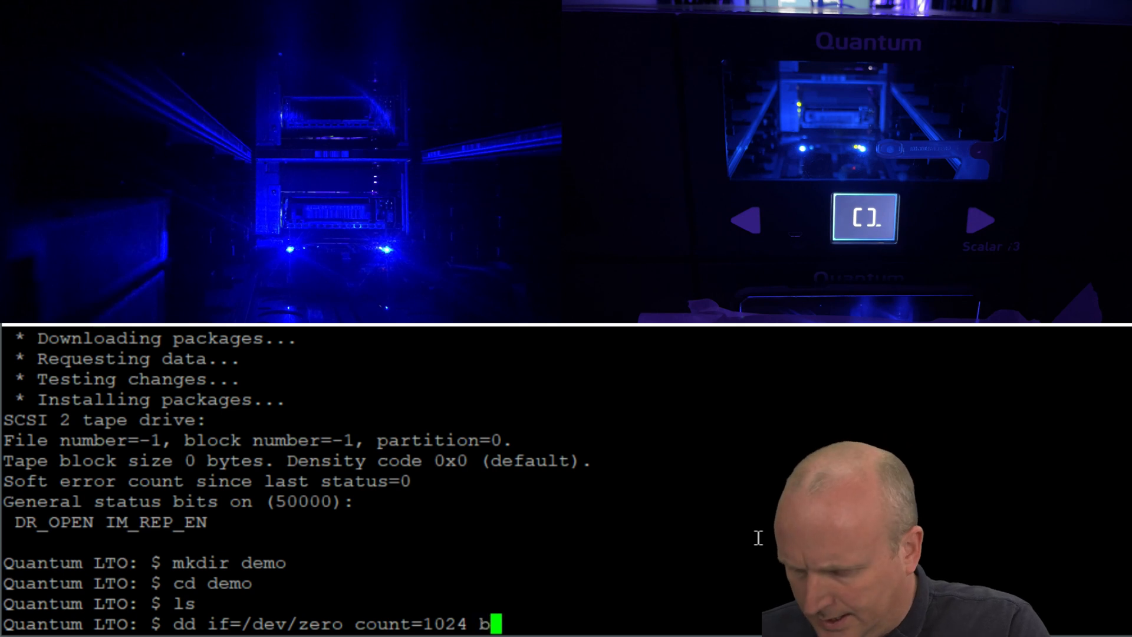
{"action": "type", "text": "s=12"}
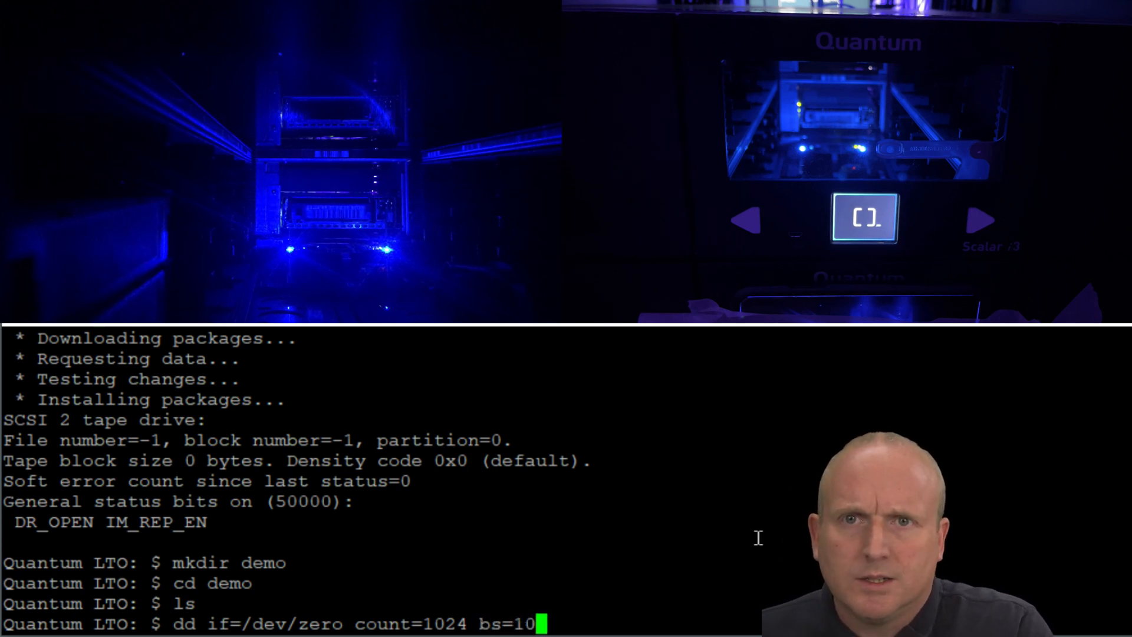
{"action": "type", "text": "23"}
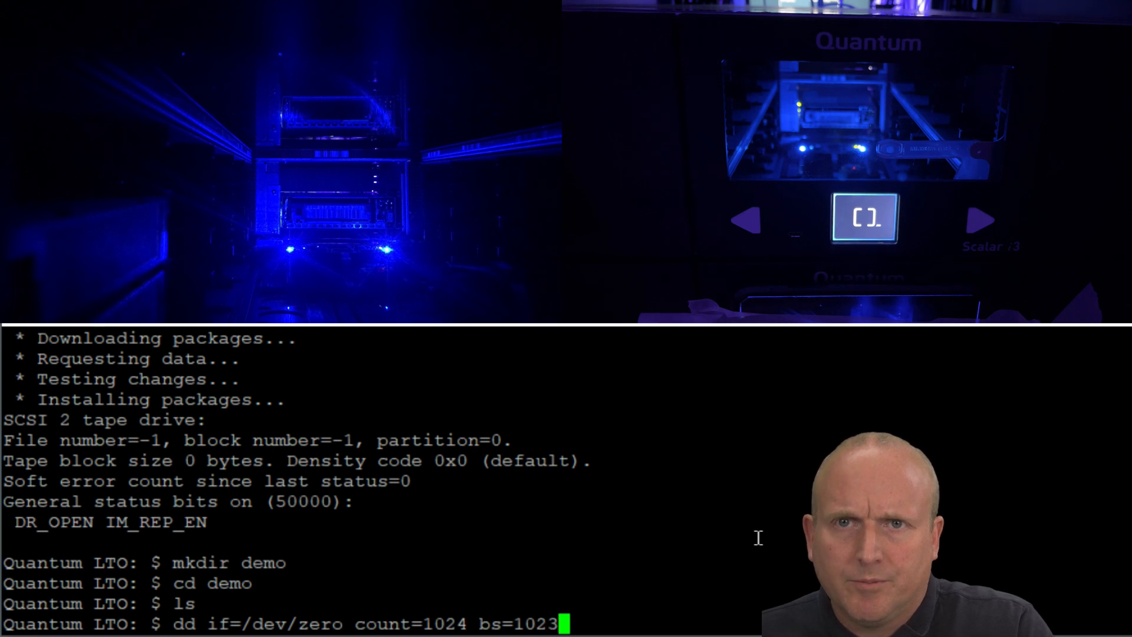
{"action": "type", "text": "k"}
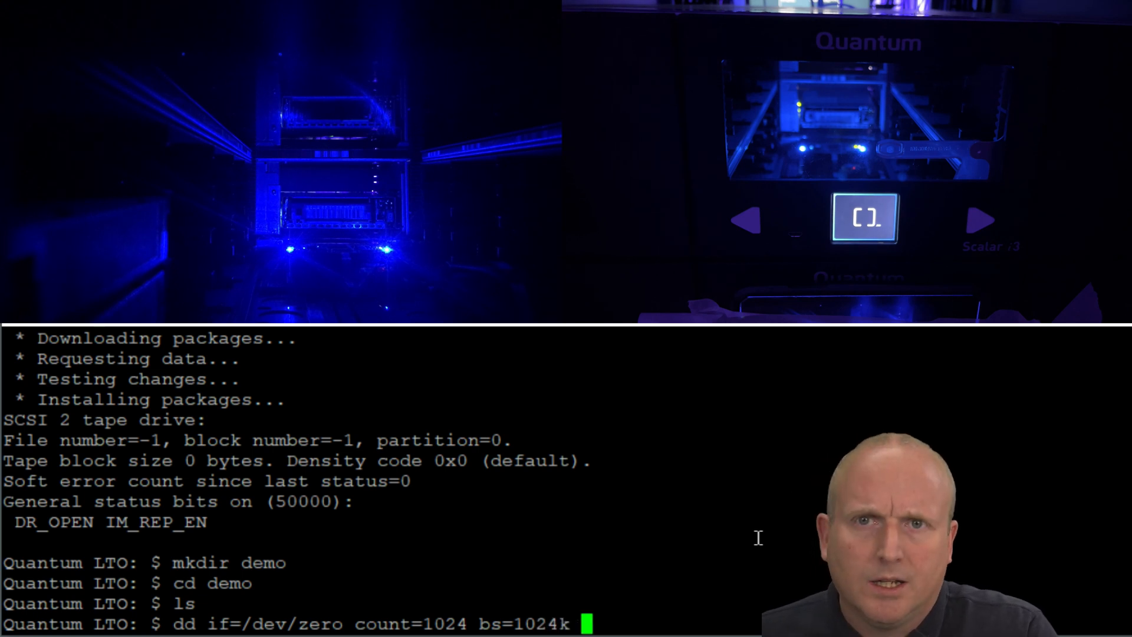
{"action": "type", "text": "of"}
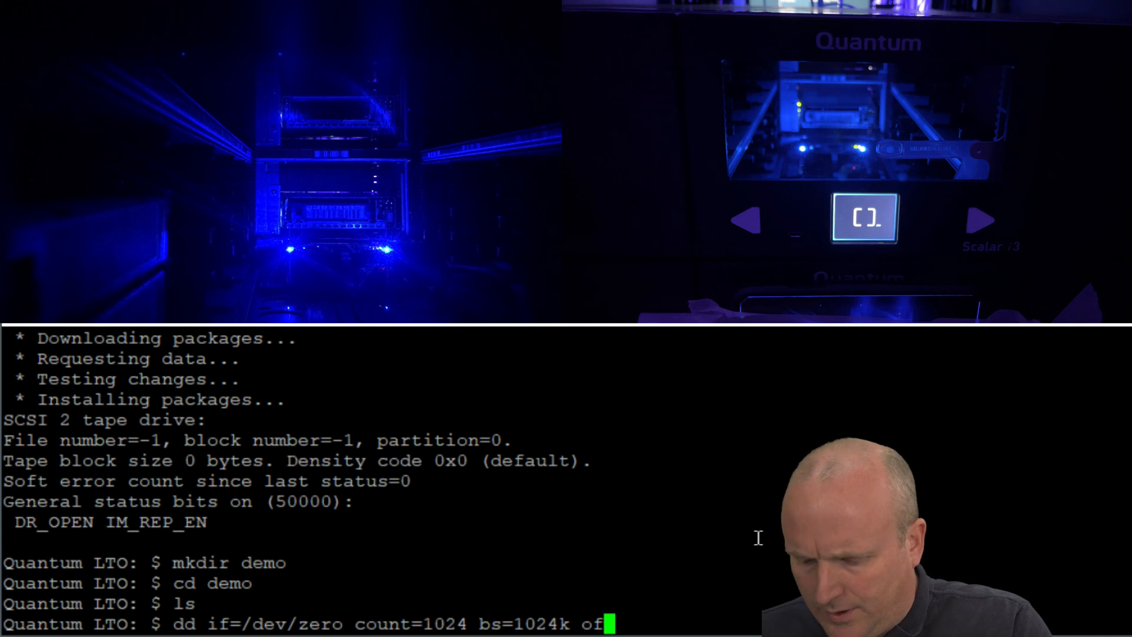
{"action": "type", "text": "./"}
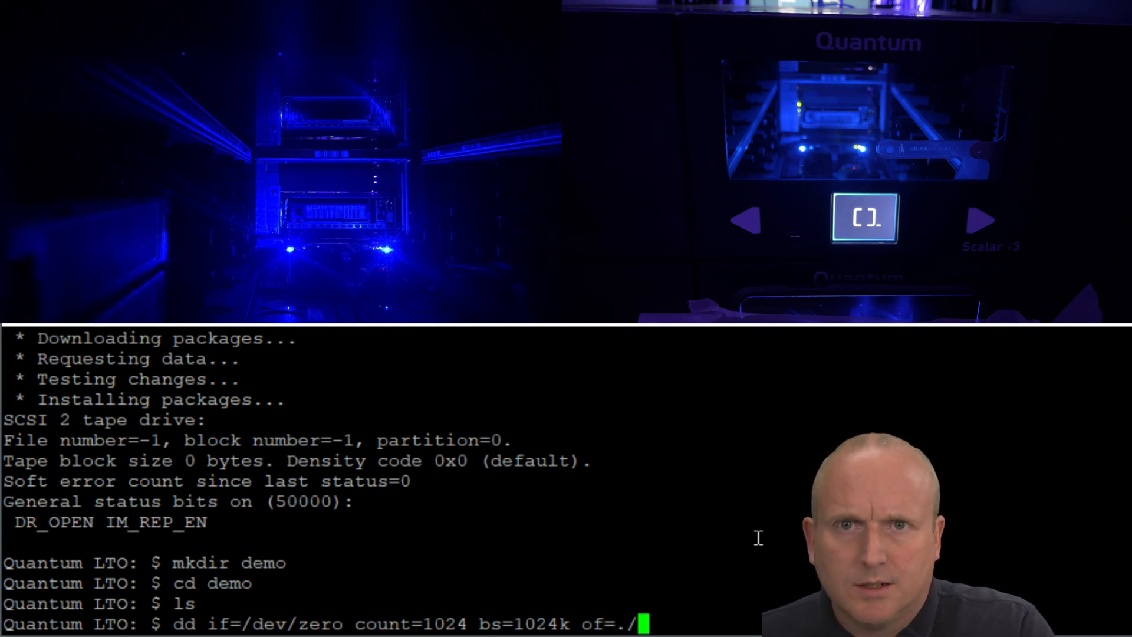
{"action": "type", "text": "demo.txt"}
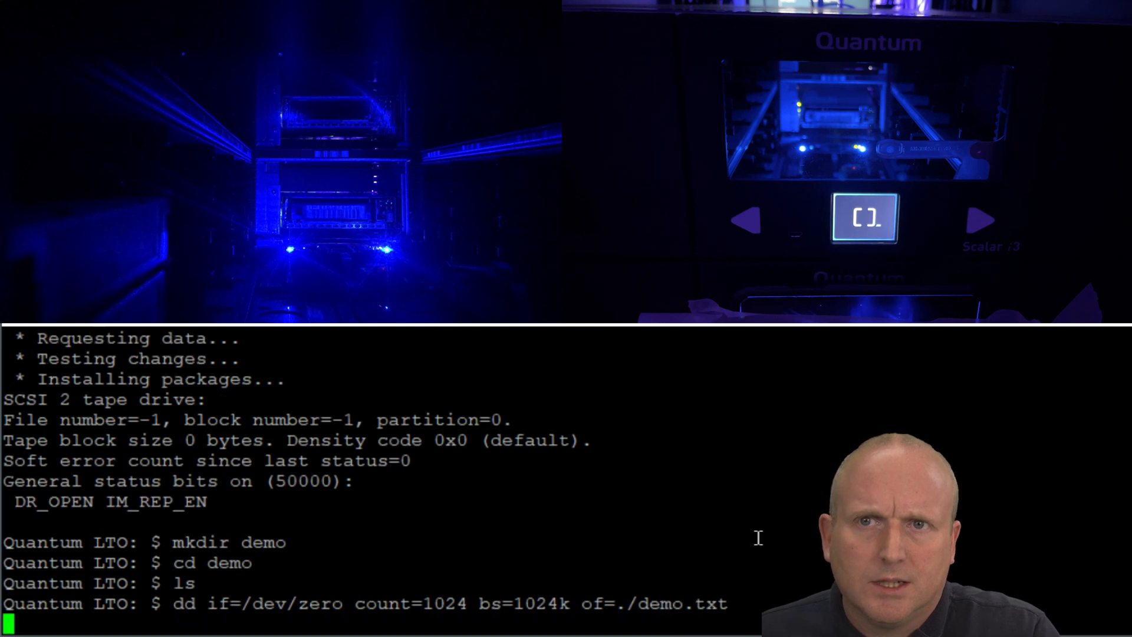
{"action": "key", "text": "Return"}
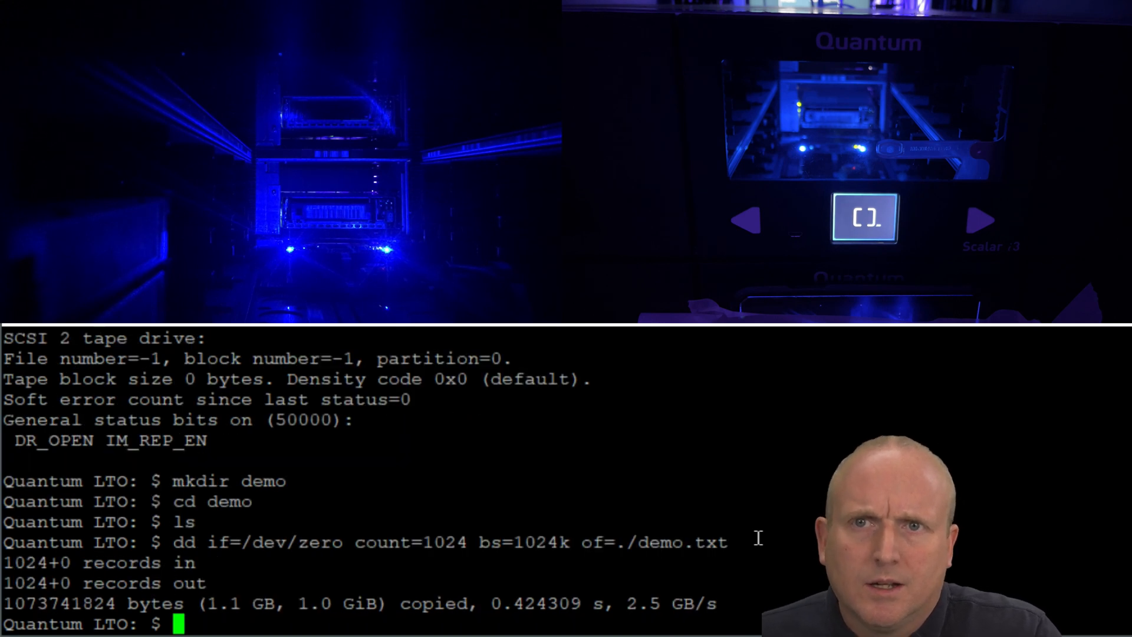
List the directory in detail to confirm demo.txt is 1.0G.
{"action": "type", "text": "ls"}
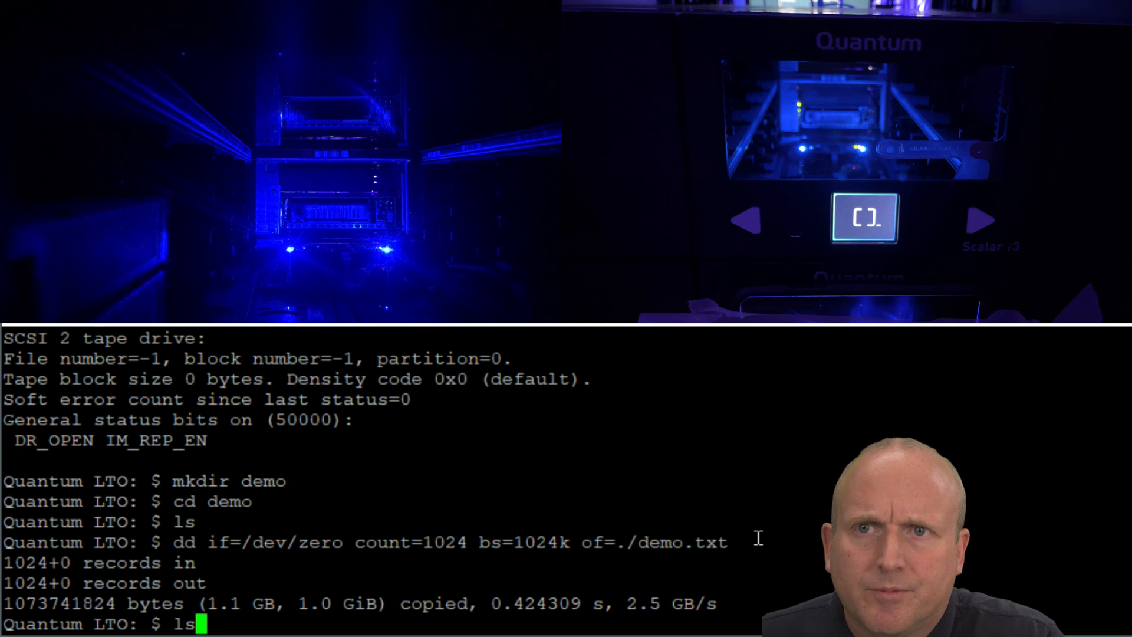
{"action": "type", "text": "-la"}
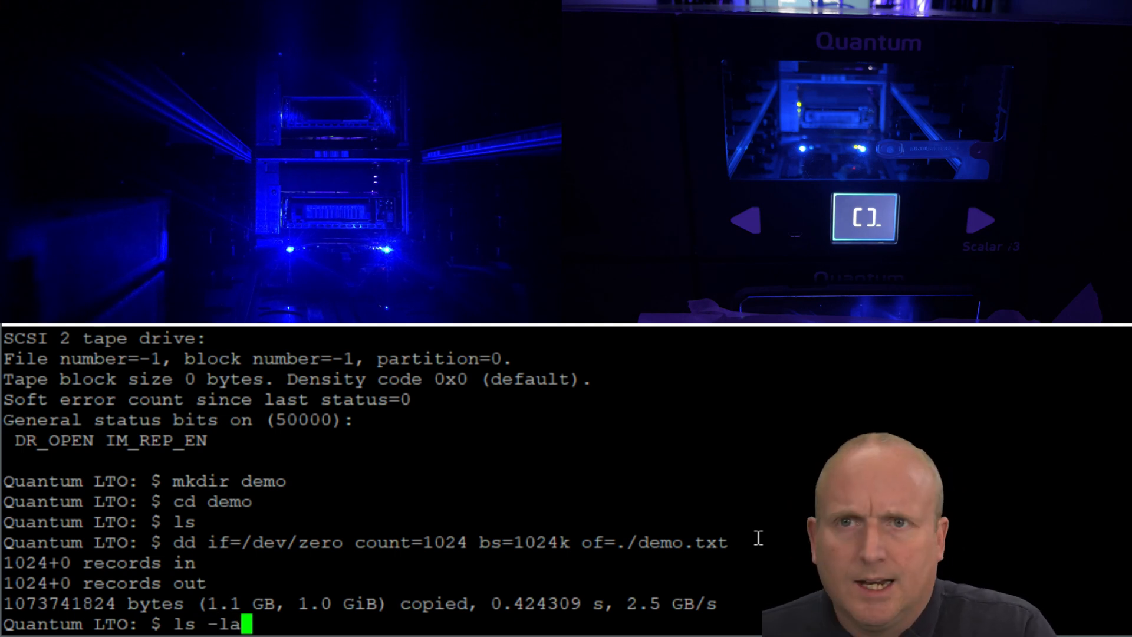
{"action": "key", "text": "Return"}
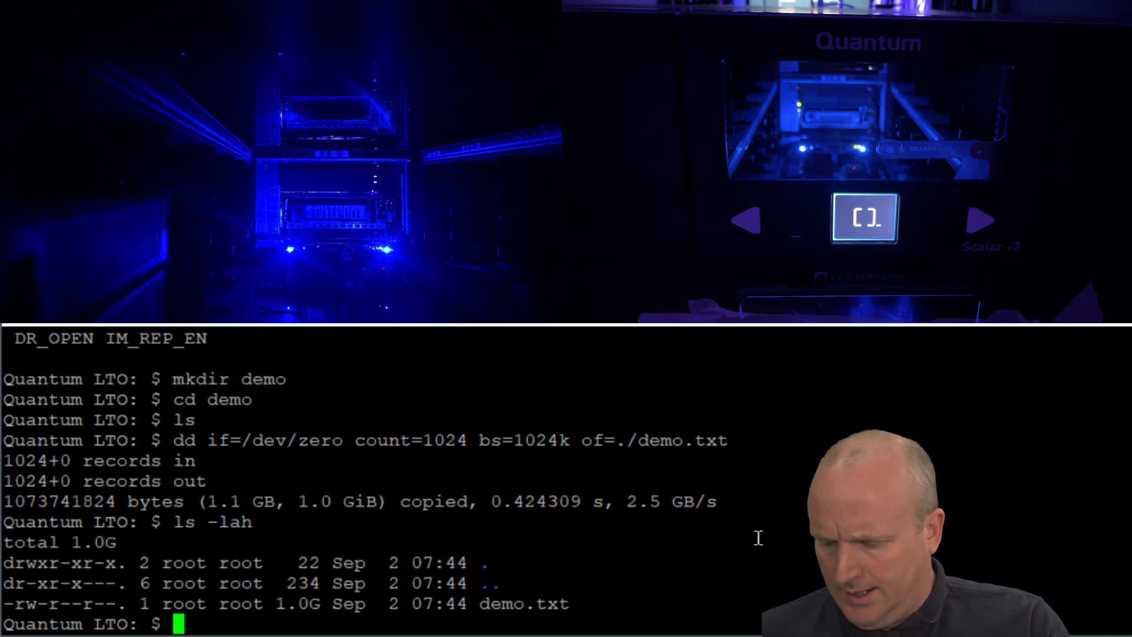
Copy demo.txt to demo2.txt and list the directory showing both 1.0G files.
{"action": "type", "text": "cp"}
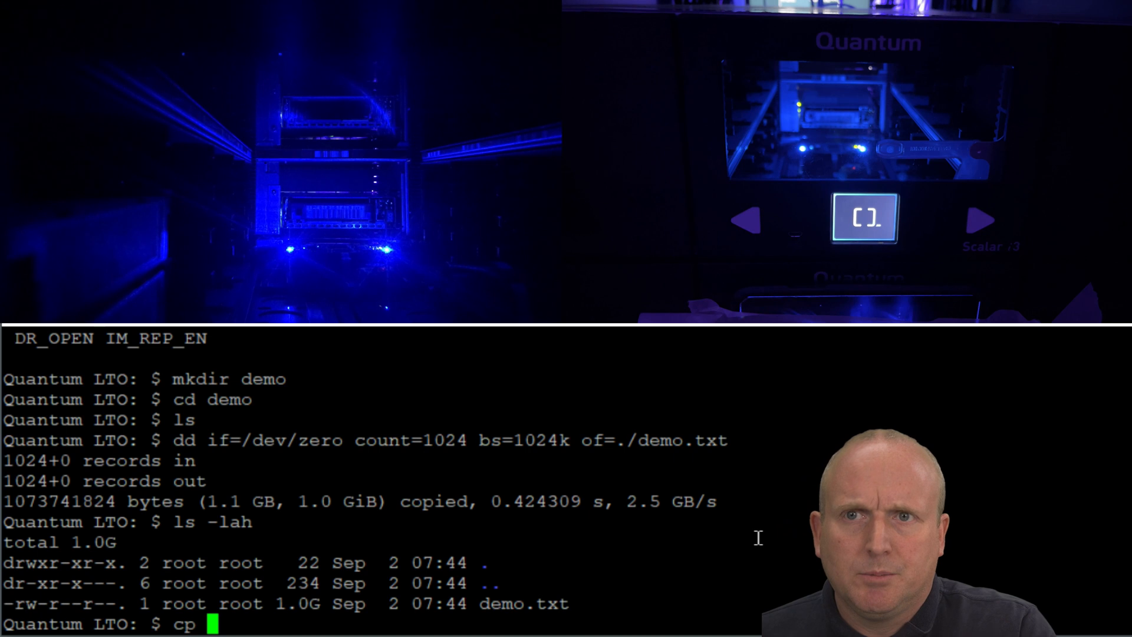
{"action": "type", "text": "demo"}
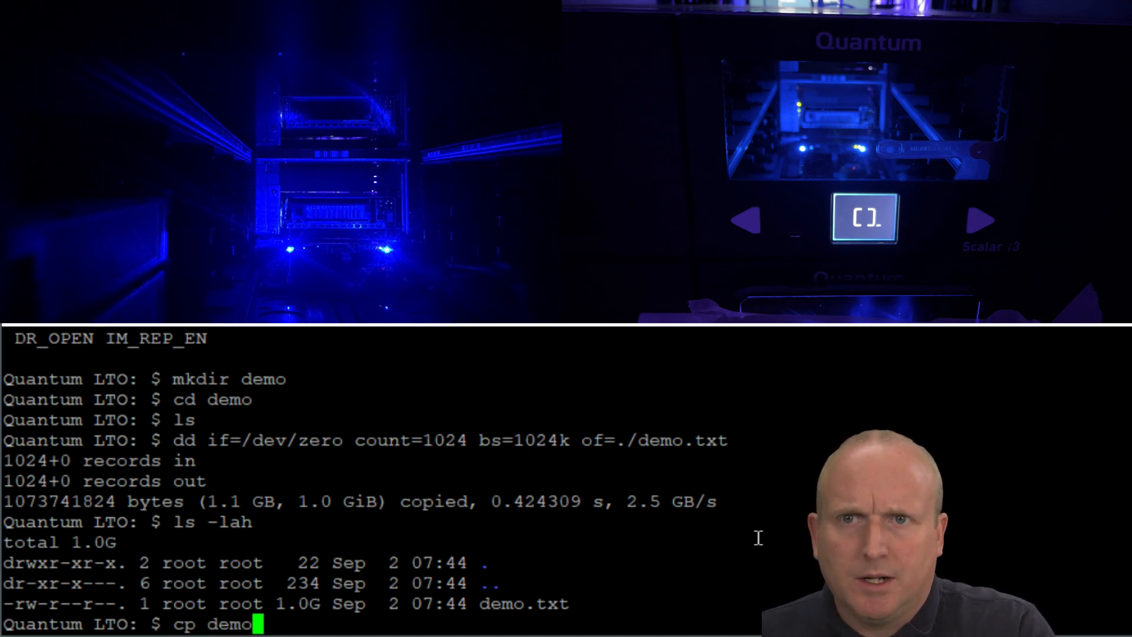
{"action": "type", "text": ".txt"}
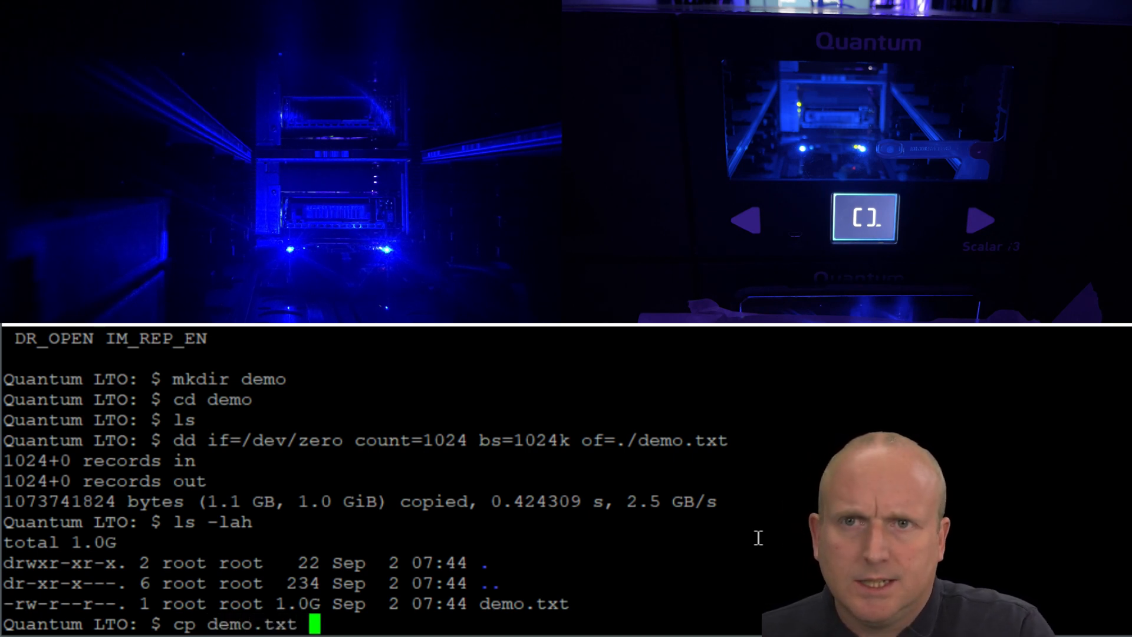
{"action": "type", "text": "demo2.txt"}
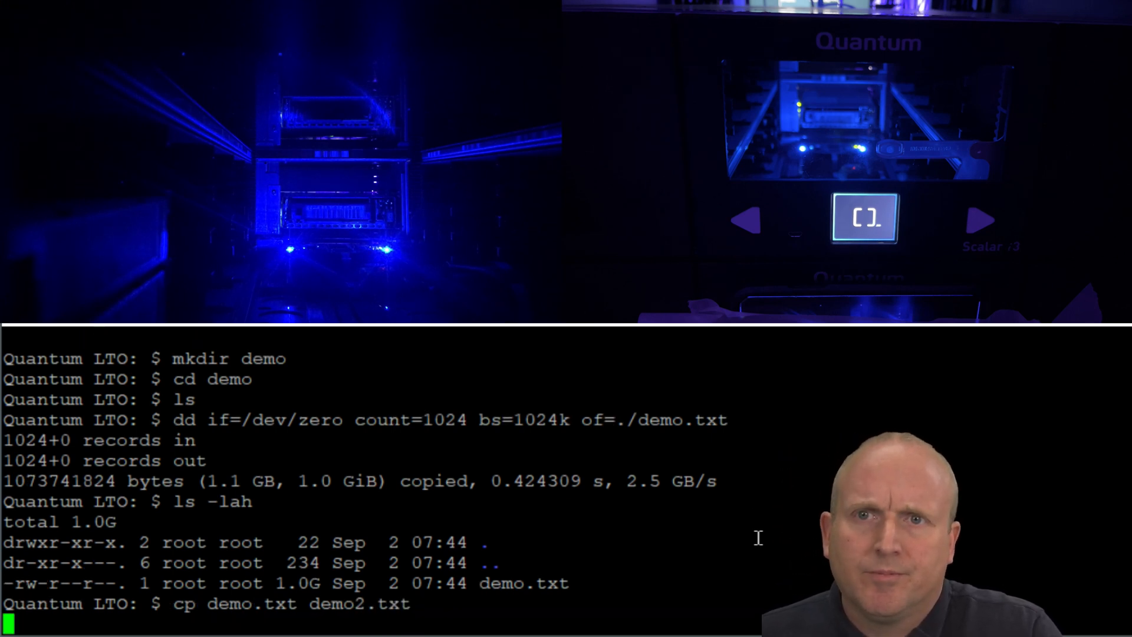
{"action": "type", "text": "ls -lah"}
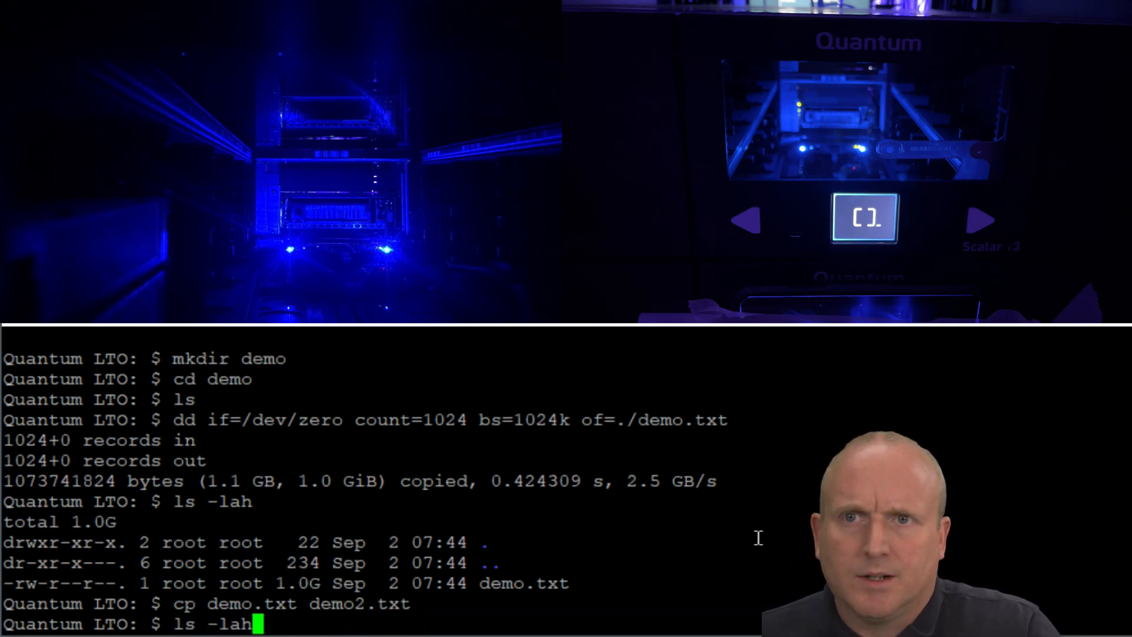
{"action": "key", "text": "Return"}
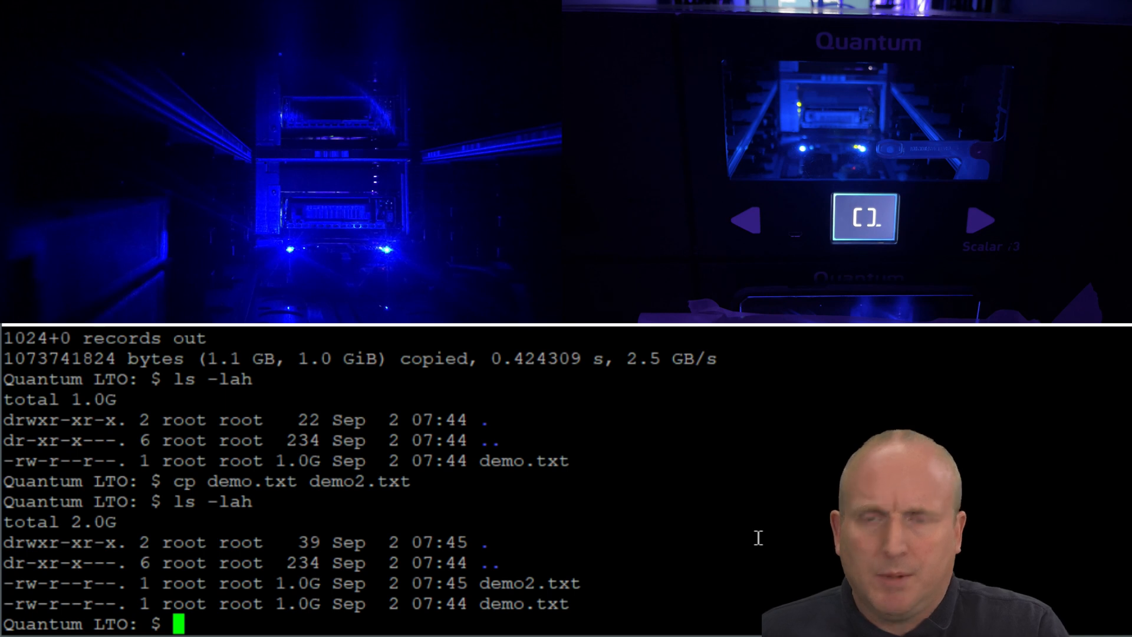
{"action": "type", "text": "tar -"}
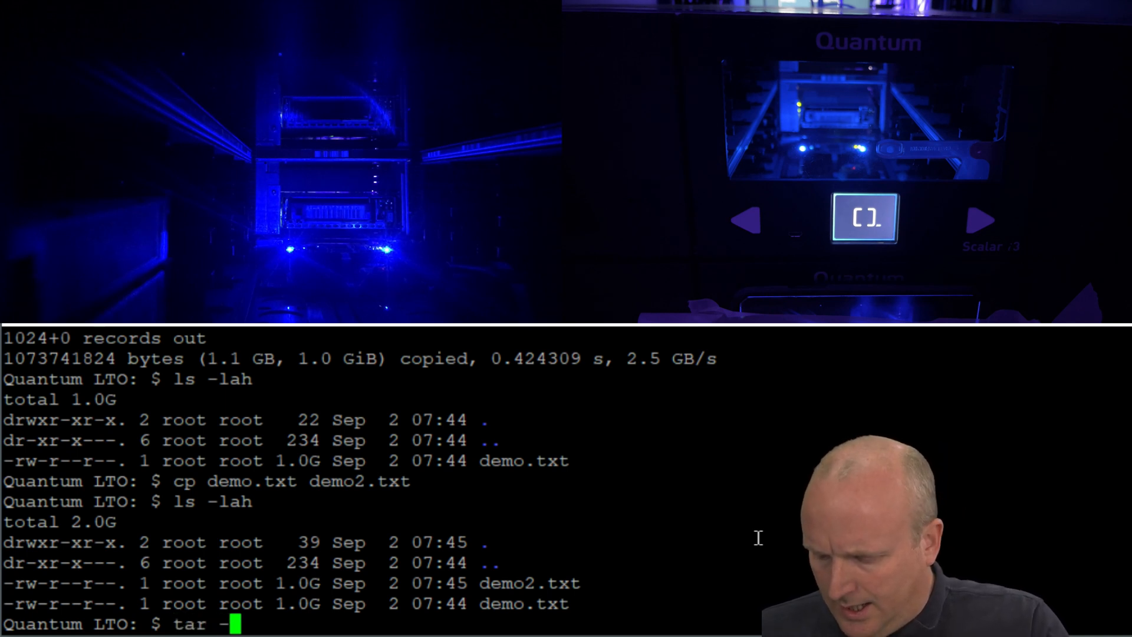
Archive the .txt files with tar to /dev/st0, then retry on /dev/st1 after no medium.
{"action": "type", "text": "cvf"}
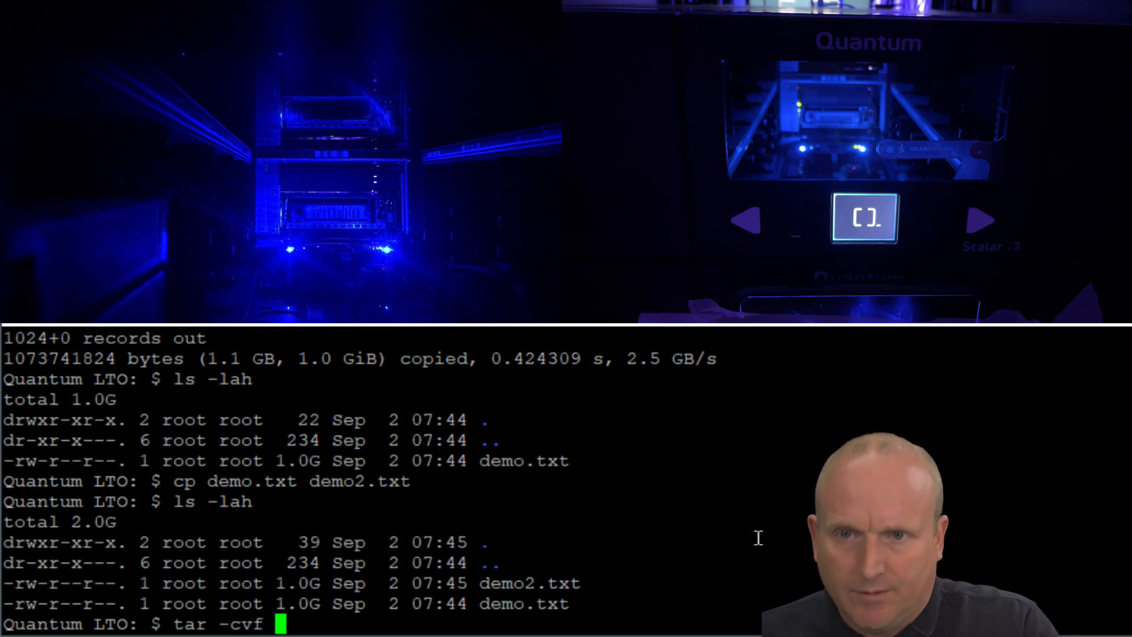
{"action": "type", "text": "/dev/s"}
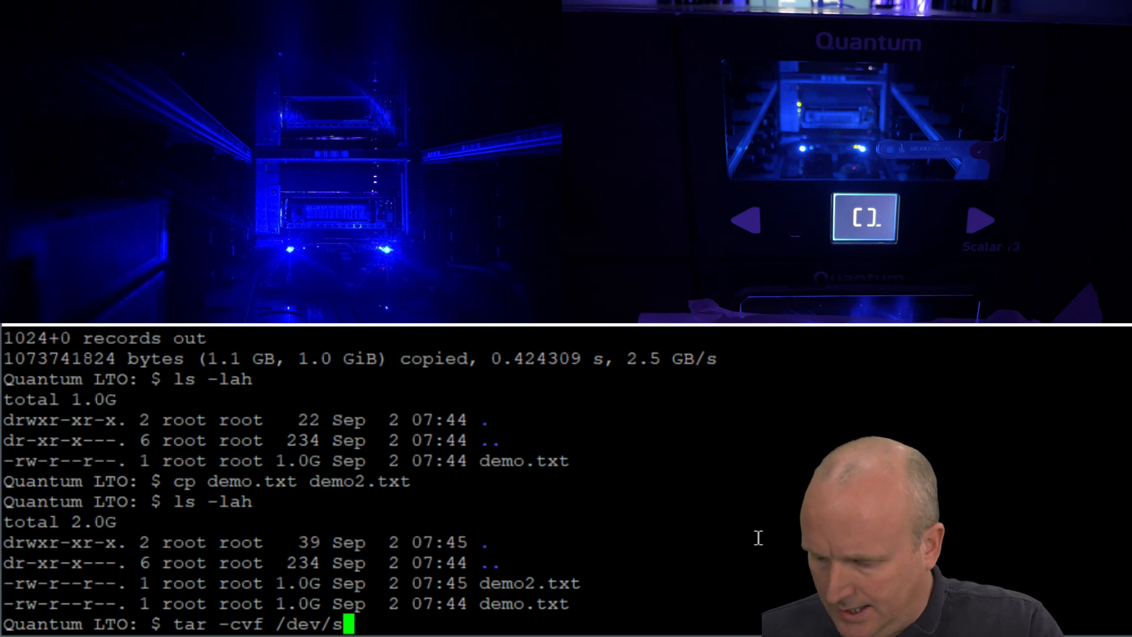
{"action": "type", "text": "t0 *."}
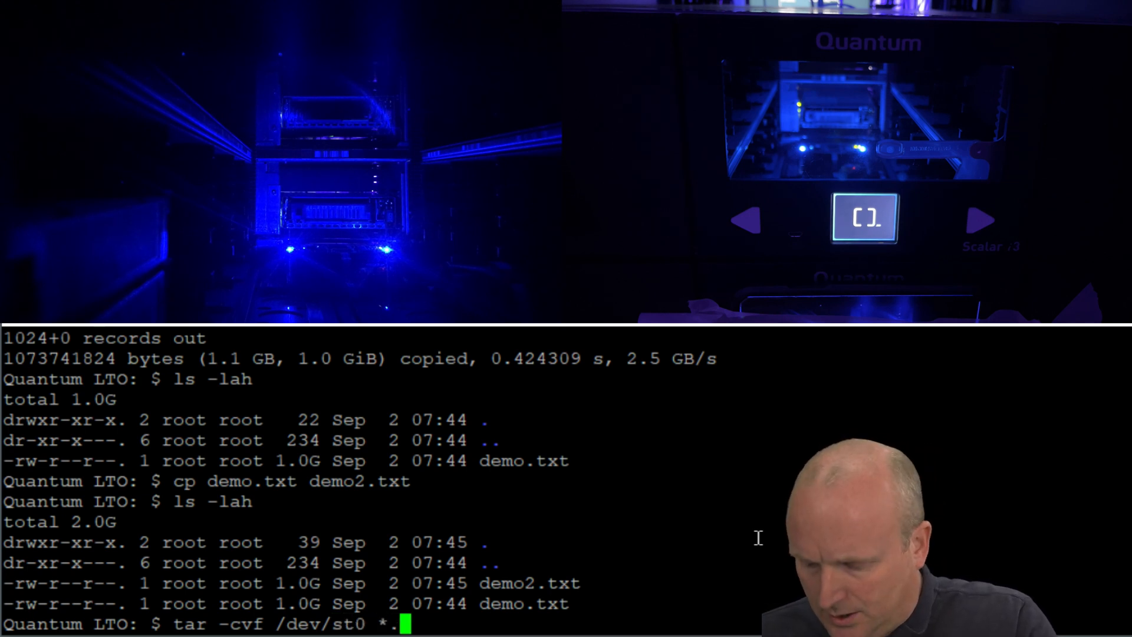
{"action": "type", "text": "txt"}
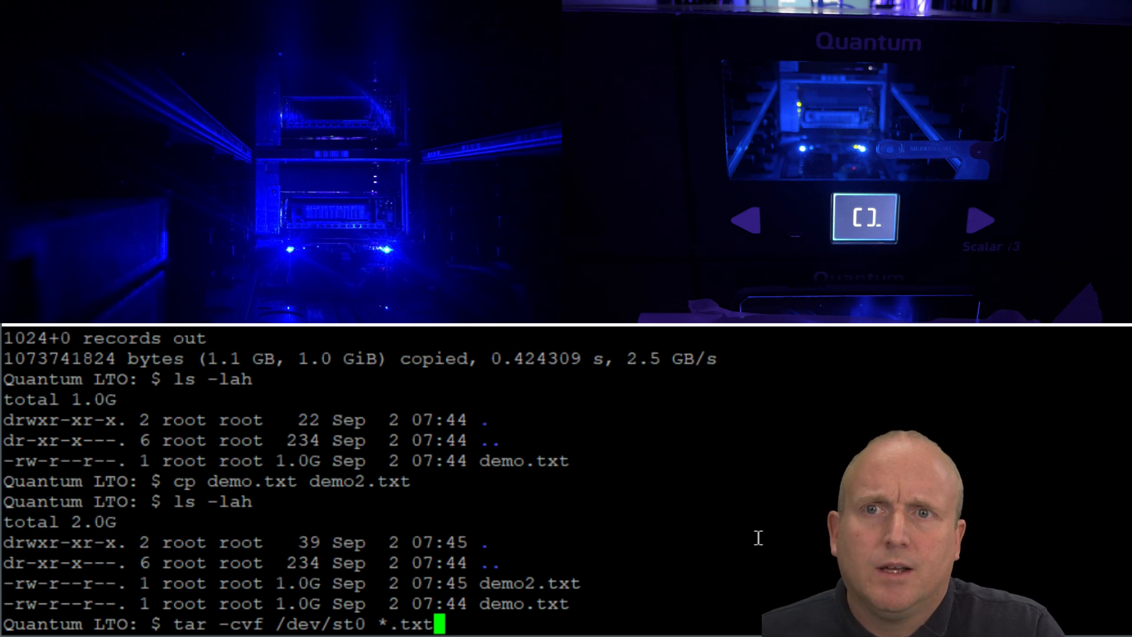
{"action": "key", "text": "Return"}
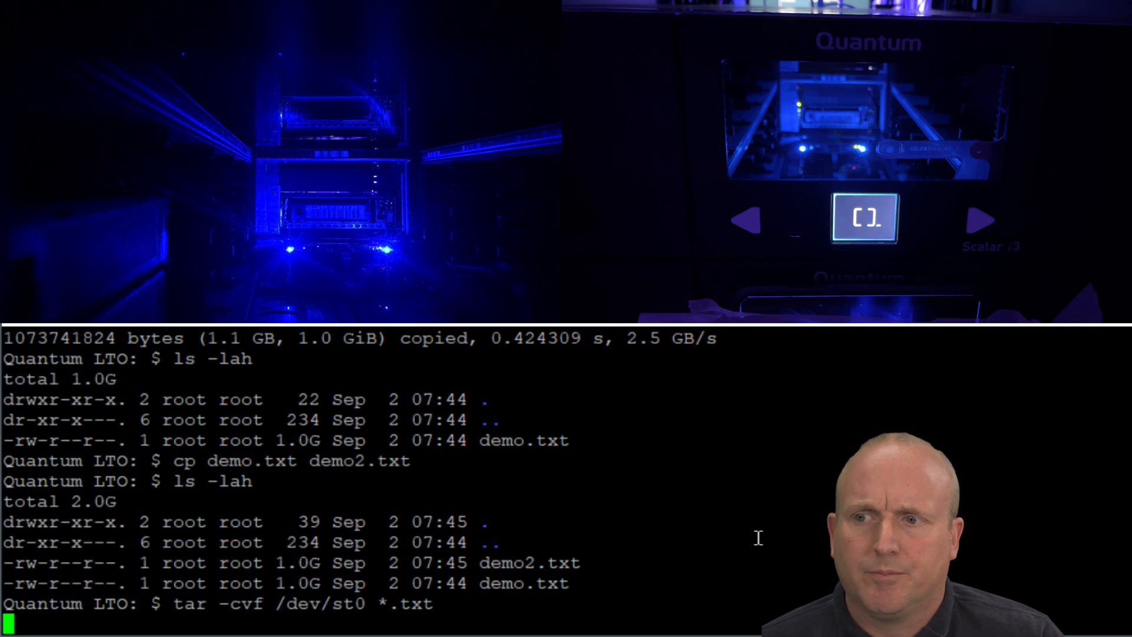
{"action": "key", "text": "Return"}
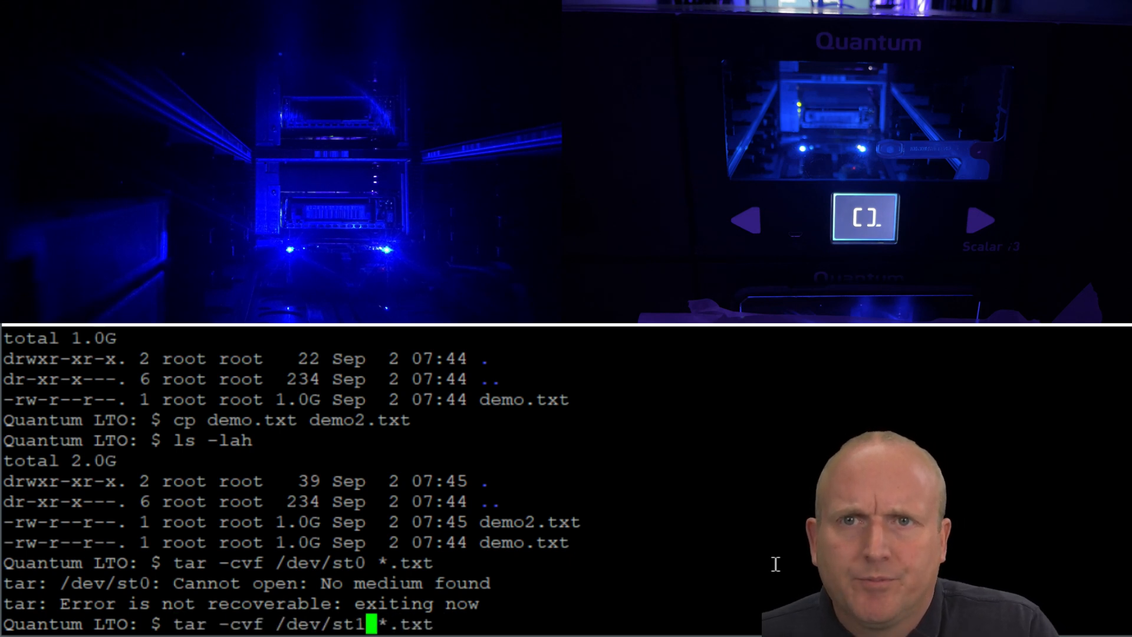
{"action": "key", "text": "Return"}
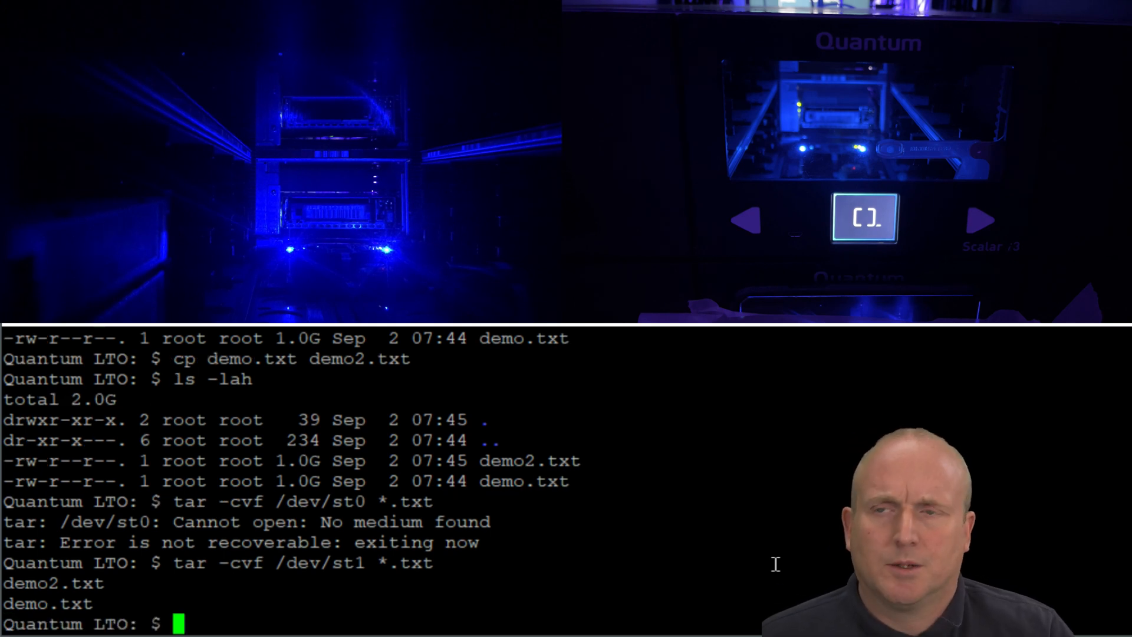
{"action": "type", "text": "tar -cvf /dev/st1 *.txt"}
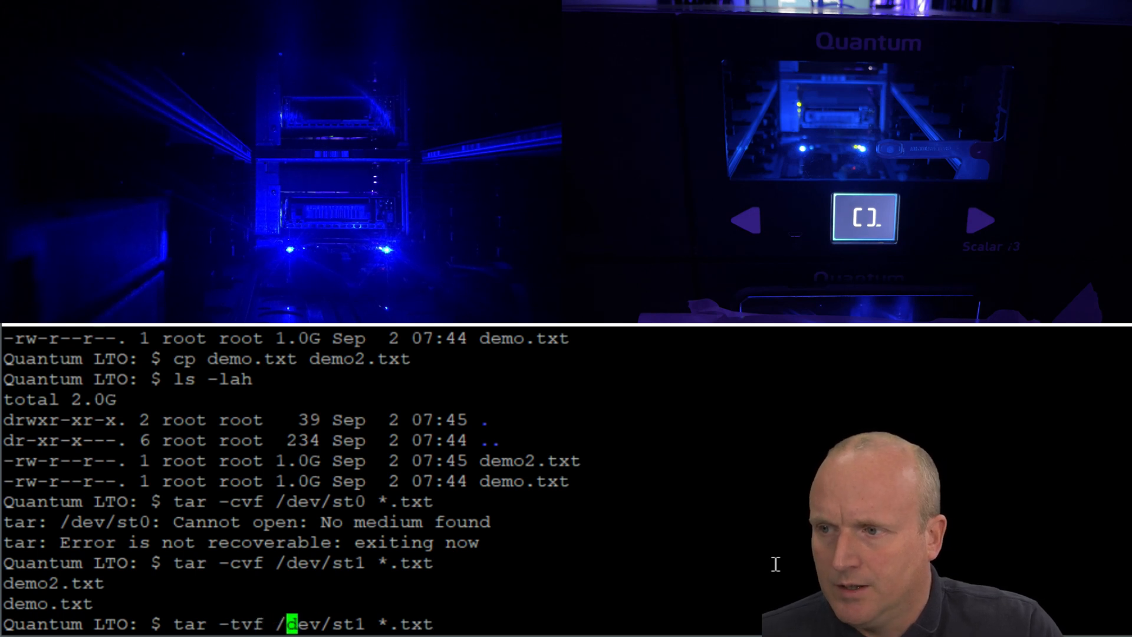
List the /dev/st1 tape archive contents, then delete the local demo.txt and demo2.txt.
{"action": "key", "text": "BackSpace"}
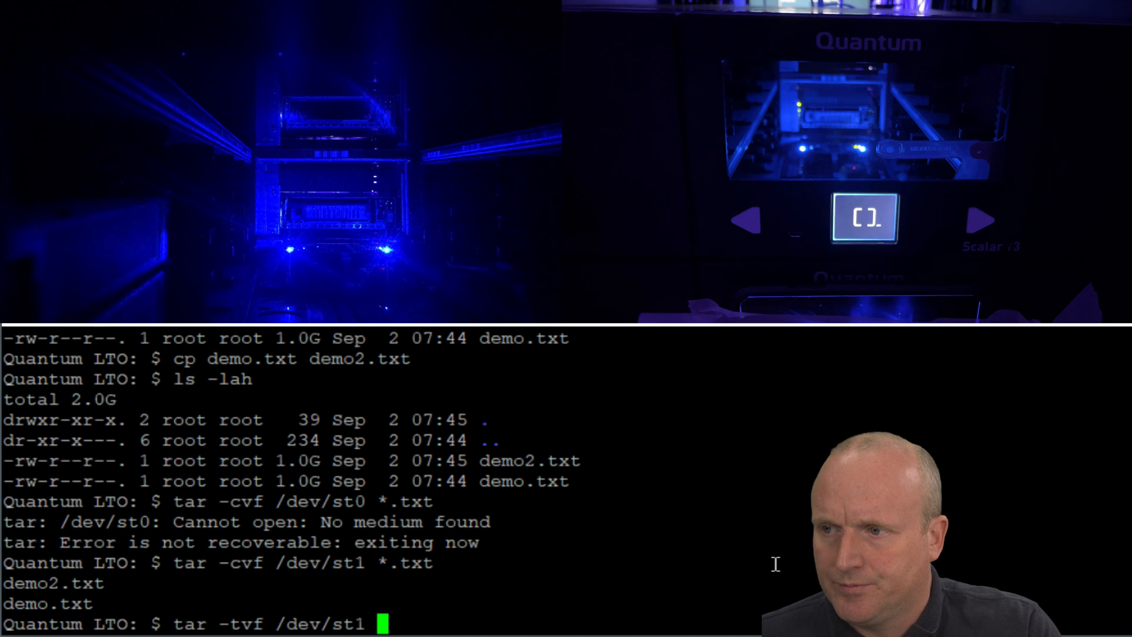
{"action": "key", "text": "Return"}
{"action": "type", "text": "ls"}
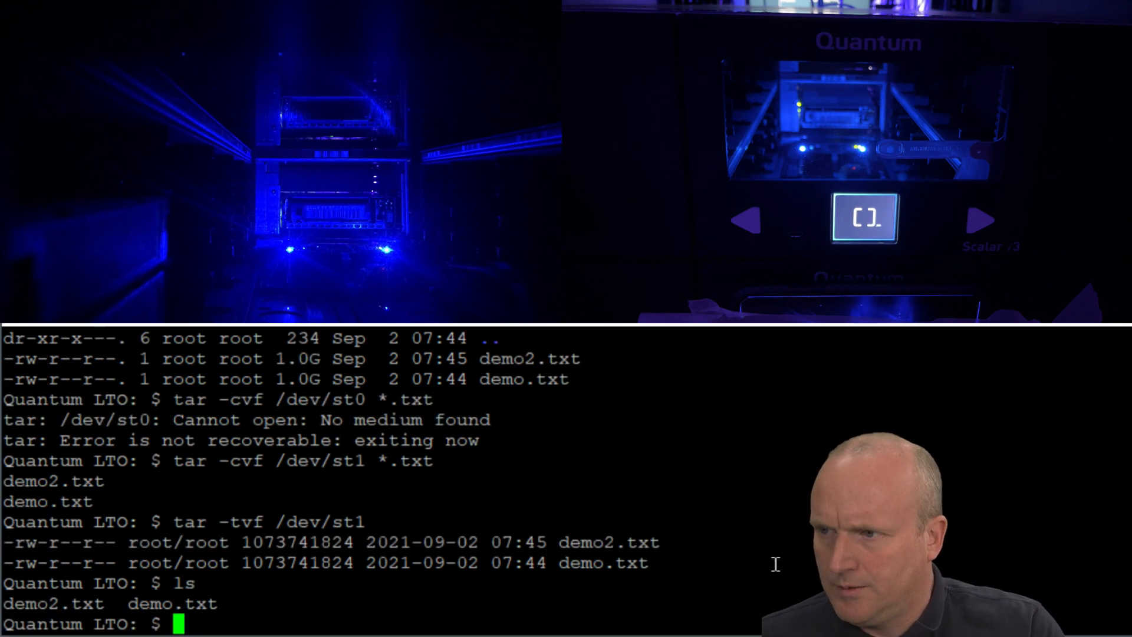
{"action": "type", "text": "rm"}
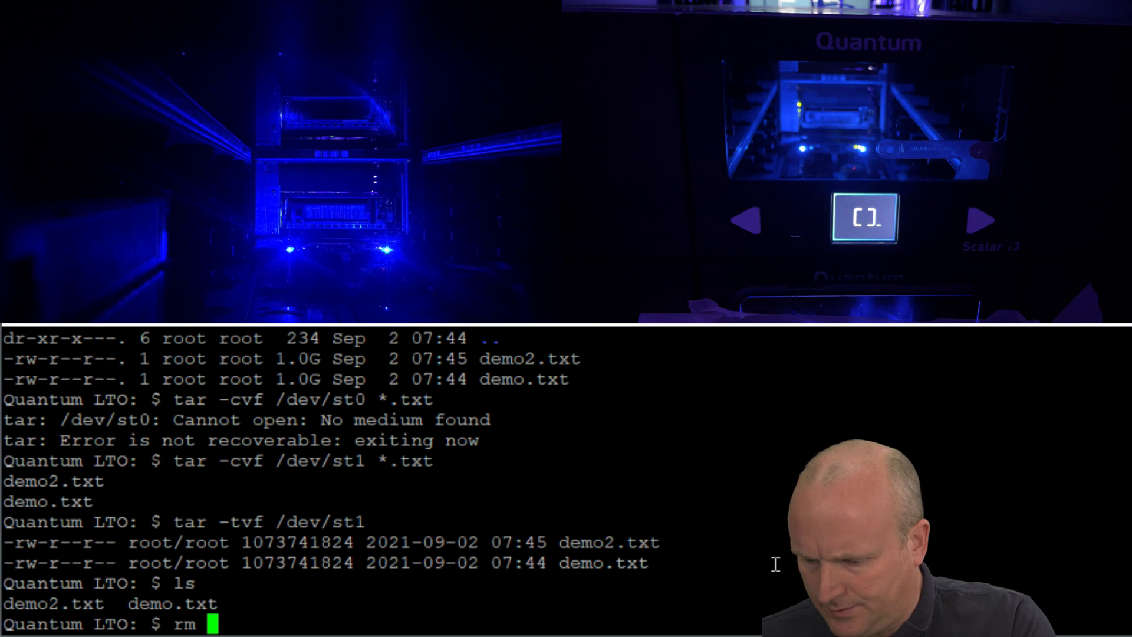
{"action": "type", "text": "*.t"}
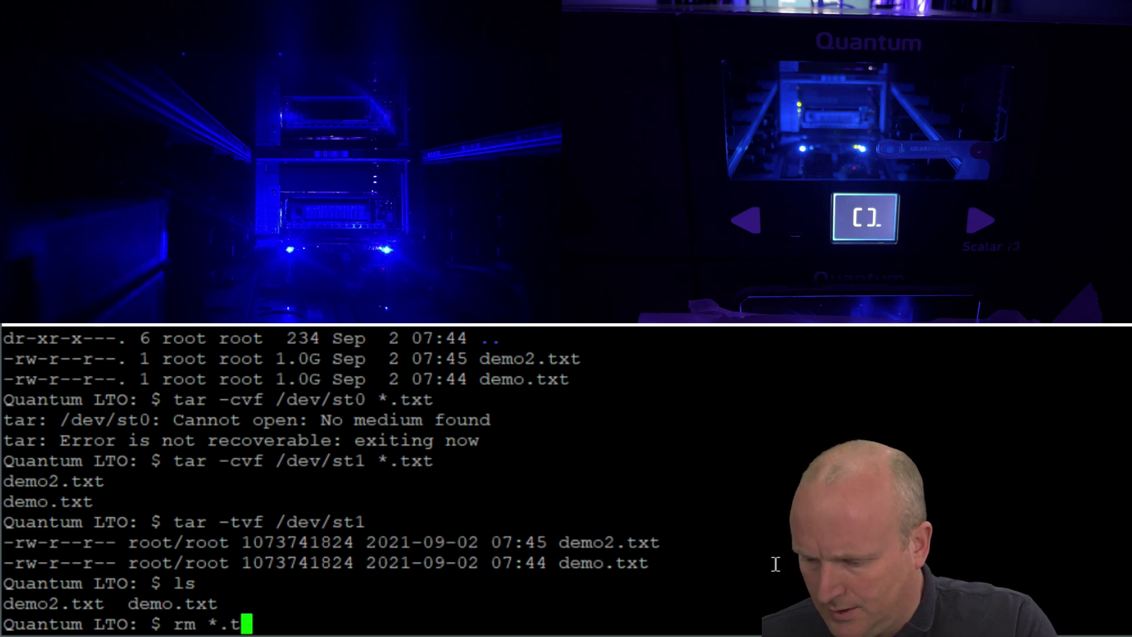
{"action": "key", "text": "Return"}
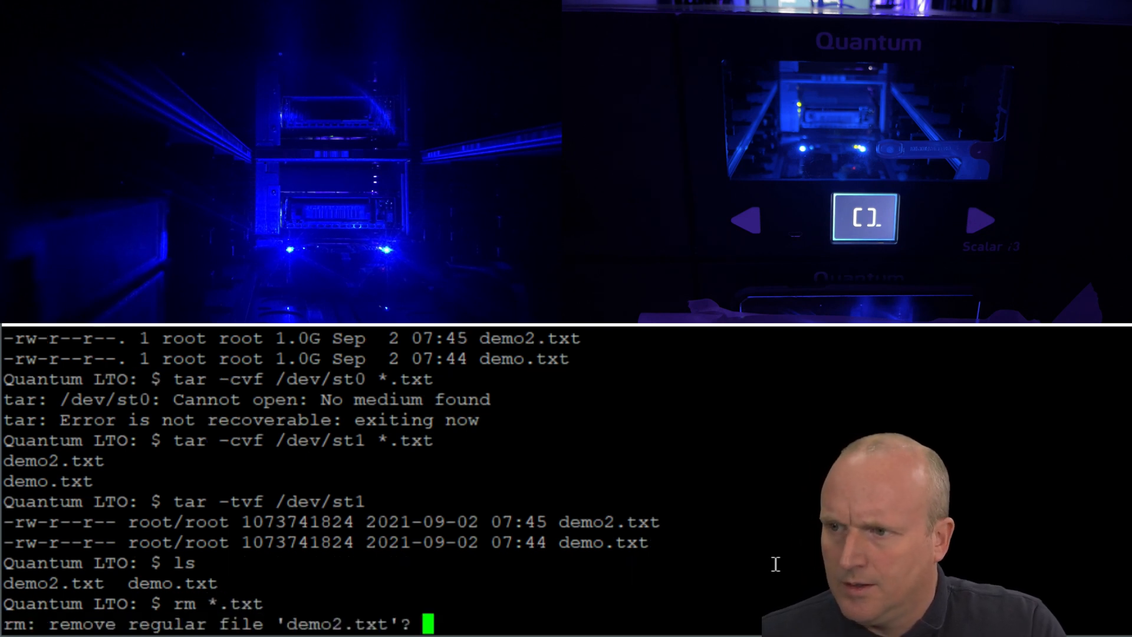
{"action": "type", "text": "y"}
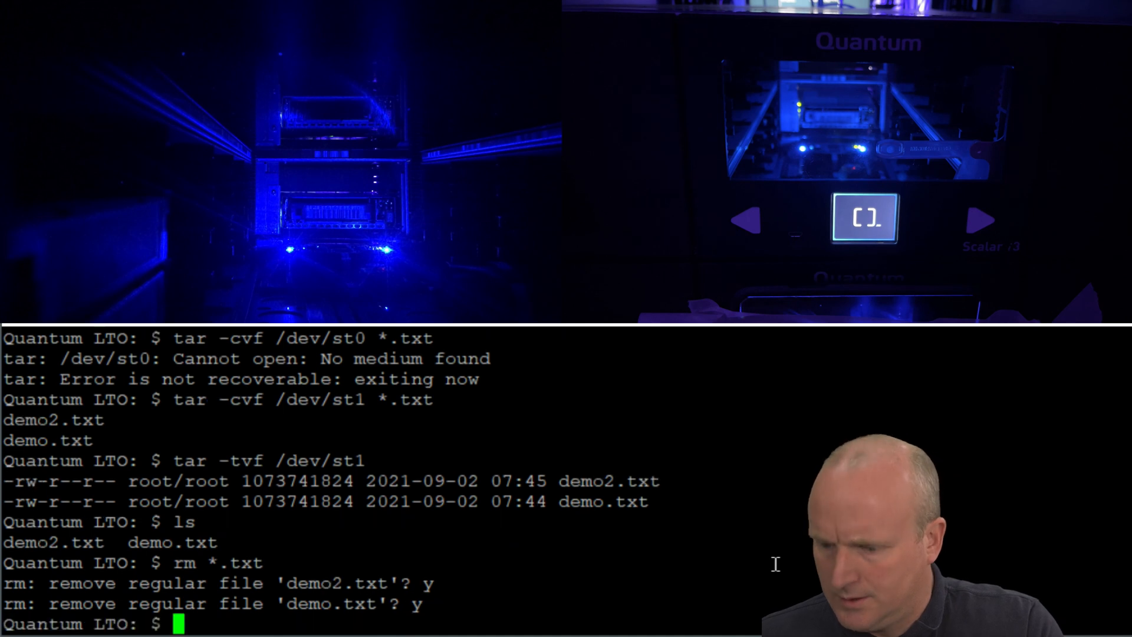
{"action": "type", "text": "ls"}
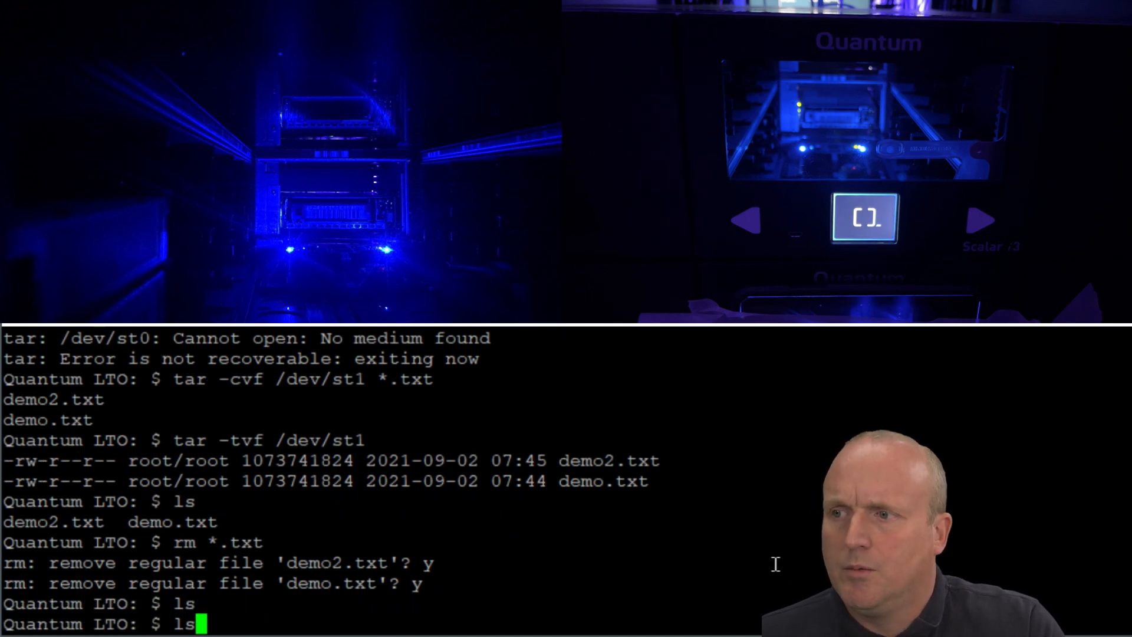
{"action": "type", "text": "tar -tvf /dev/st1"}
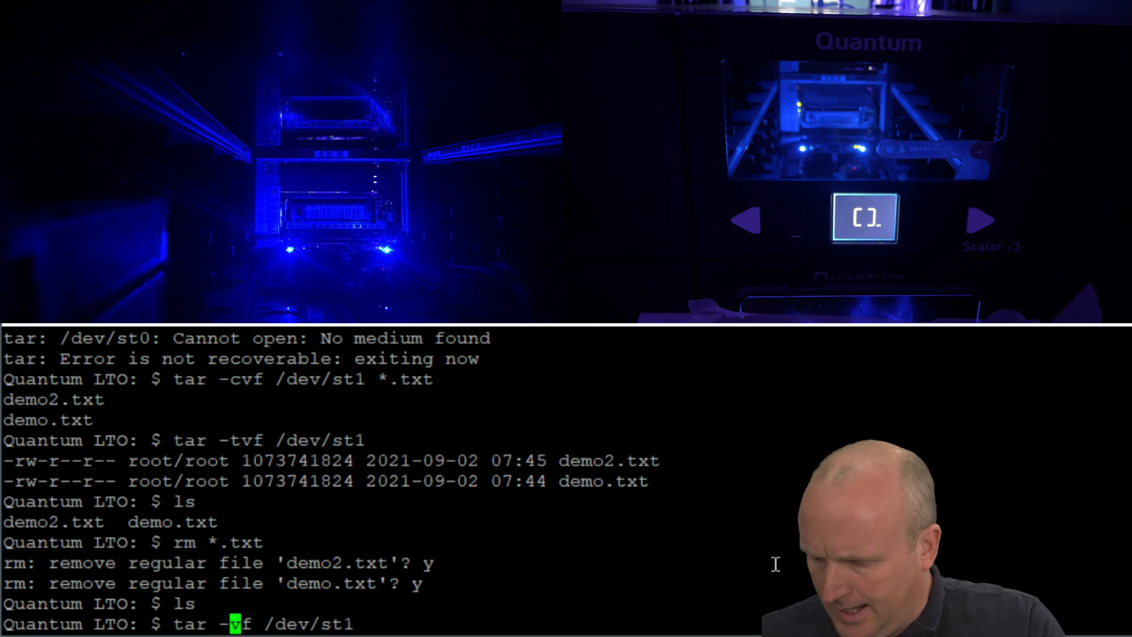
Restore the archived files from tape /dev/st1 with tar -xvf.
{"action": "type", "text": "x"}
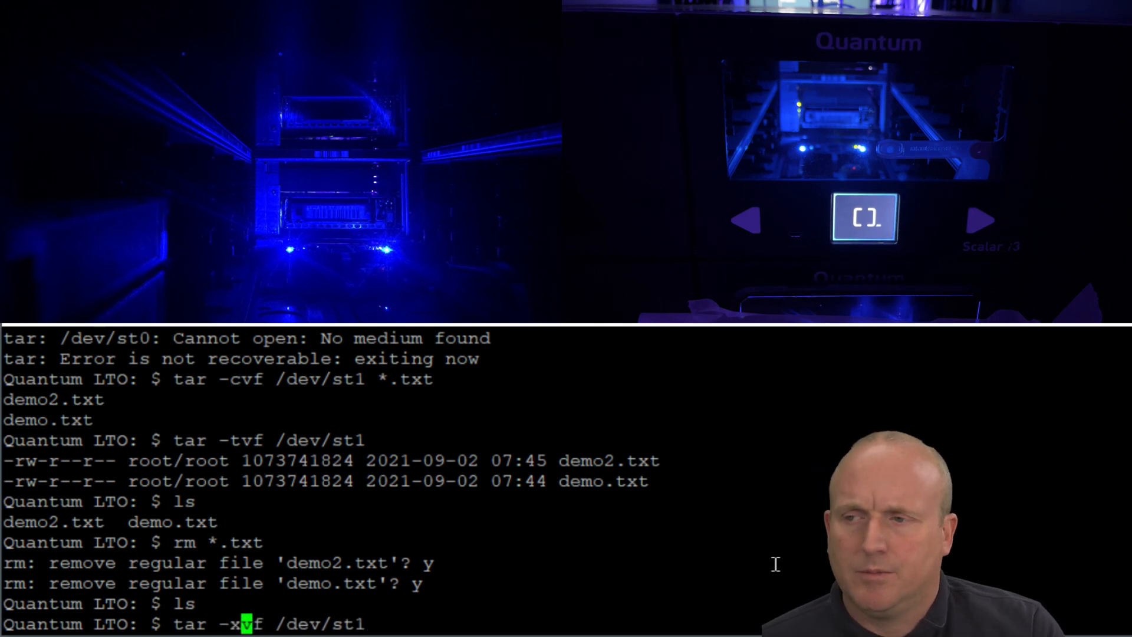
{"action": "key", "text": "Return"}
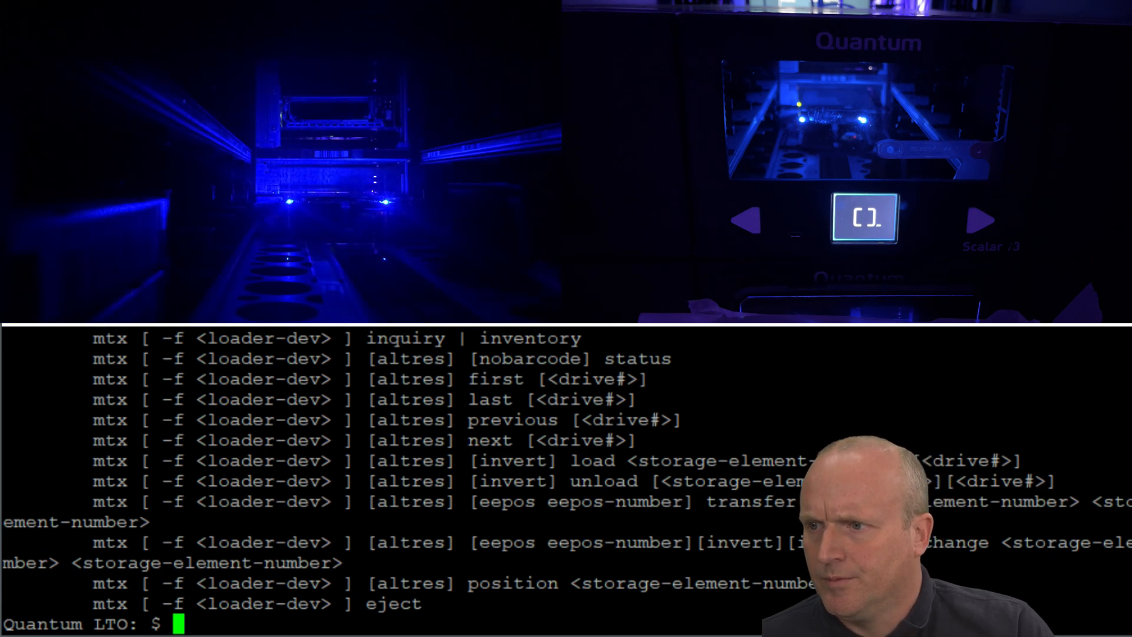
Unload the tape from drive 0 into storage element 8 via mtx on /dev/sg2.
{"action": "type", "text": "mtx -f /dev/sg2 load 8 drive 0"}
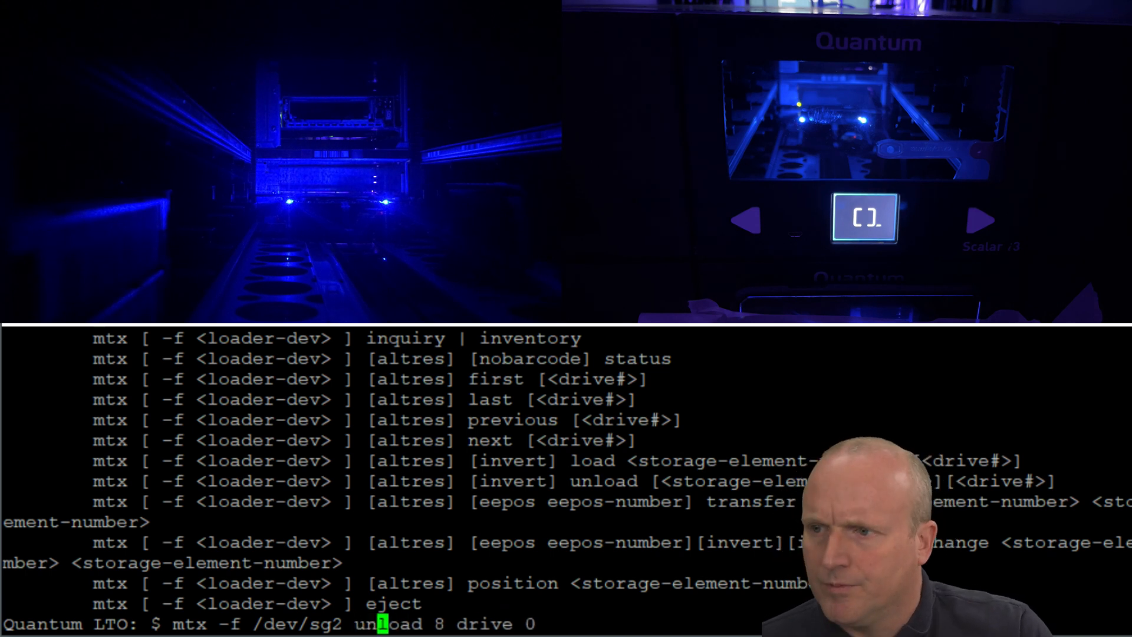
{"action": "key", "text": "Return"}
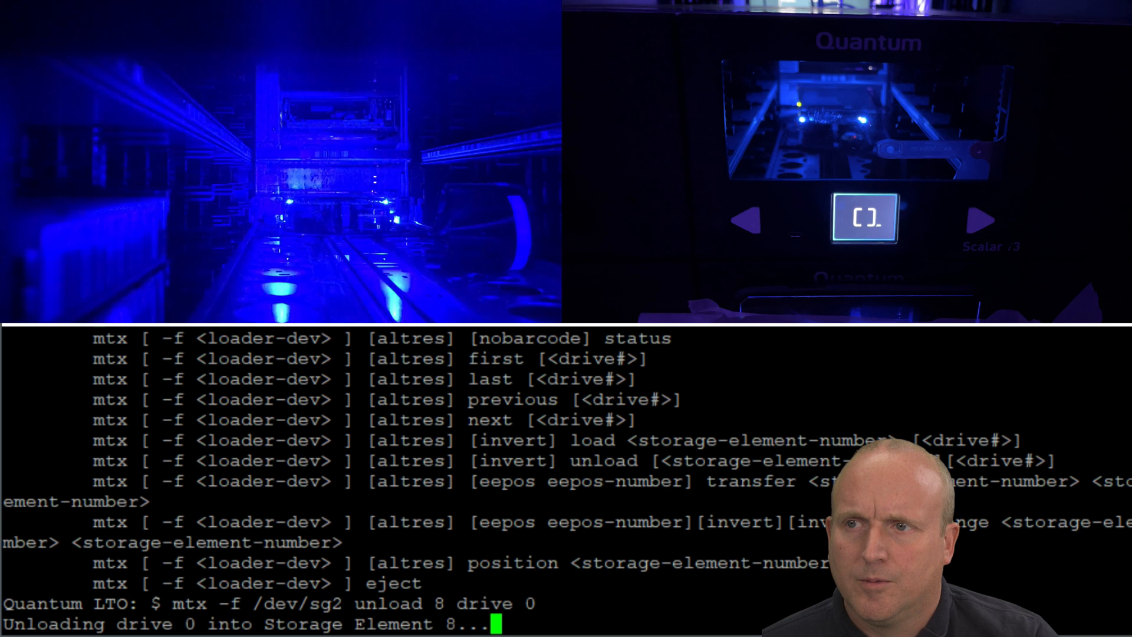